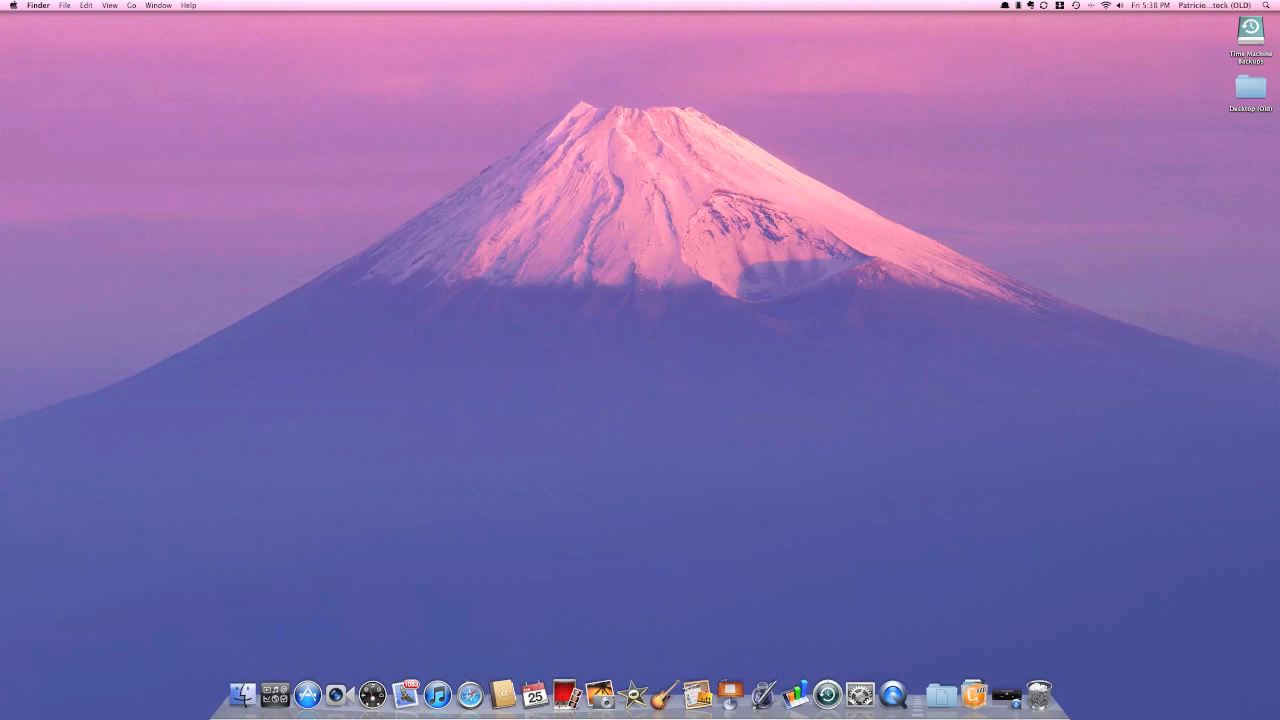
View About This Mac, reveal the system build number, then dismiss the info window.
{"action": "left_click", "coordinate": [12, 4]}
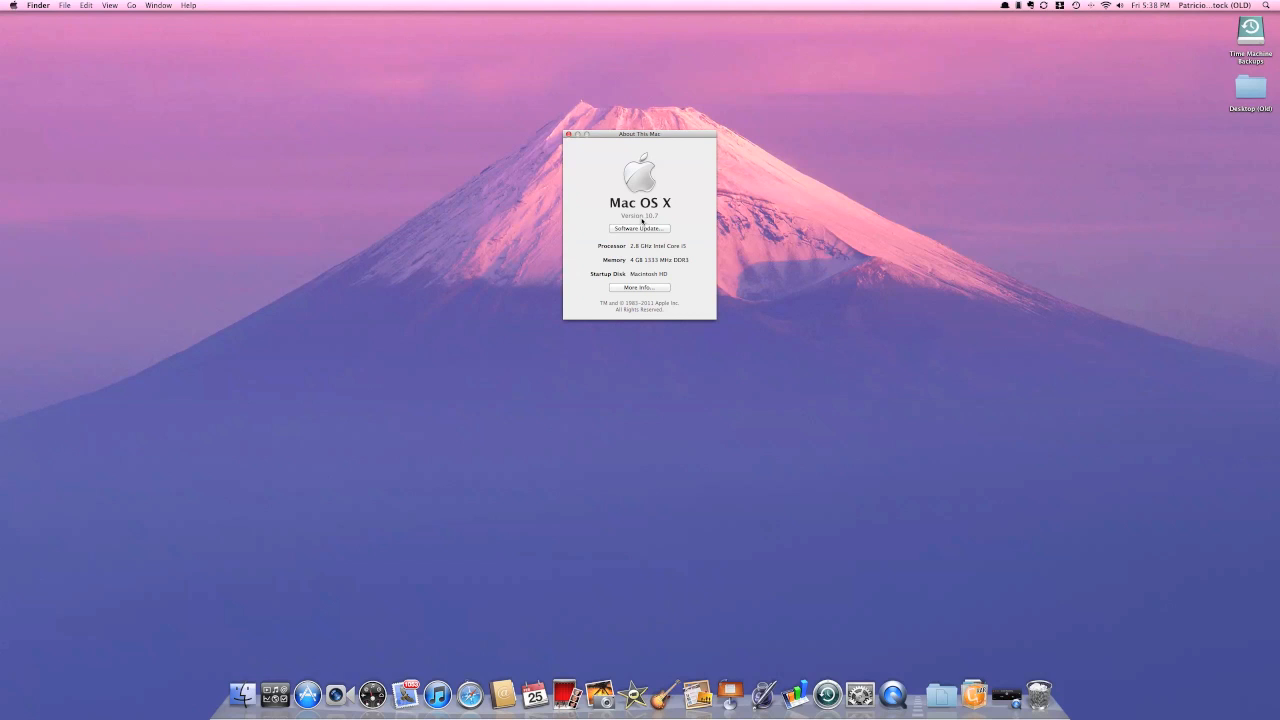
{"action": "left_click", "coordinate": [640, 216]}
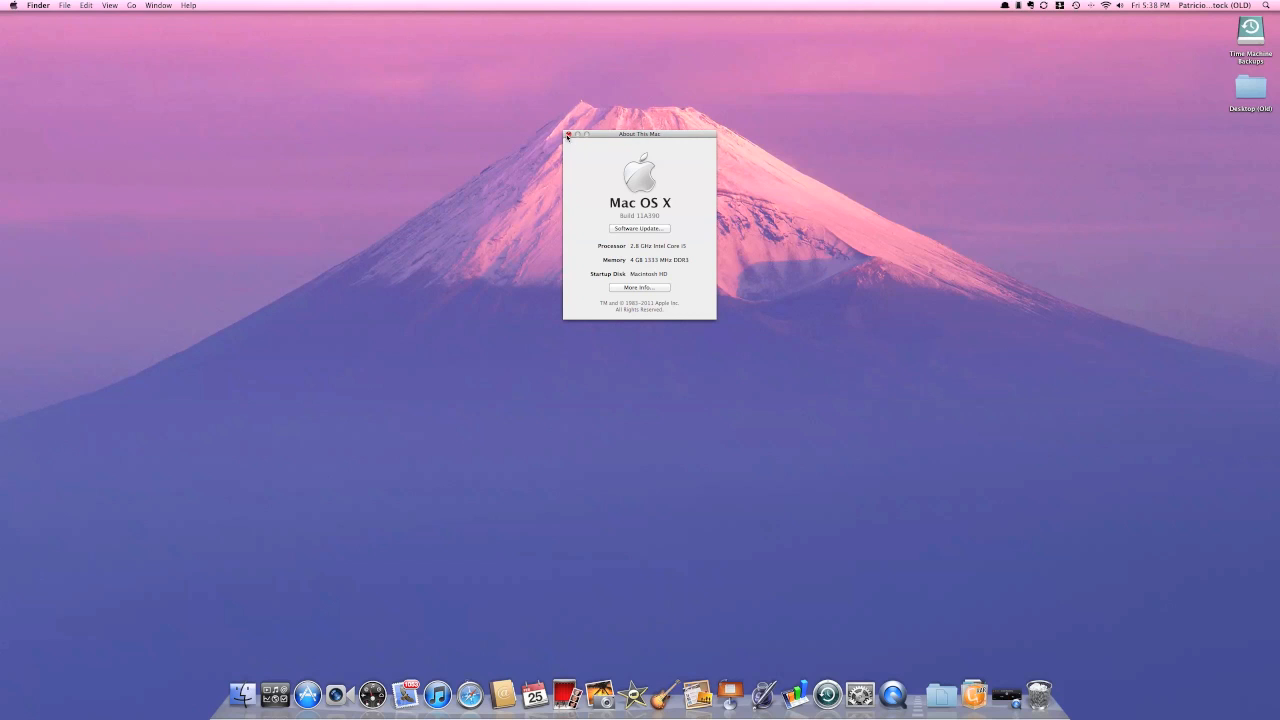
{"action": "left_click", "coordinate": [568, 136]}
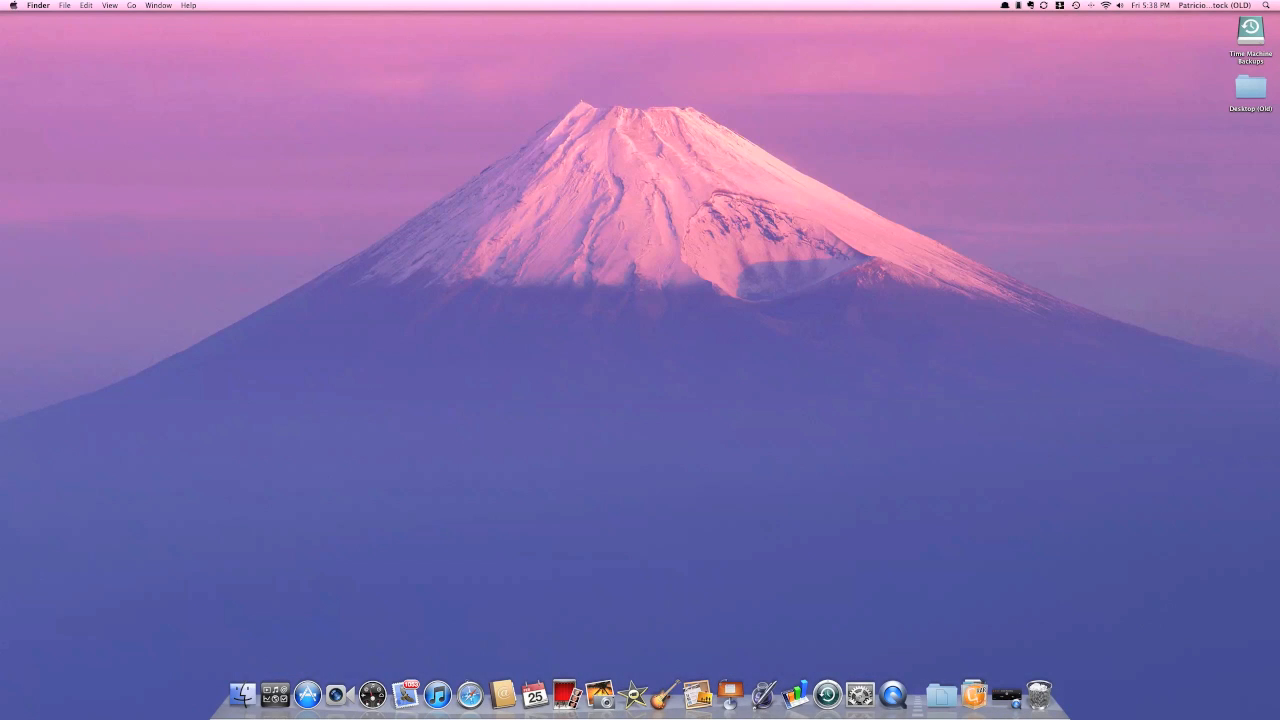
{"action": "mouse_move", "coordinate": [272, 684]}
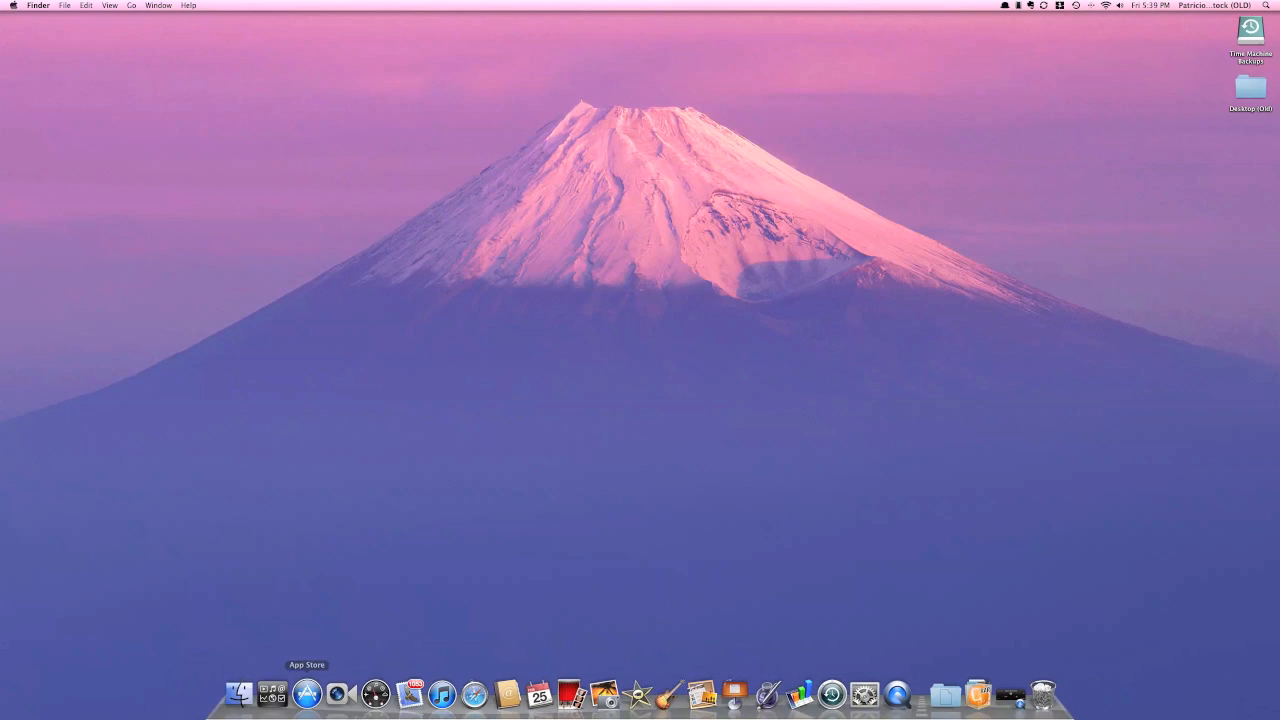
{"action": "mouse_move", "coordinate": [276, 692]}
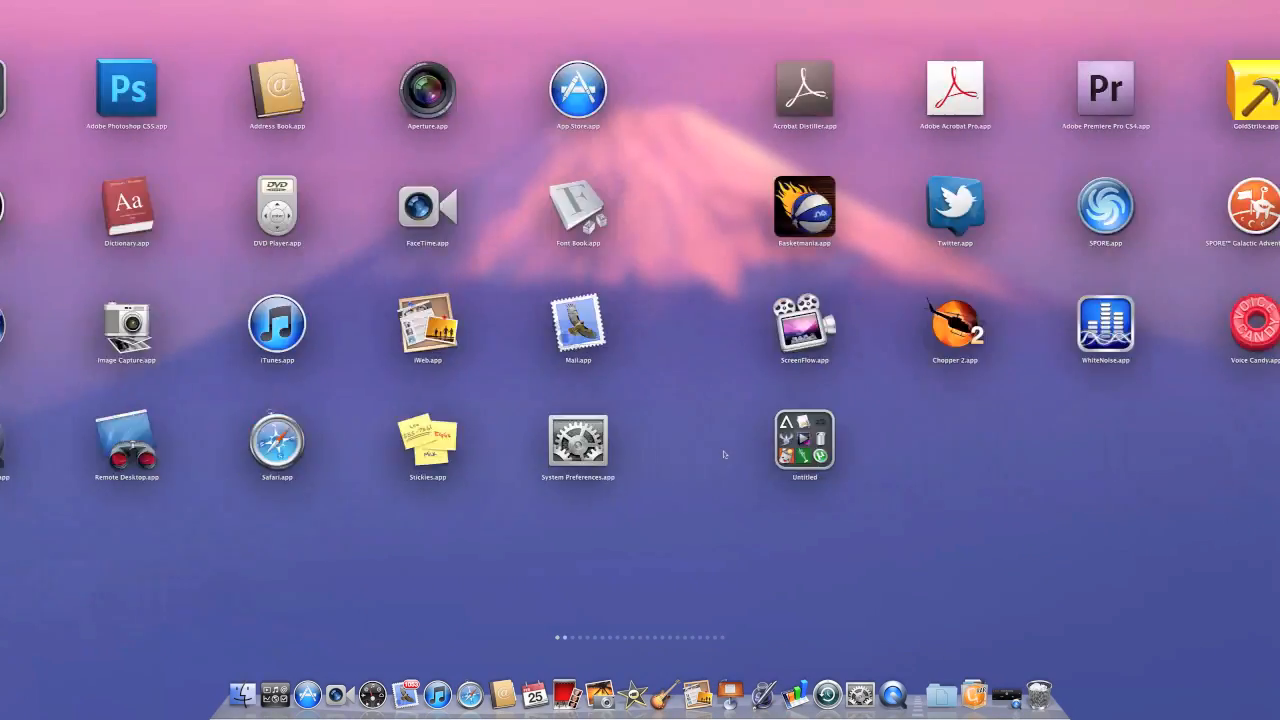
Page through the Launchpad screens and return toward the first page of apps.
{"action": "scroll", "scroll_direction": "right", "scroll_amount": 3}
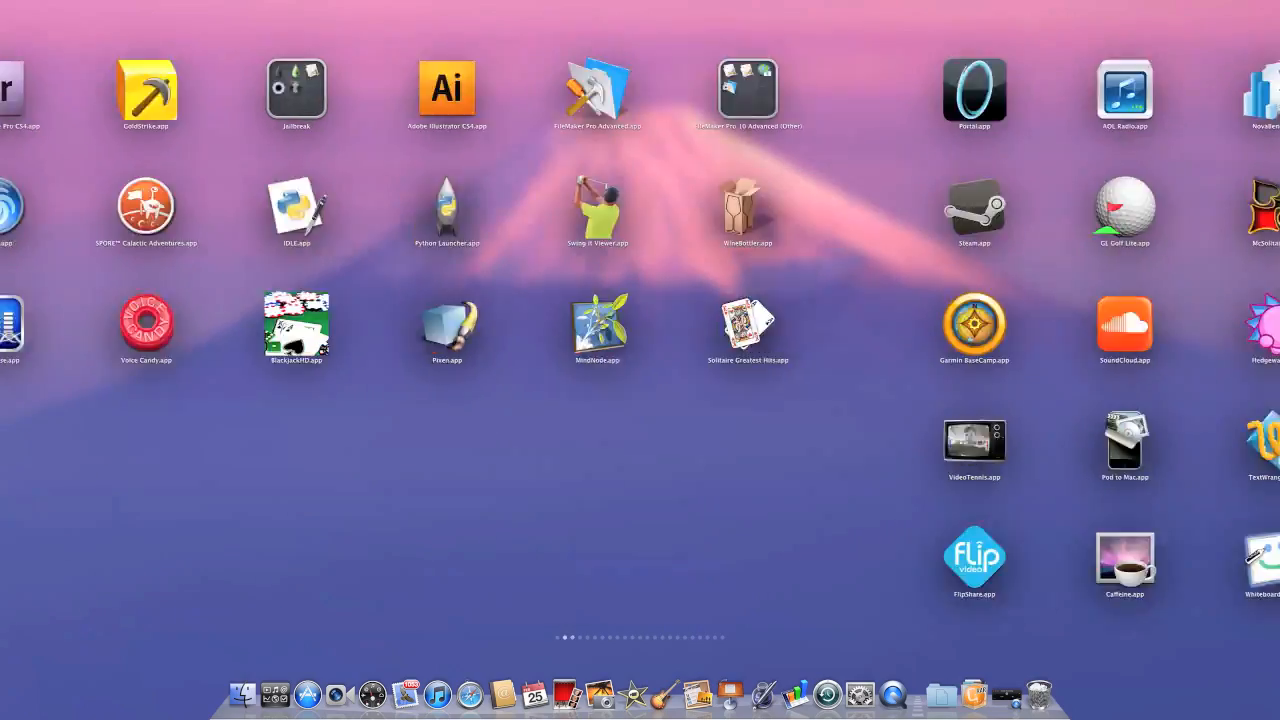
{"action": "scroll", "scroll_direction": "left", "scroll_amount": 3}
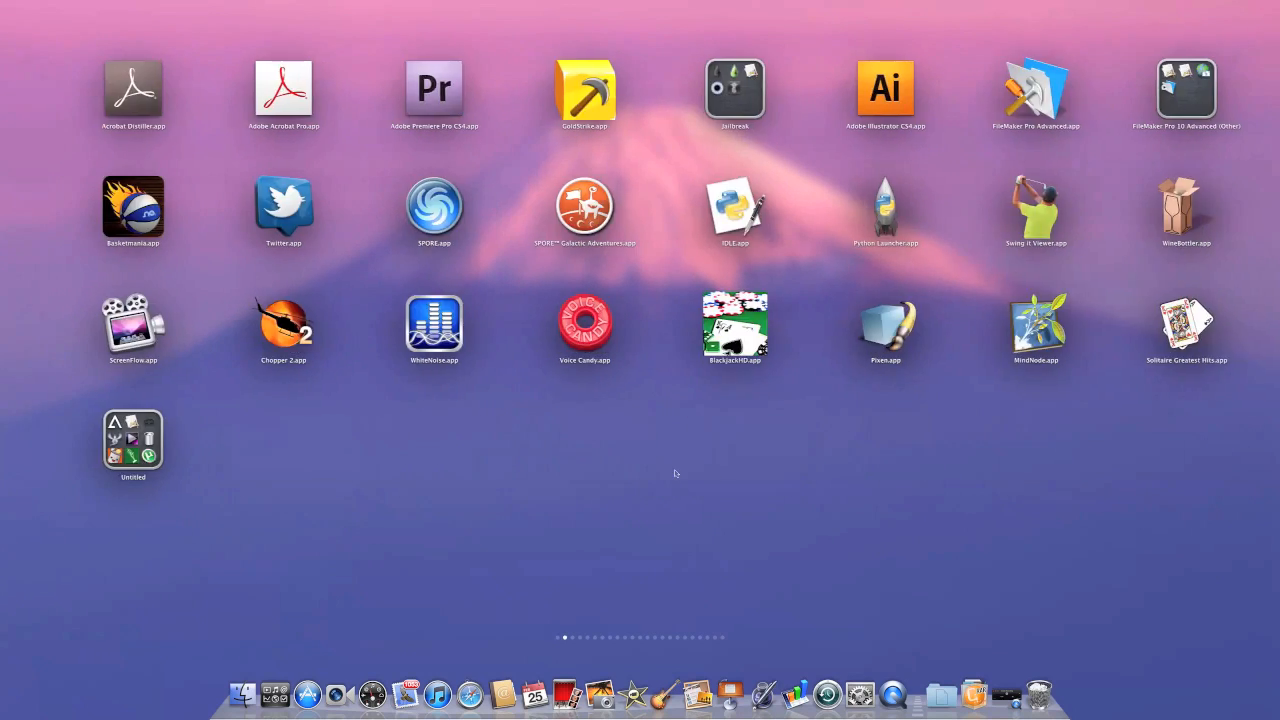
{"action": "scroll", "scroll_direction": "left", "scroll_amount": 3}
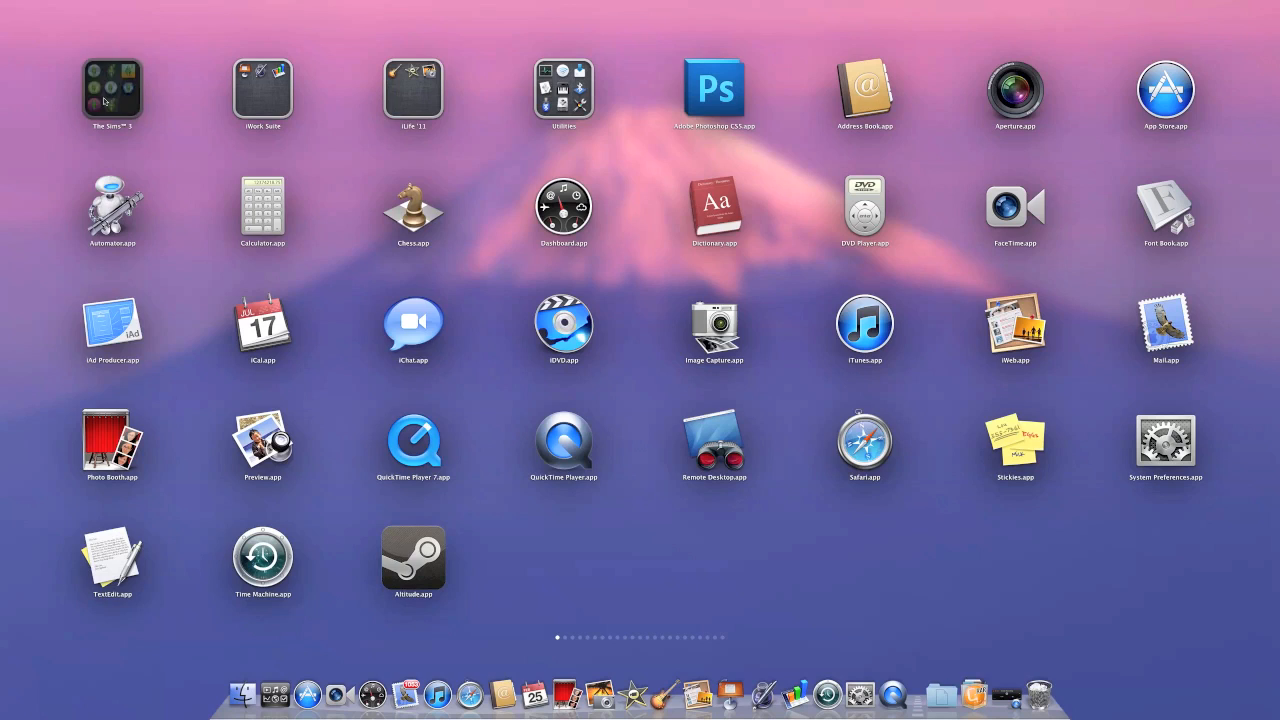
Preview The Sims 3, iLife '11 and Utilities folders, then move Photoshop to the end of the first page.
{"action": "left_click", "coordinate": [112, 88]}
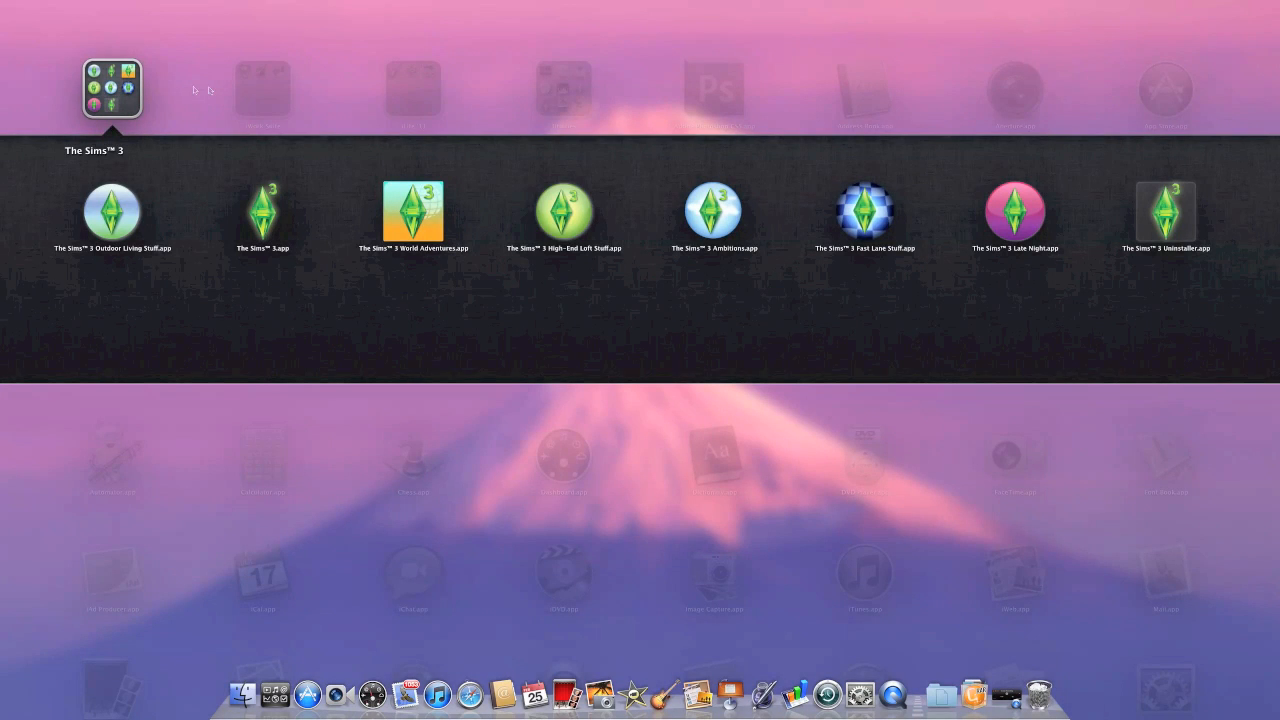
{"action": "left_click", "coordinate": [262, 88]}
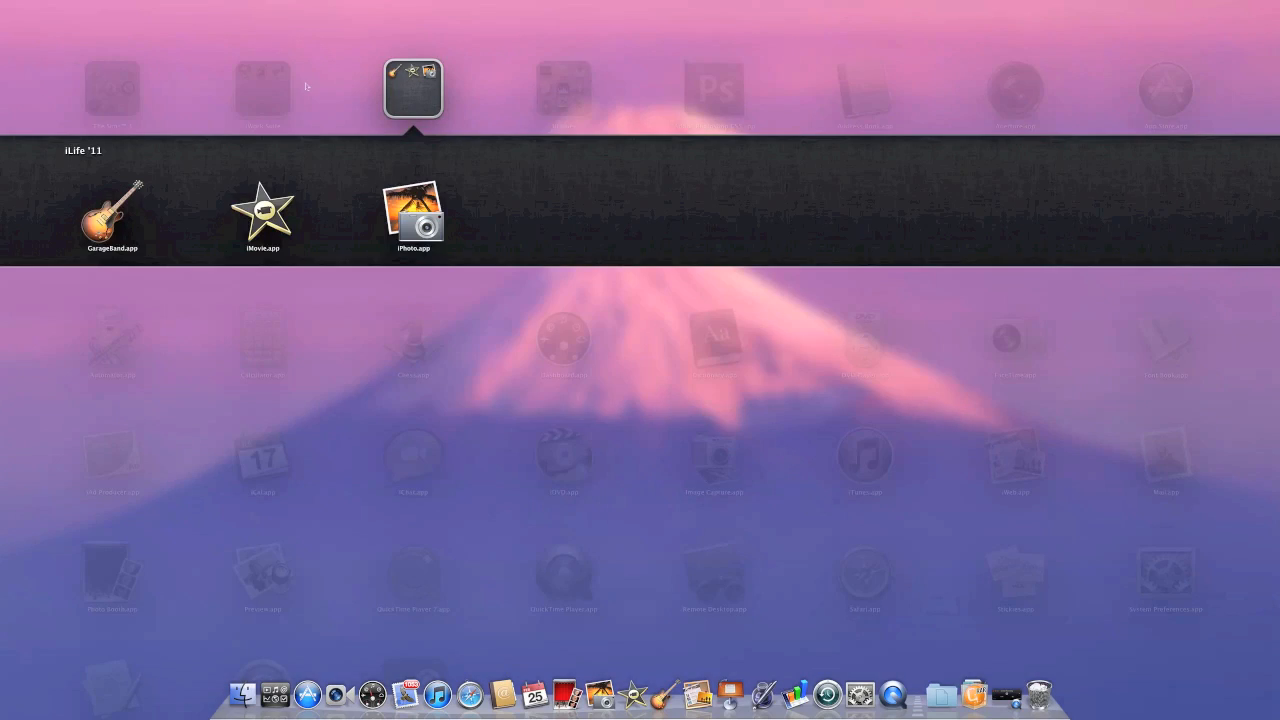
{"action": "left_click", "coordinate": [564, 88]}
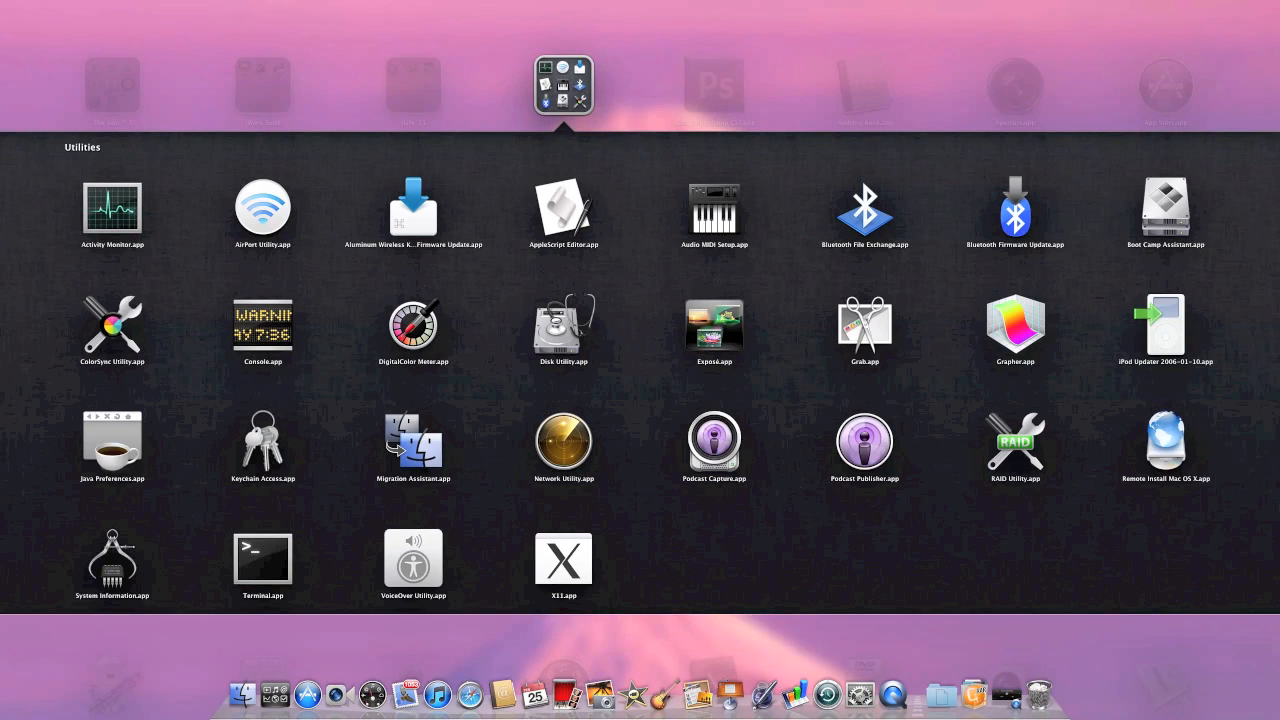
{"action": "left_click", "coordinate": [564, 84]}
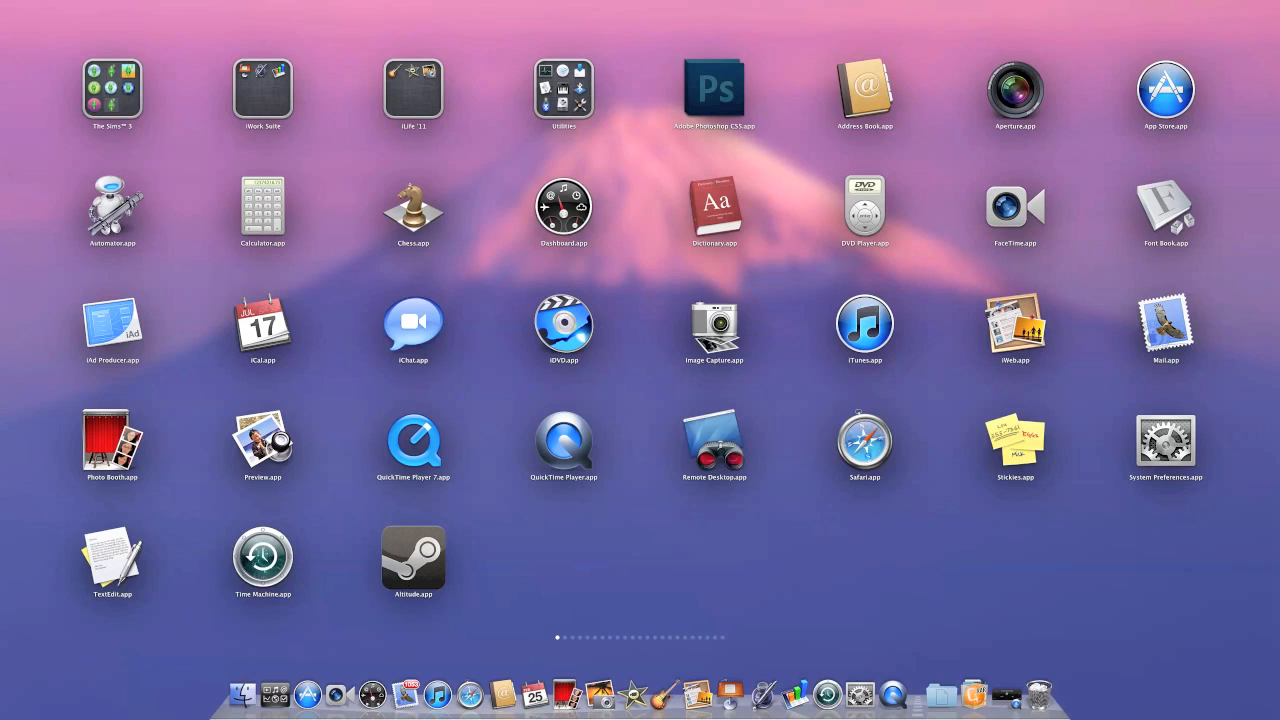
{"action": "left_click_drag", "start_coordinate": [714, 88], "coordinate": [492, 588]}
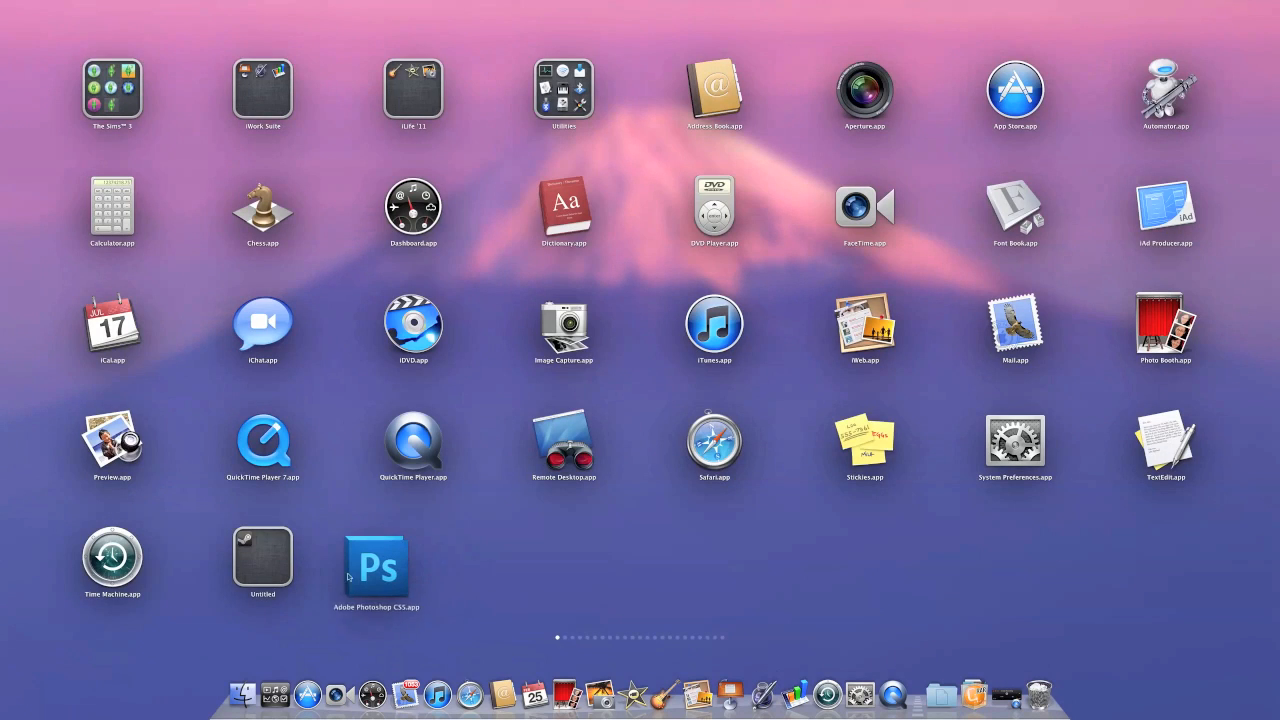
Put Photoshop back in the top row and page across Launchpad before leaving it.
{"action": "left_click", "coordinate": [262, 556]}
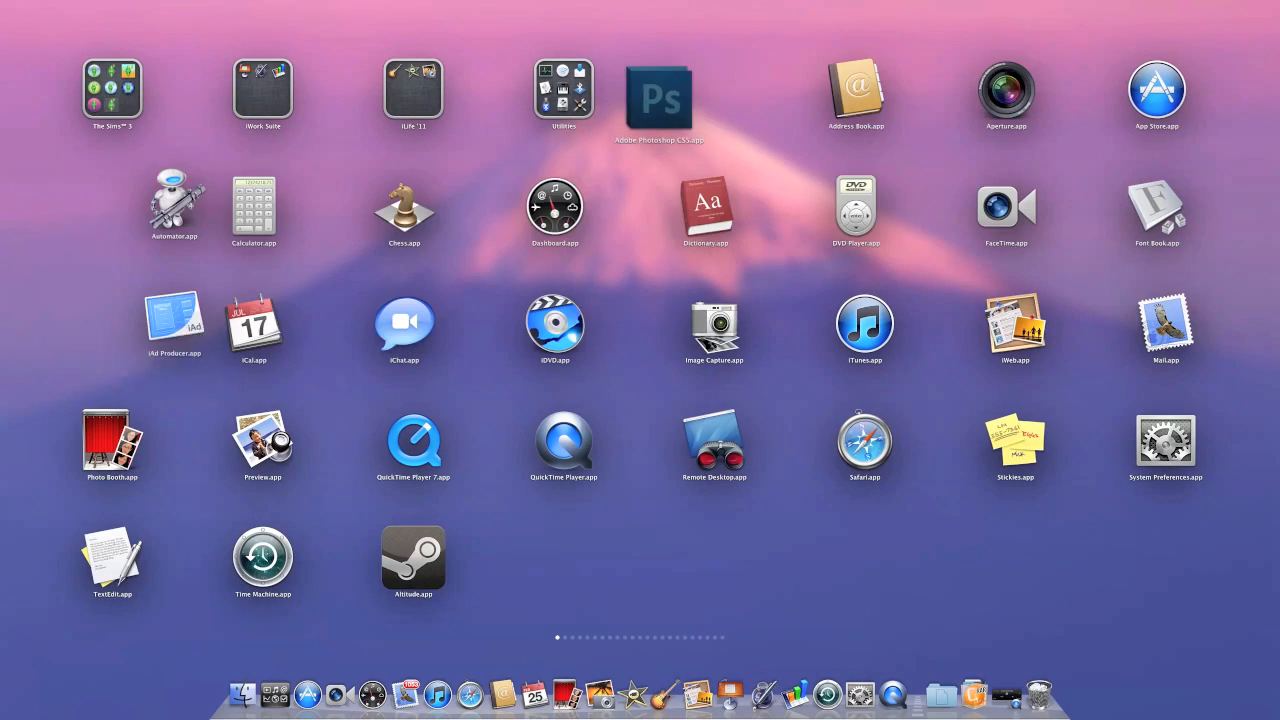
{"action": "scroll", "scroll_direction": "right", "scroll_amount": 3}
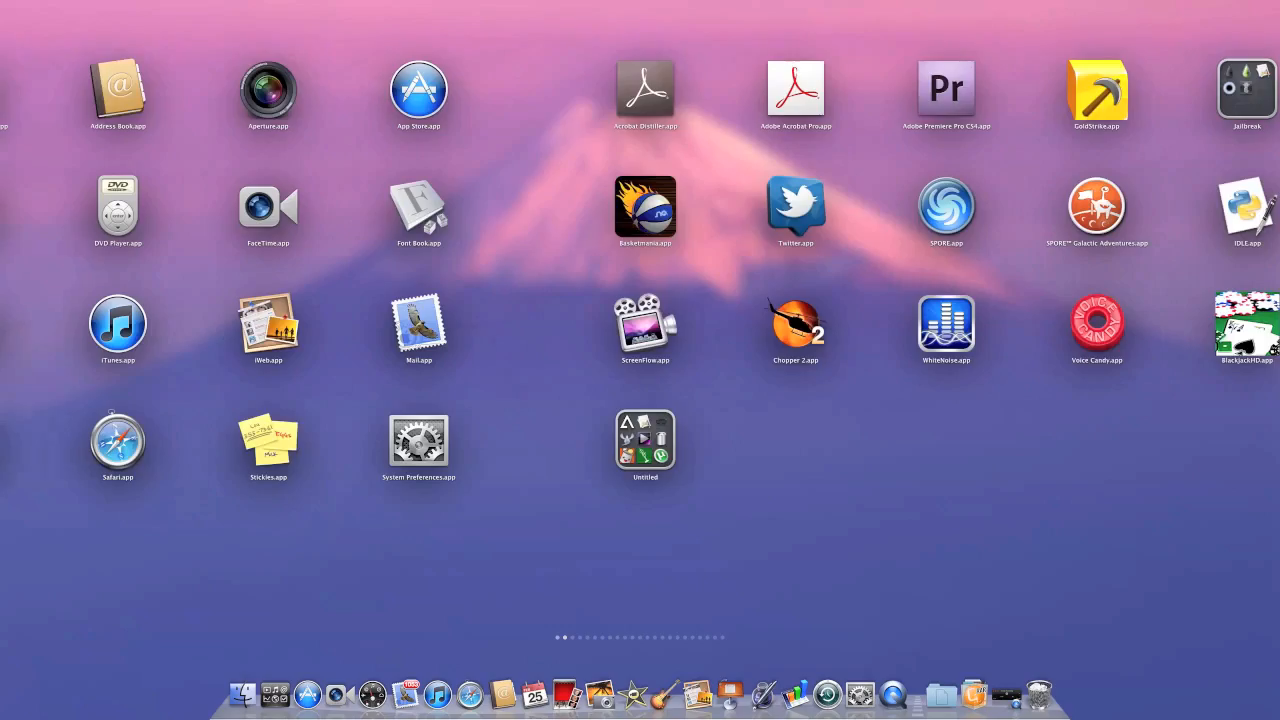
{"action": "scroll", "scroll_direction": "left", "scroll_amount": 3}
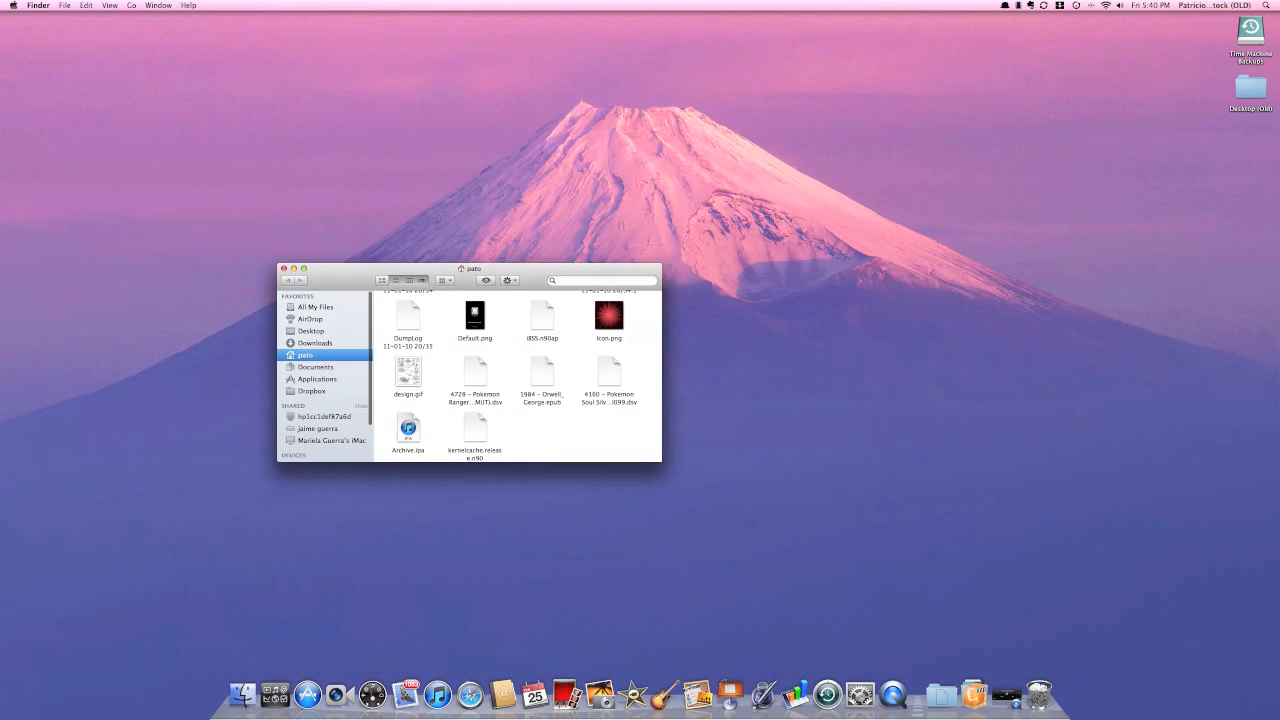
Browse All My Files grouped by kind, then switch the window to AirDrop.
{"action": "left_click", "coordinate": [316, 308]}
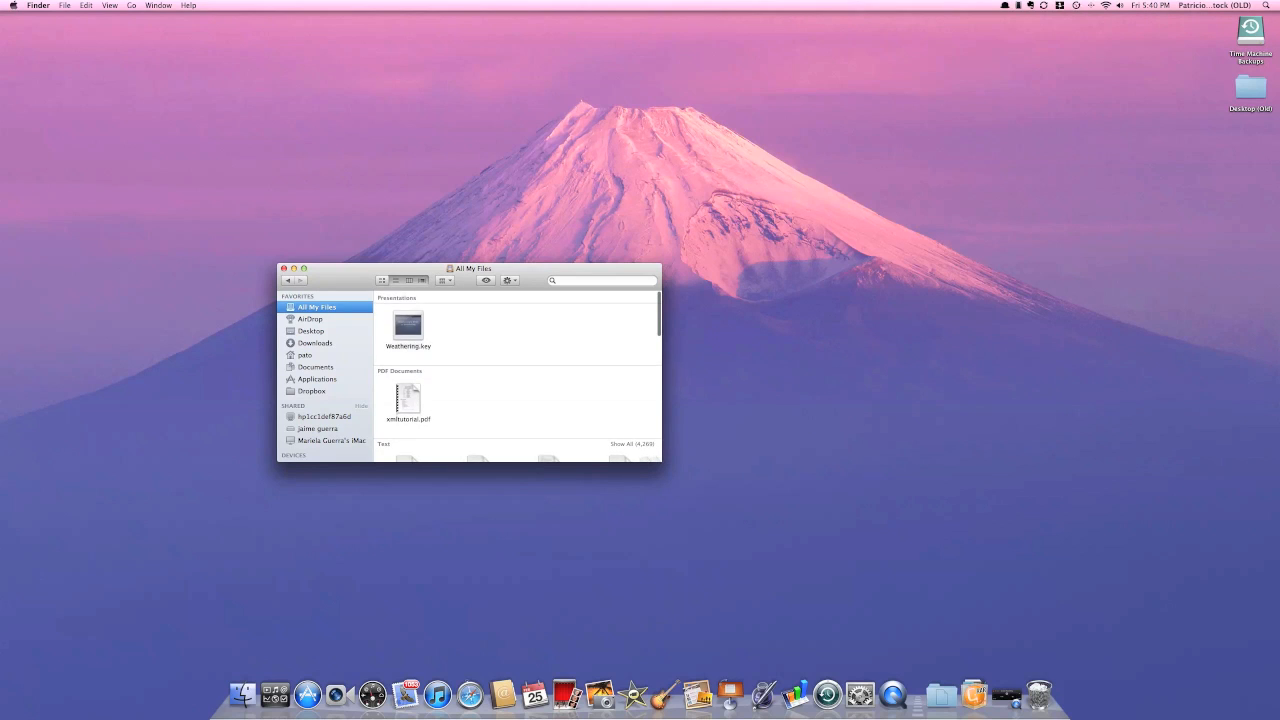
{"action": "scroll", "scroll_direction": "down", "scroll_amount": 3}
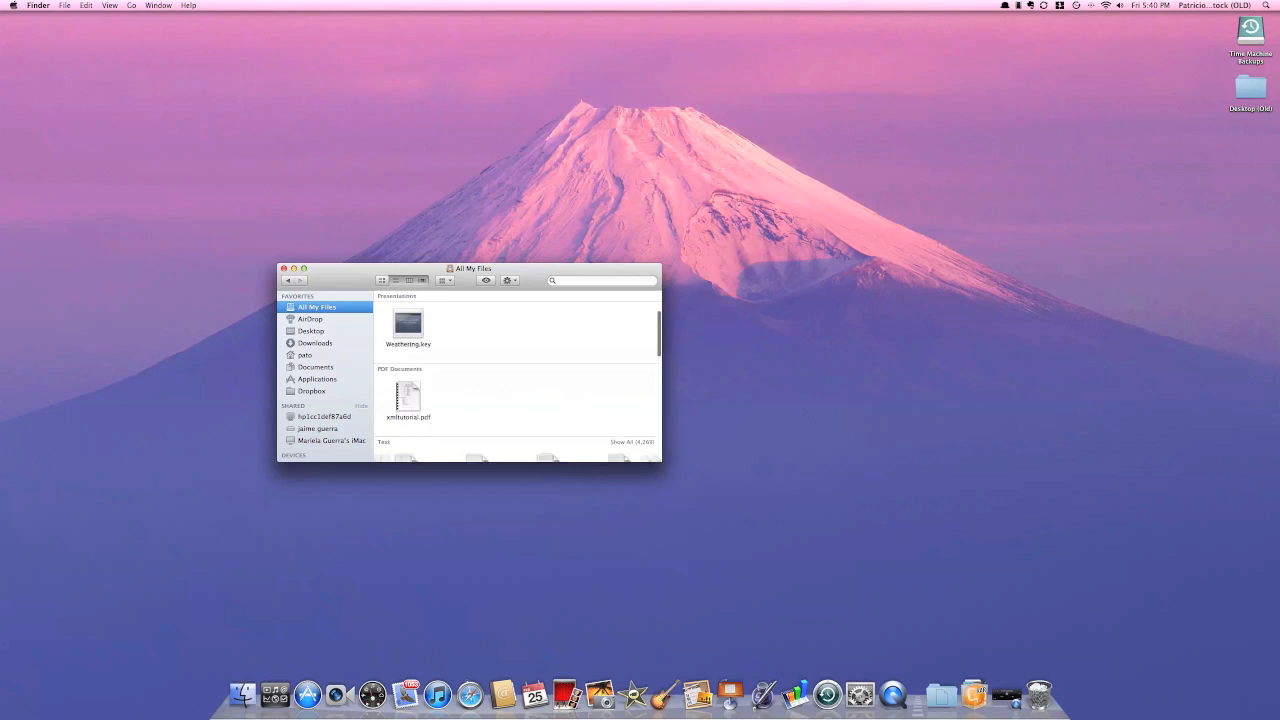
{"action": "scroll", "scroll_direction": "down", "scroll_amount": 3}
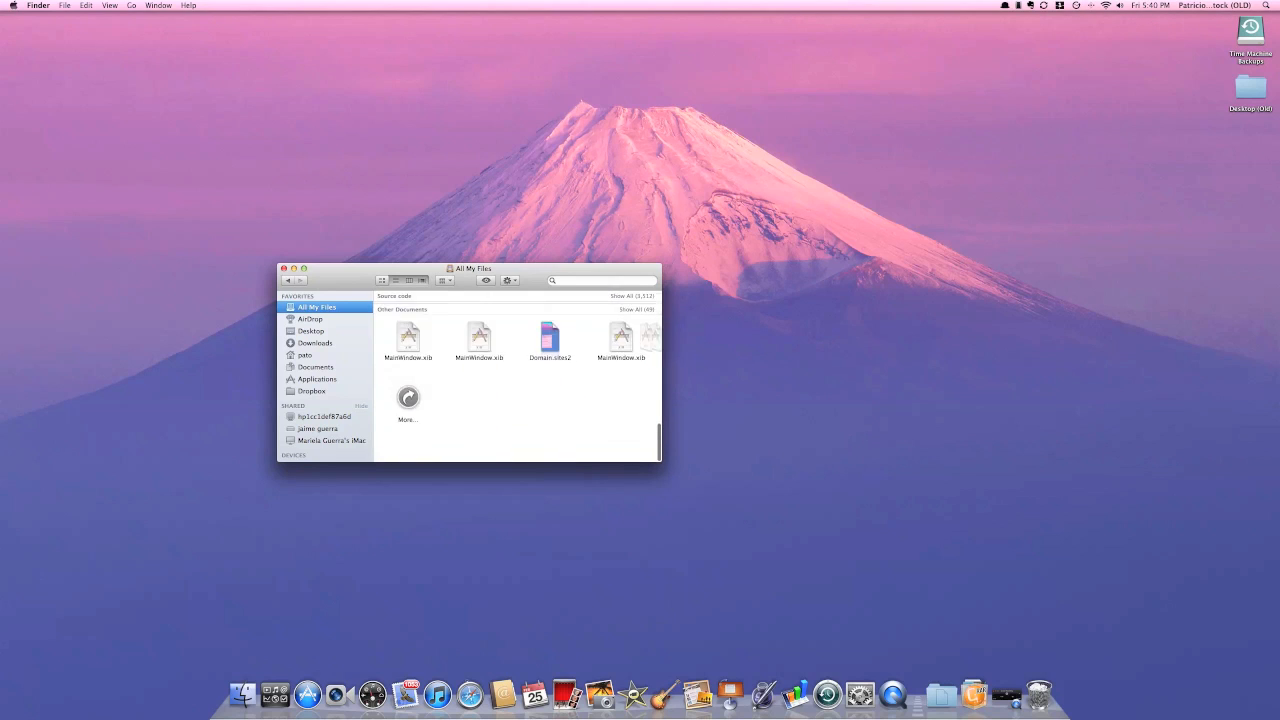
{"action": "scroll", "scroll_direction": "down", "scroll_amount": 3}
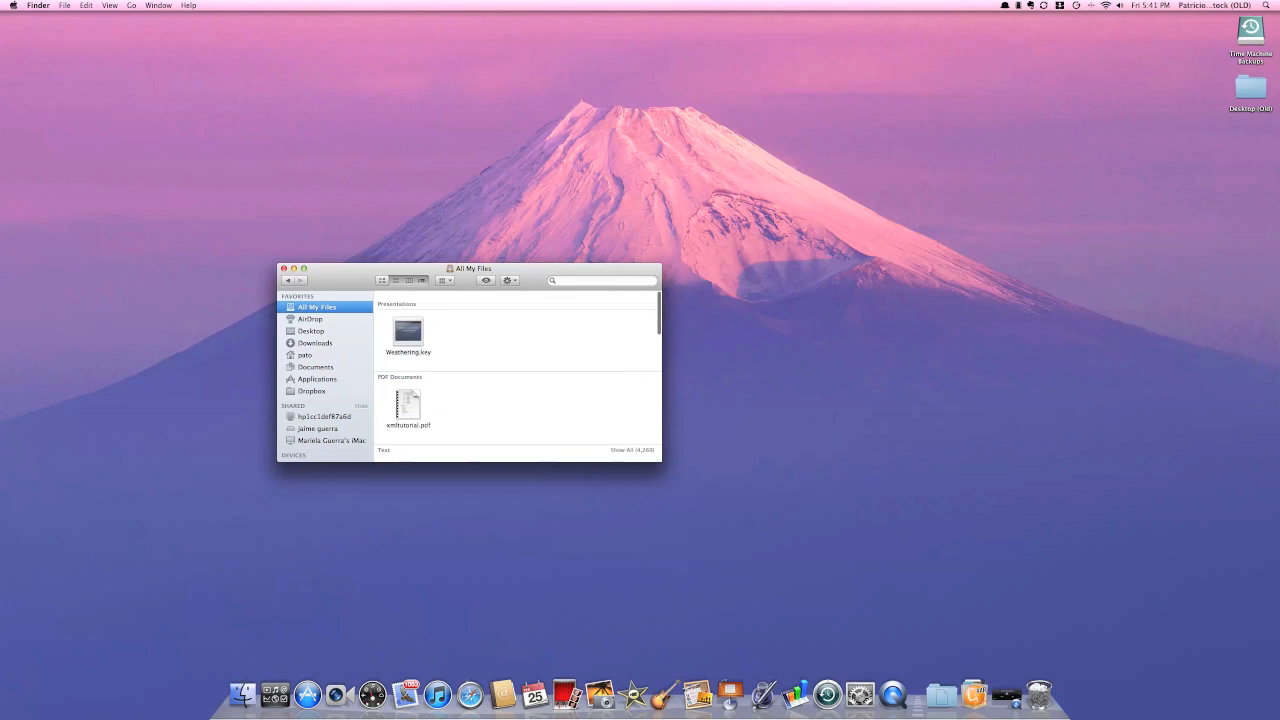
{"action": "scroll", "scroll_direction": "down", "scroll_amount": 3}
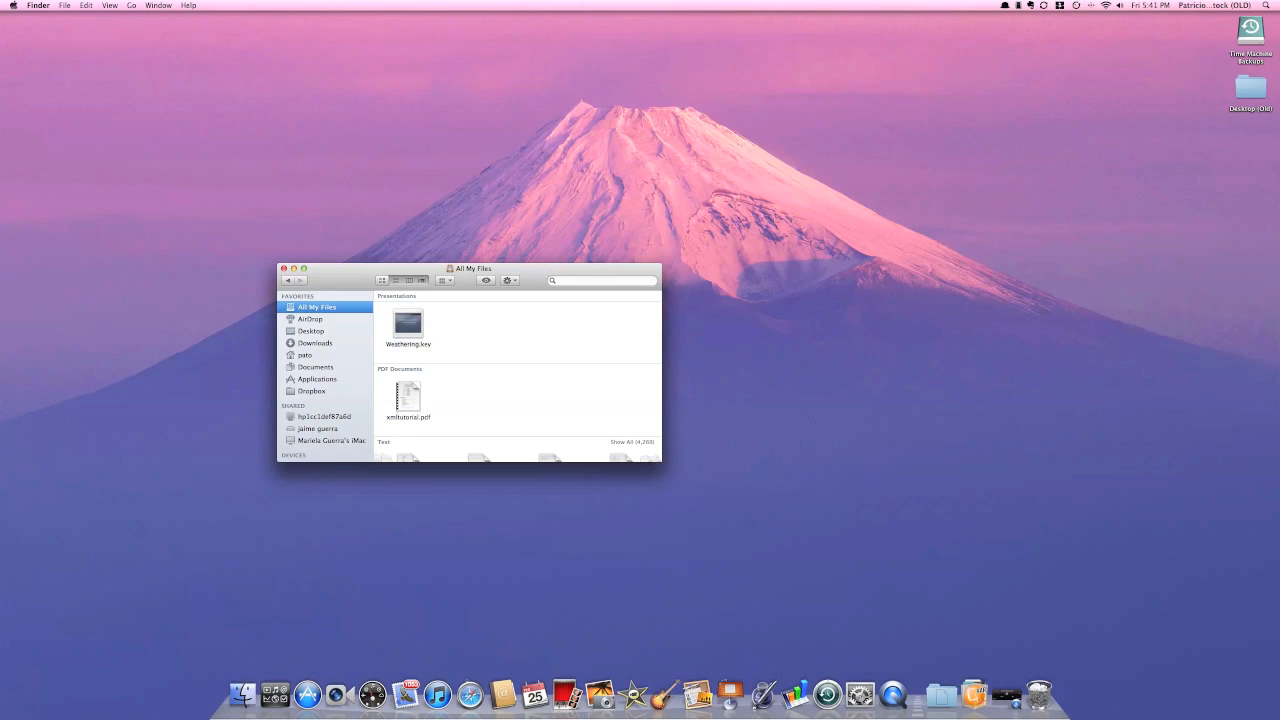
{"action": "left_click", "coordinate": [310, 320]}
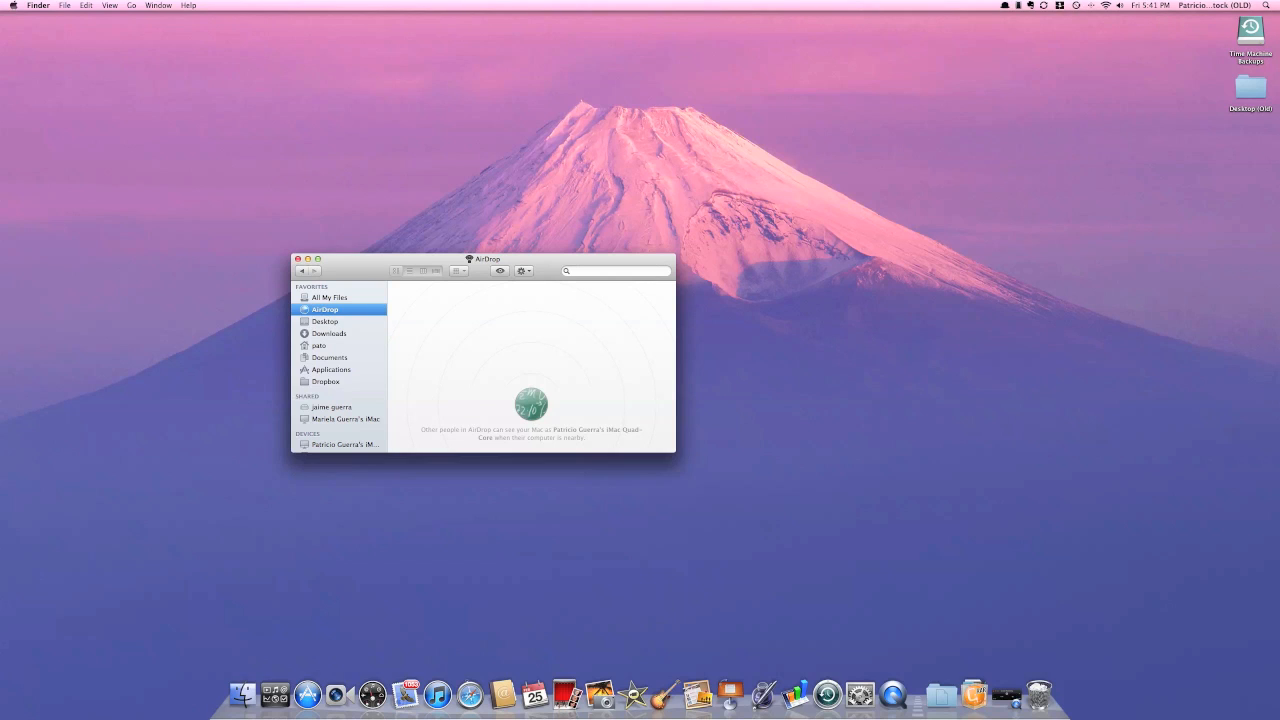
Step the Finder window through Desktop, Documents, Dropbox and the computer's drives.
{"action": "left_click", "coordinate": [324, 320]}
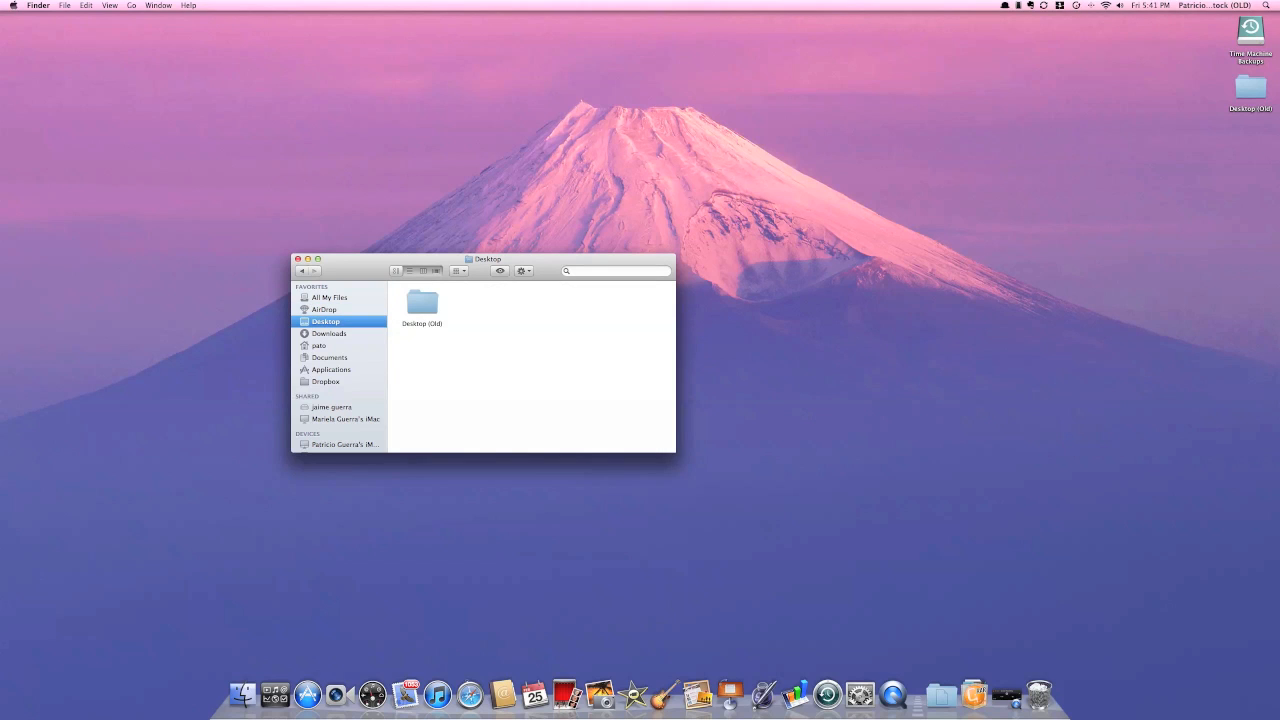
{"action": "left_click", "coordinate": [330, 356]}
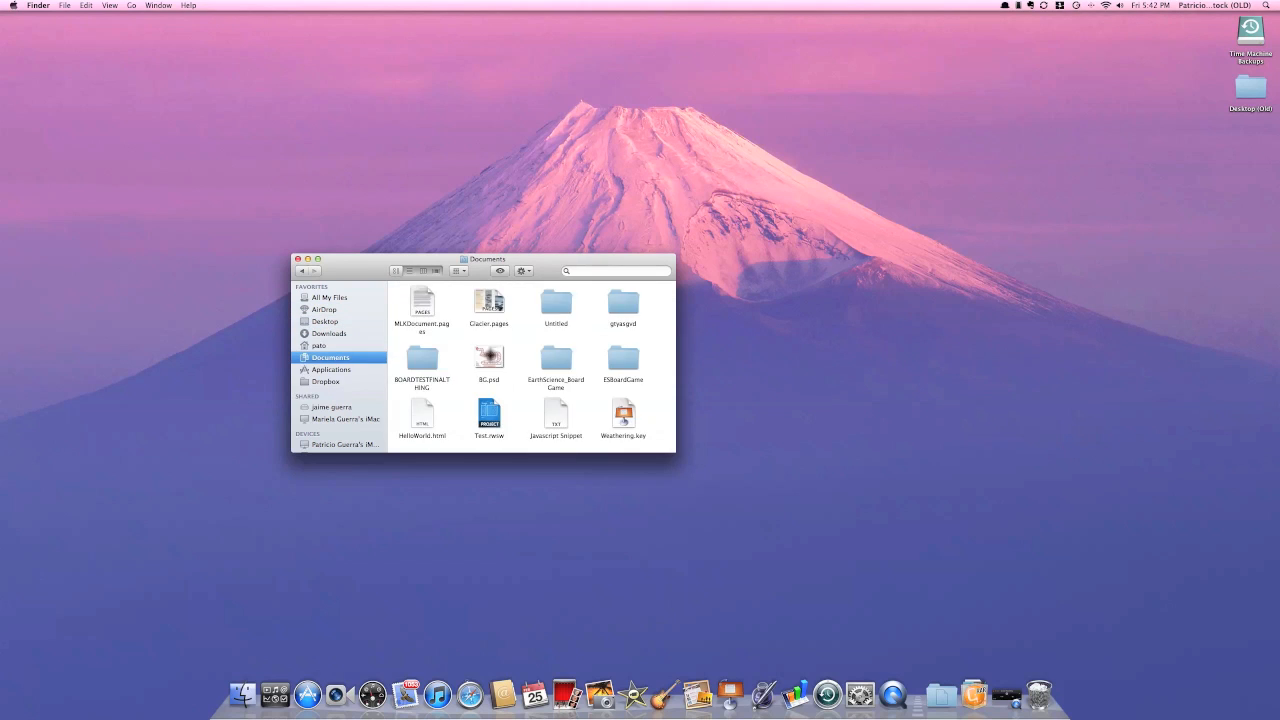
{"action": "left_click", "coordinate": [324, 380]}
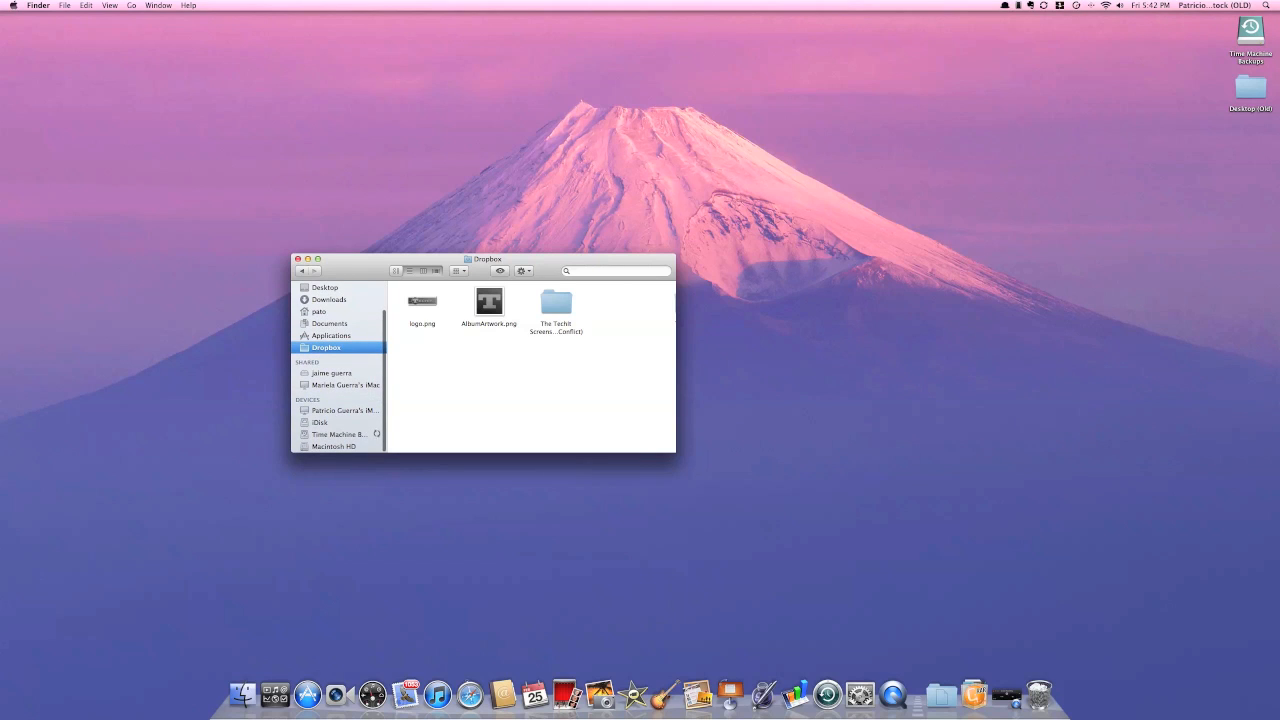
{"action": "left_click", "coordinate": [340, 432]}
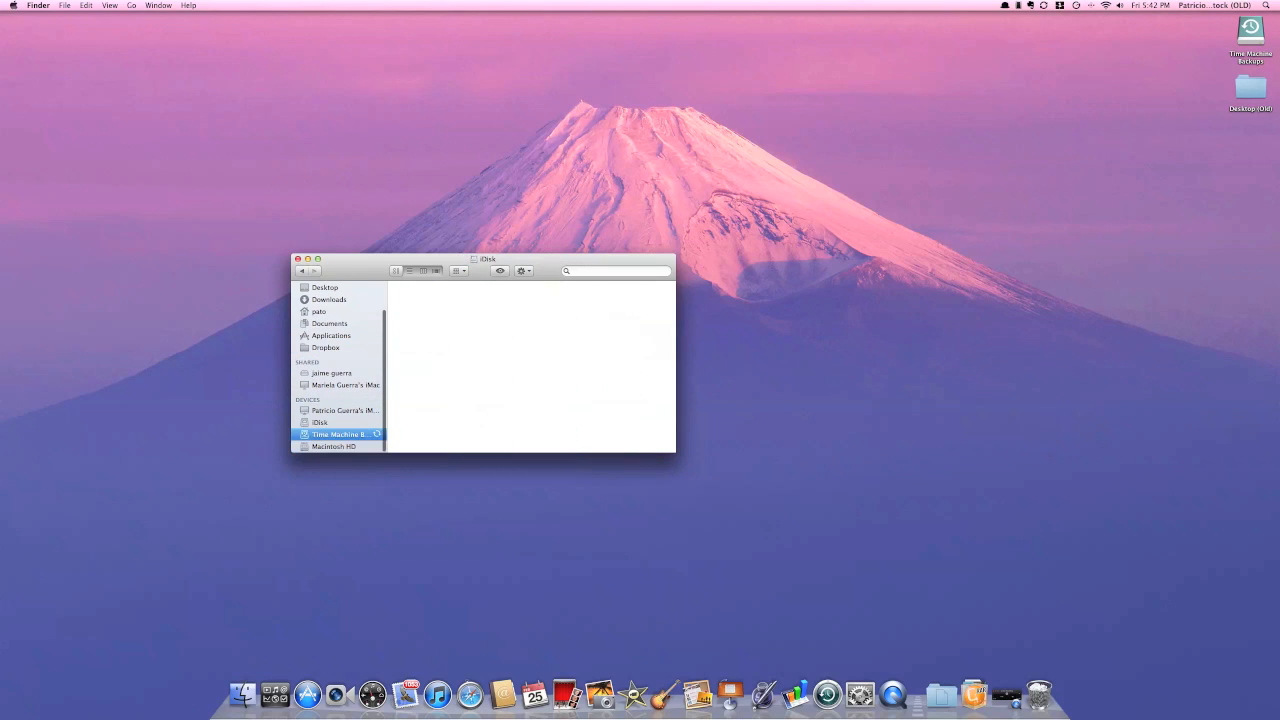
{"action": "left_click", "coordinate": [340, 446]}
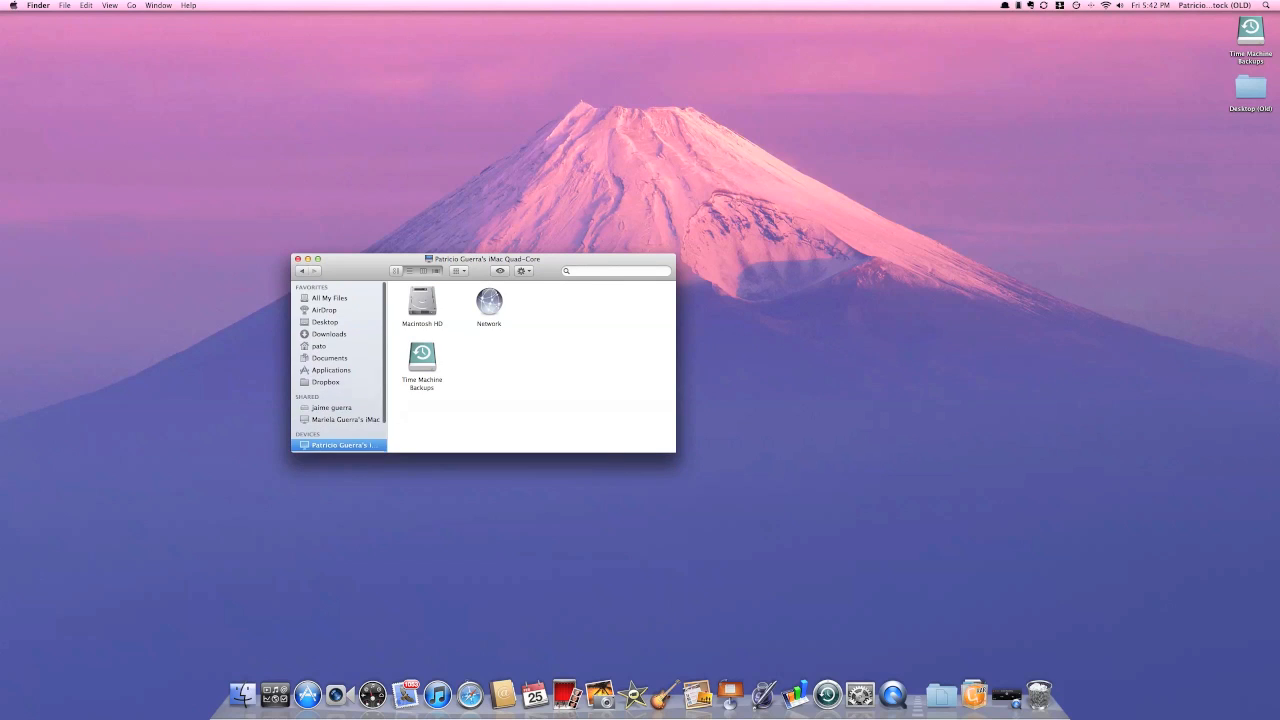
Show Downloads in Cover Flow view, then close the Finder window.
{"action": "left_click", "coordinate": [328, 298]}
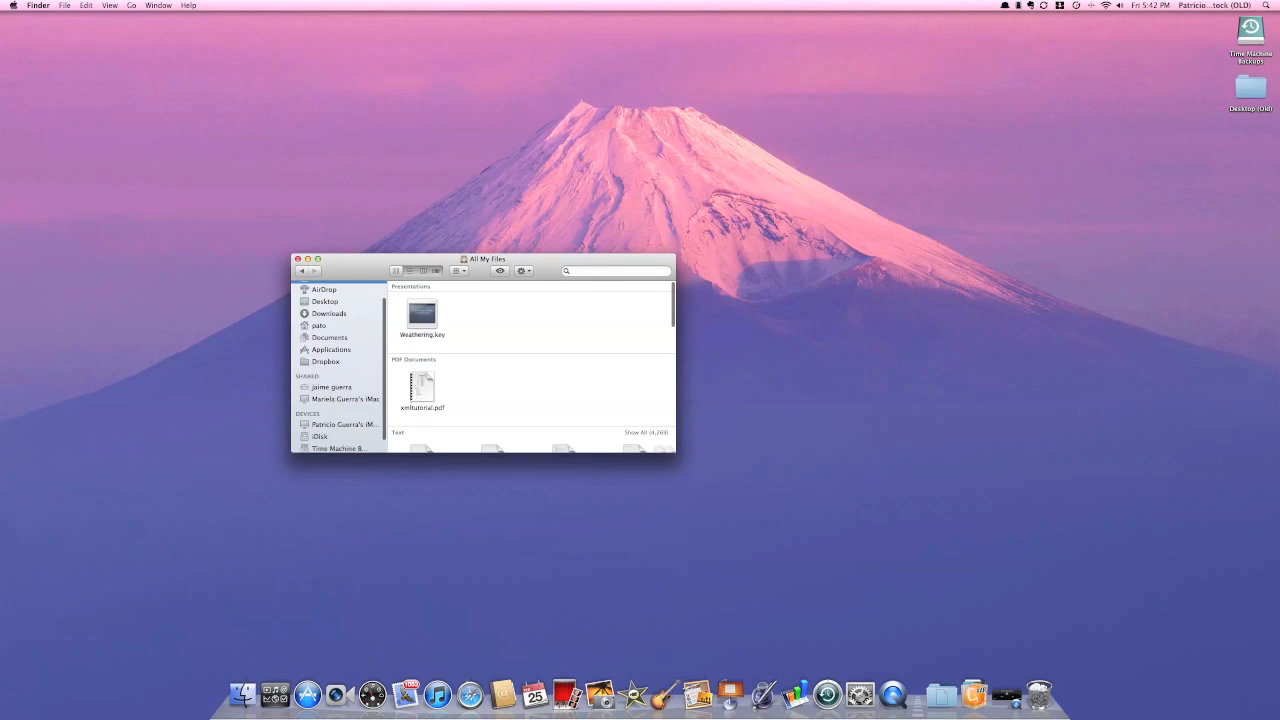
{"action": "left_click", "coordinate": [328, 312]}
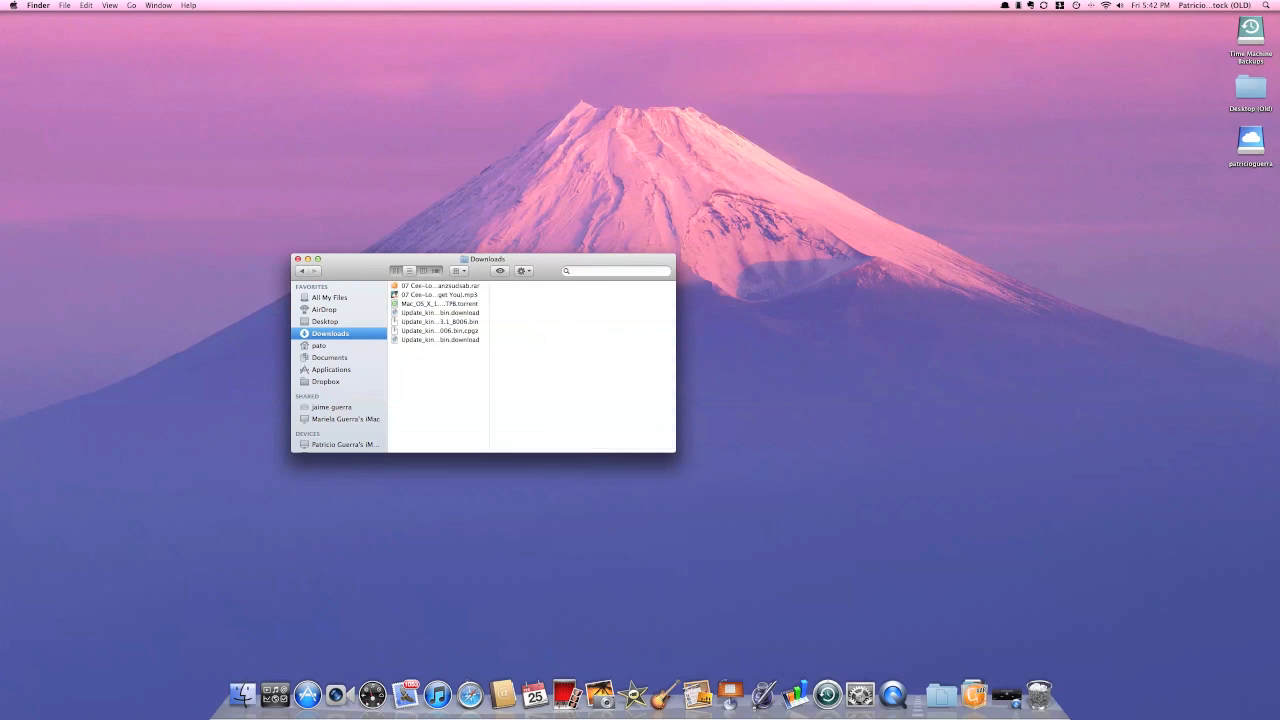
{"action": "left_click", "coordinate": [424, 272]}
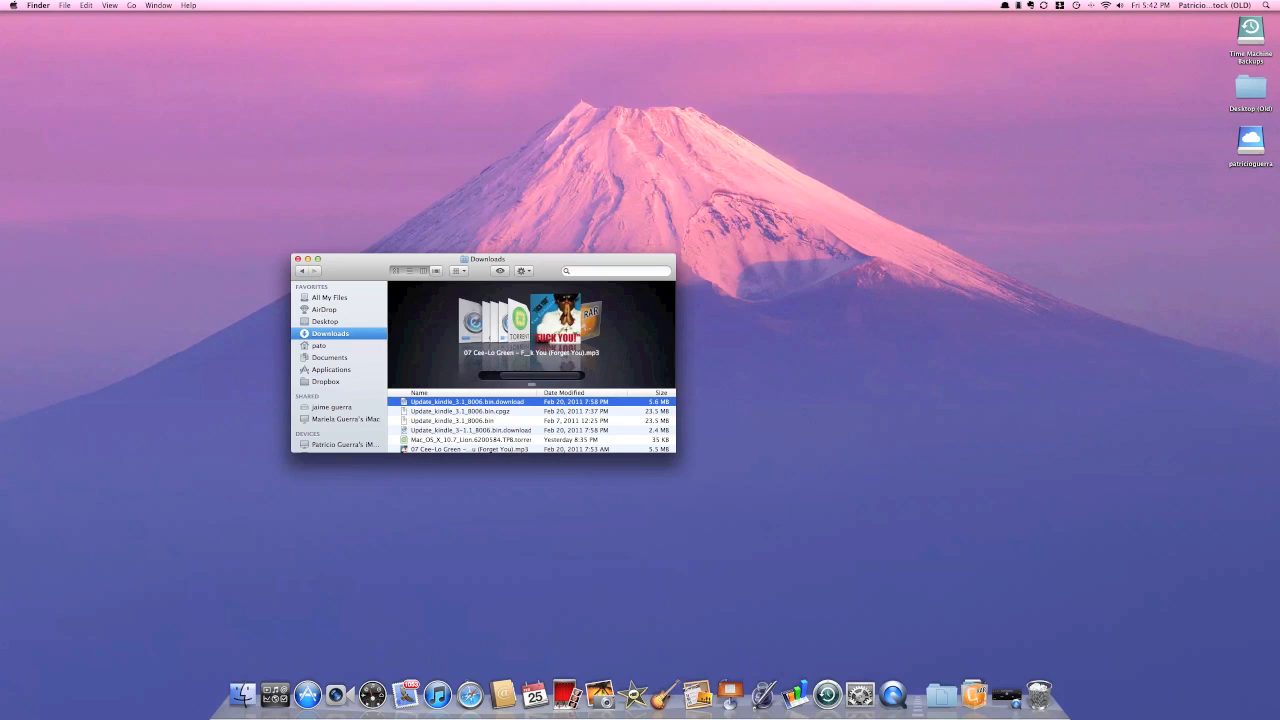
{"action": "left_click", "coordinate": [460, 270]}
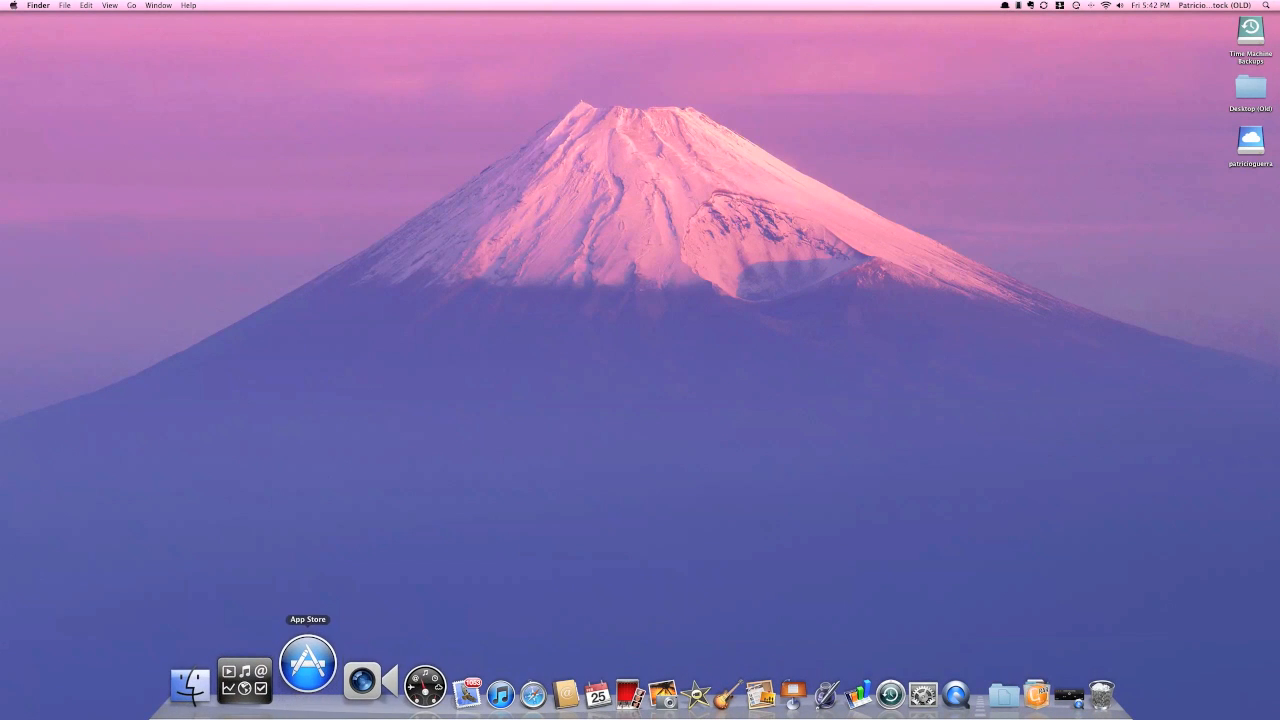
{"action": "left_click", "coordinate": [308, 664]}
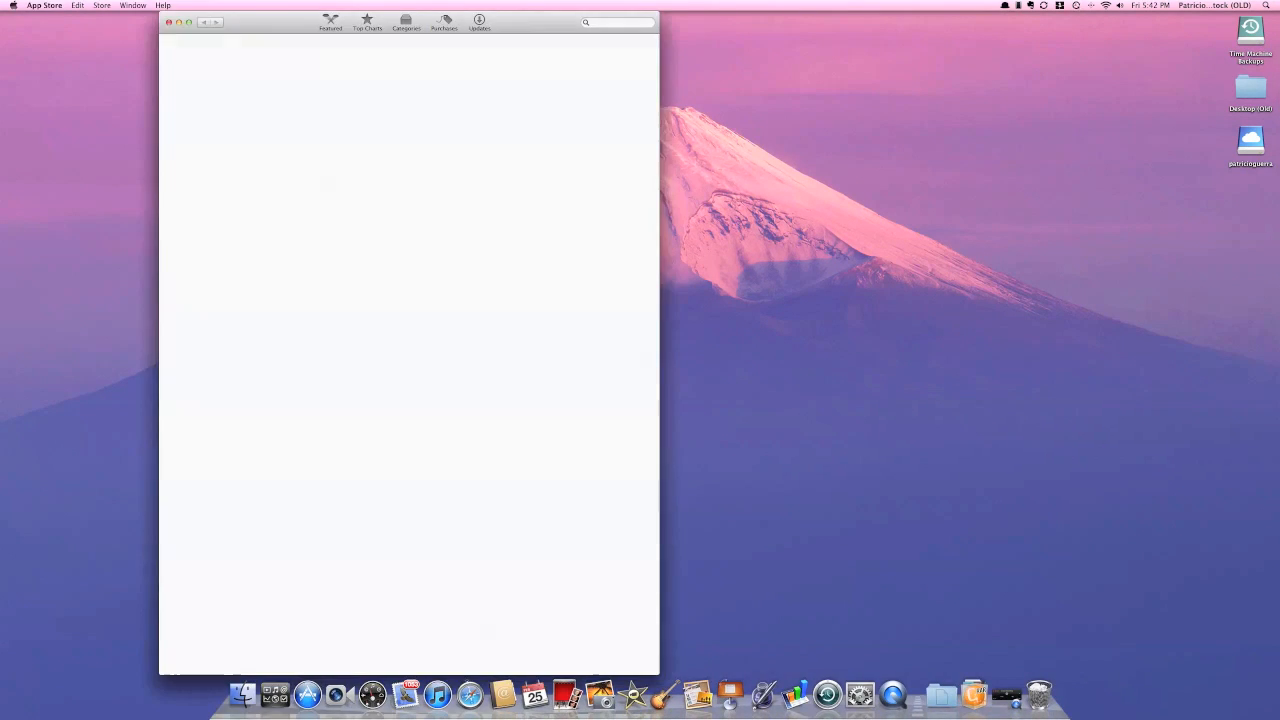
{"action": "left_click", "coordinate": [44, 4]}
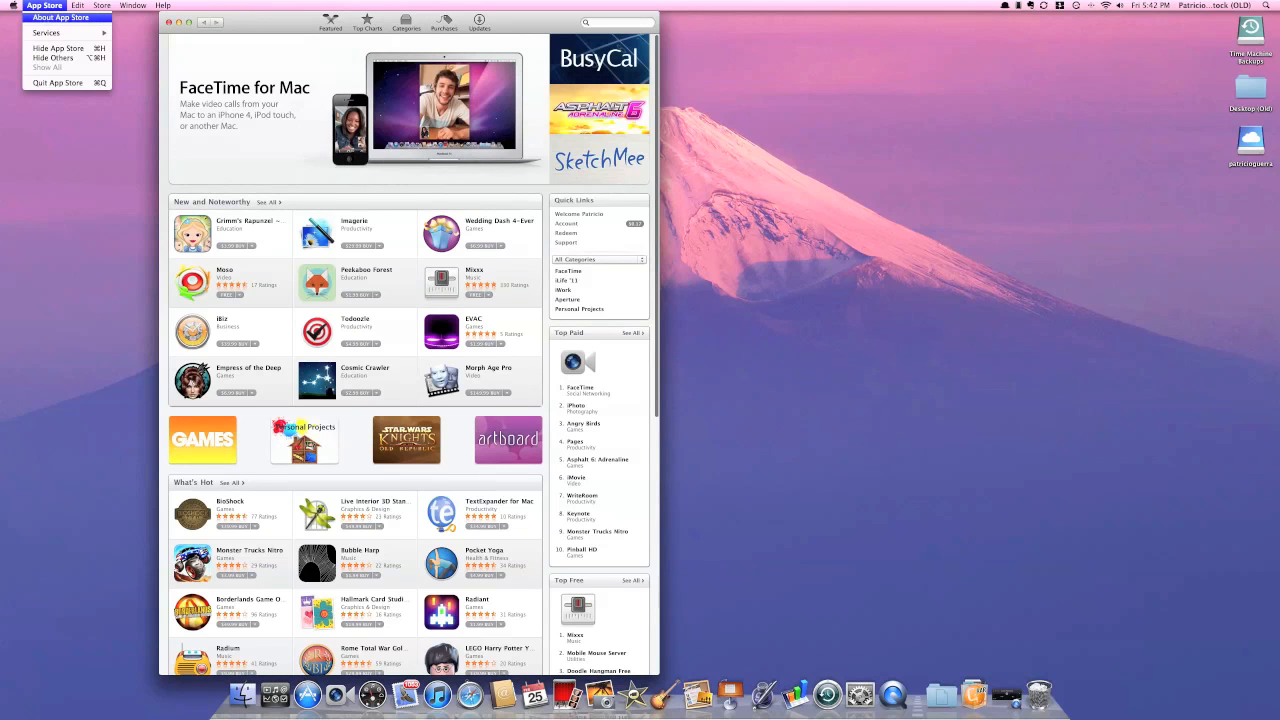
{"action": "left_click", "coordinate": [60, 16]}
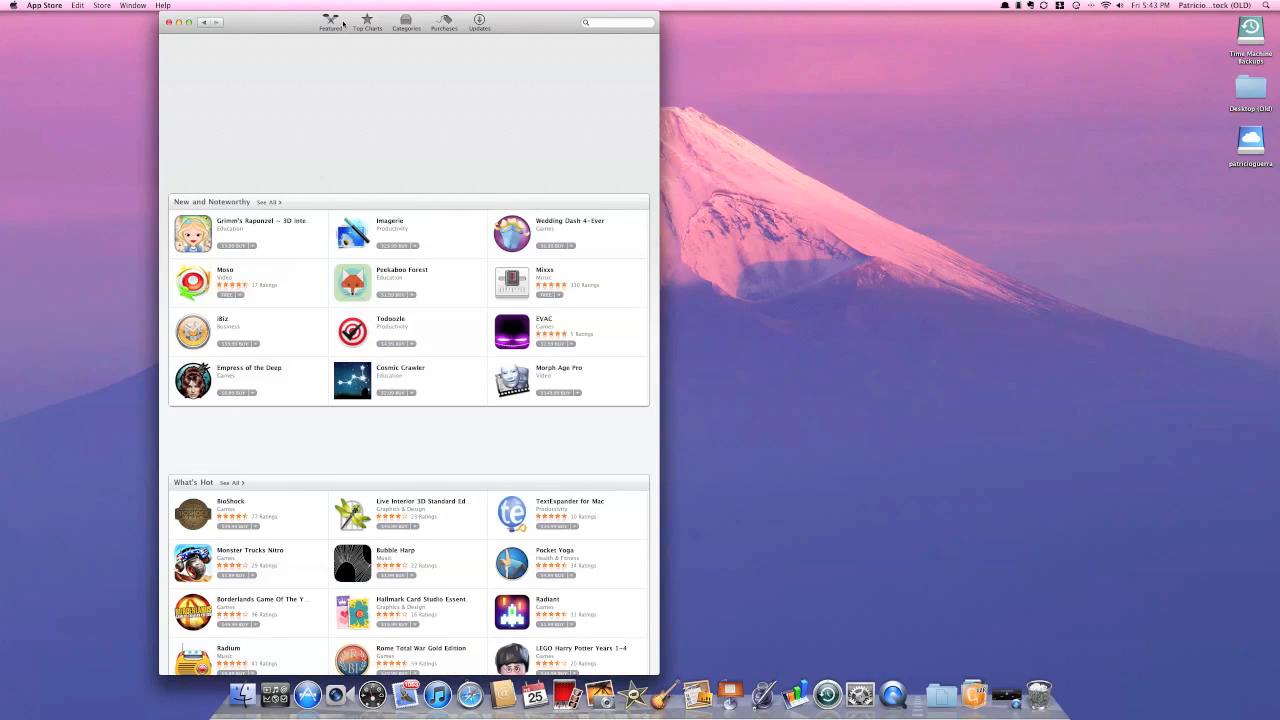
{"action": "left_click", "coordinate": [366, 22]}
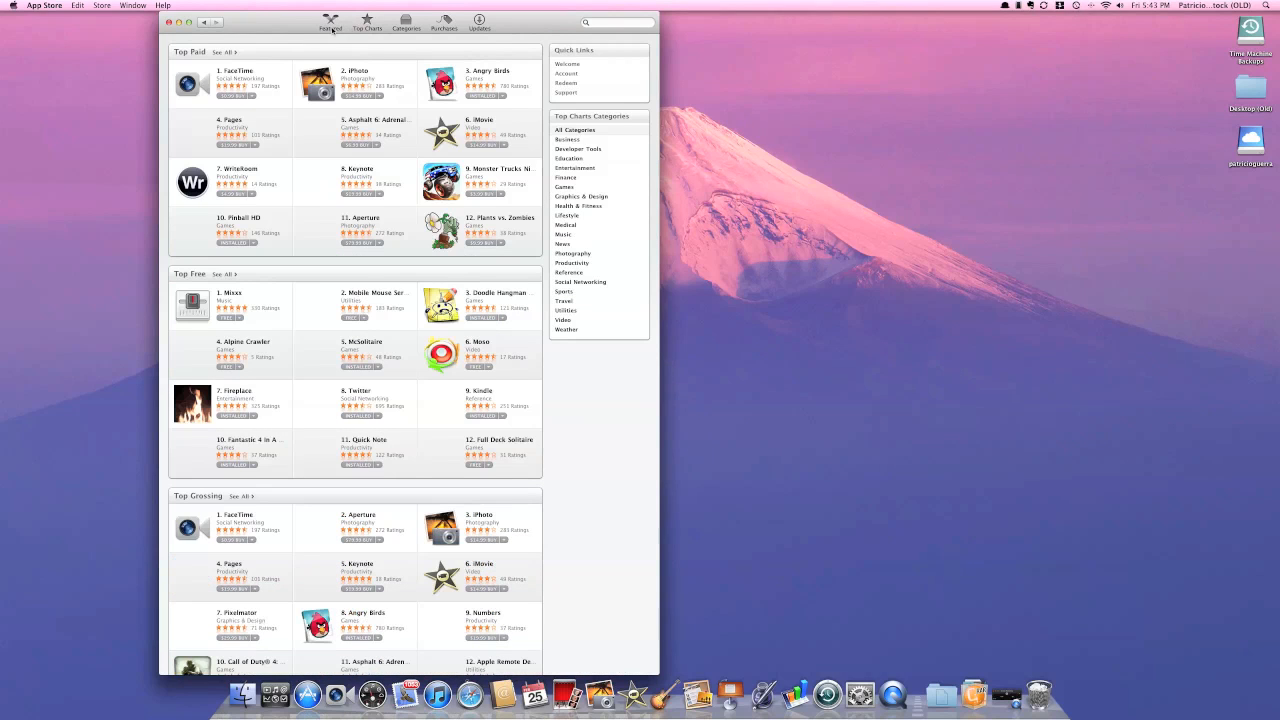
{"action": "left_click", "coordinate": [330, 22]}
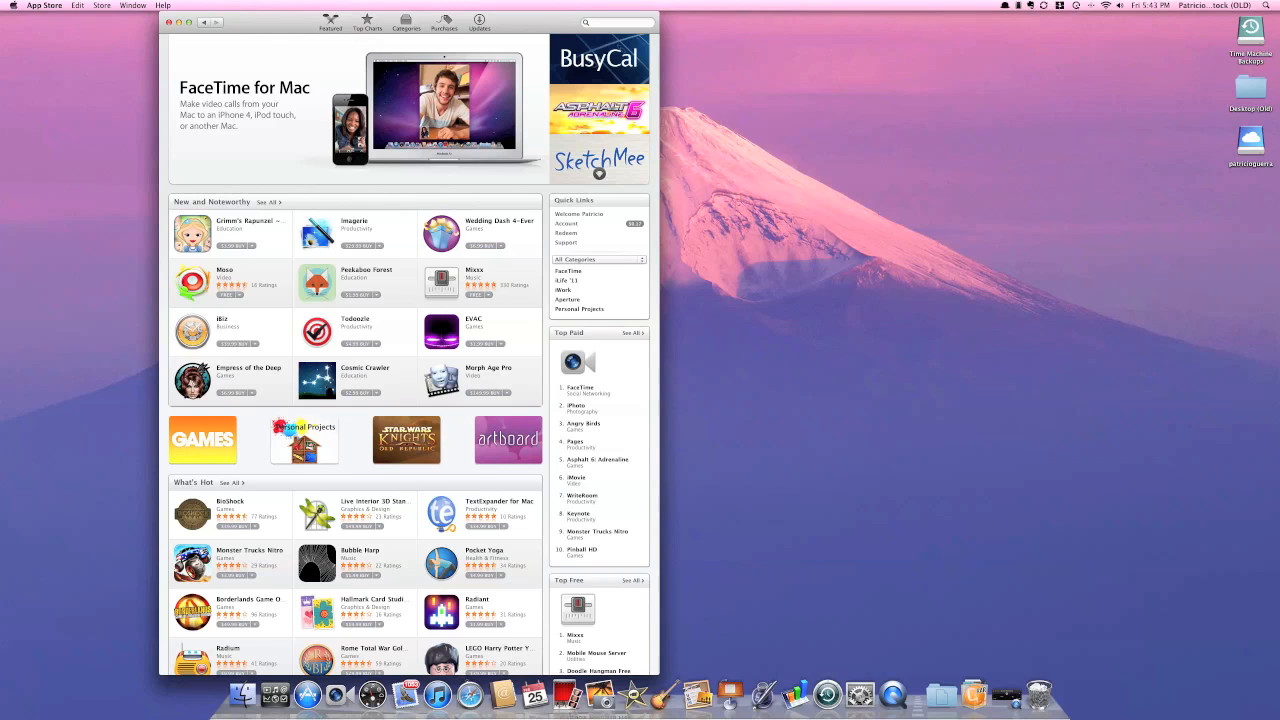
{"action": "scroll", "scroll_direction": "down", "scroll_amount": 3}
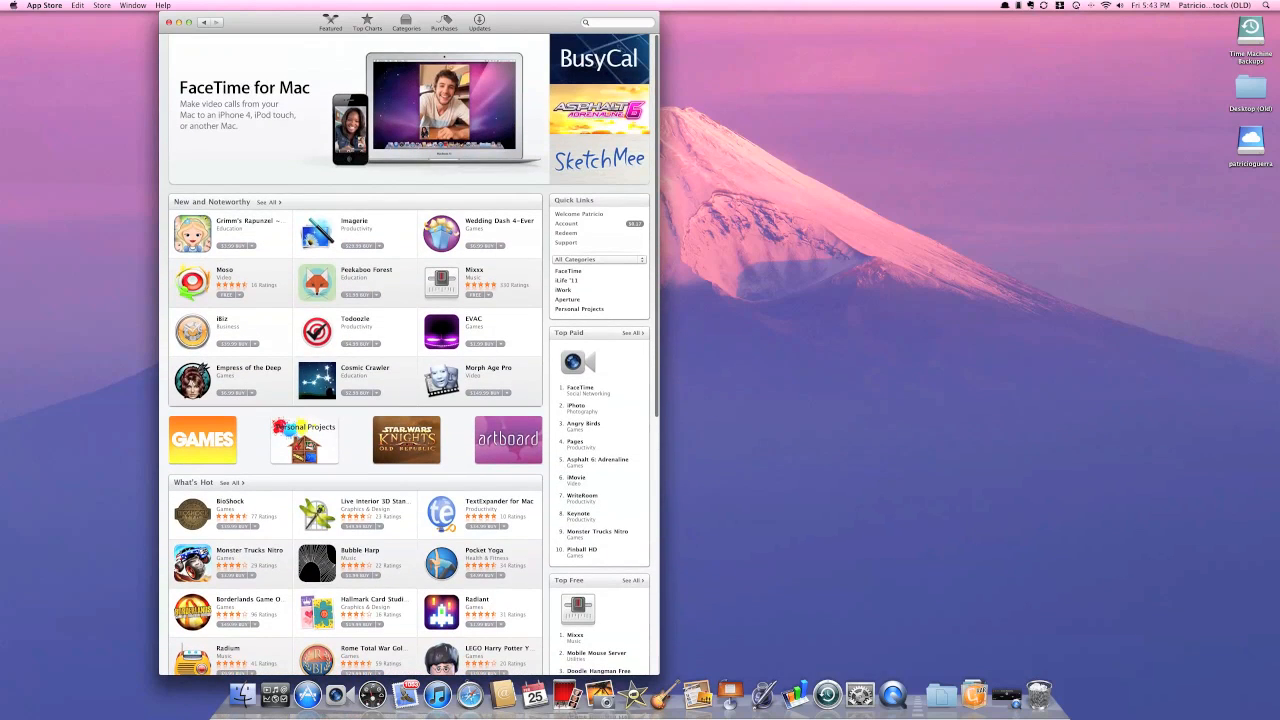
{"action": "left_click", "coordinate": [480, 24]}
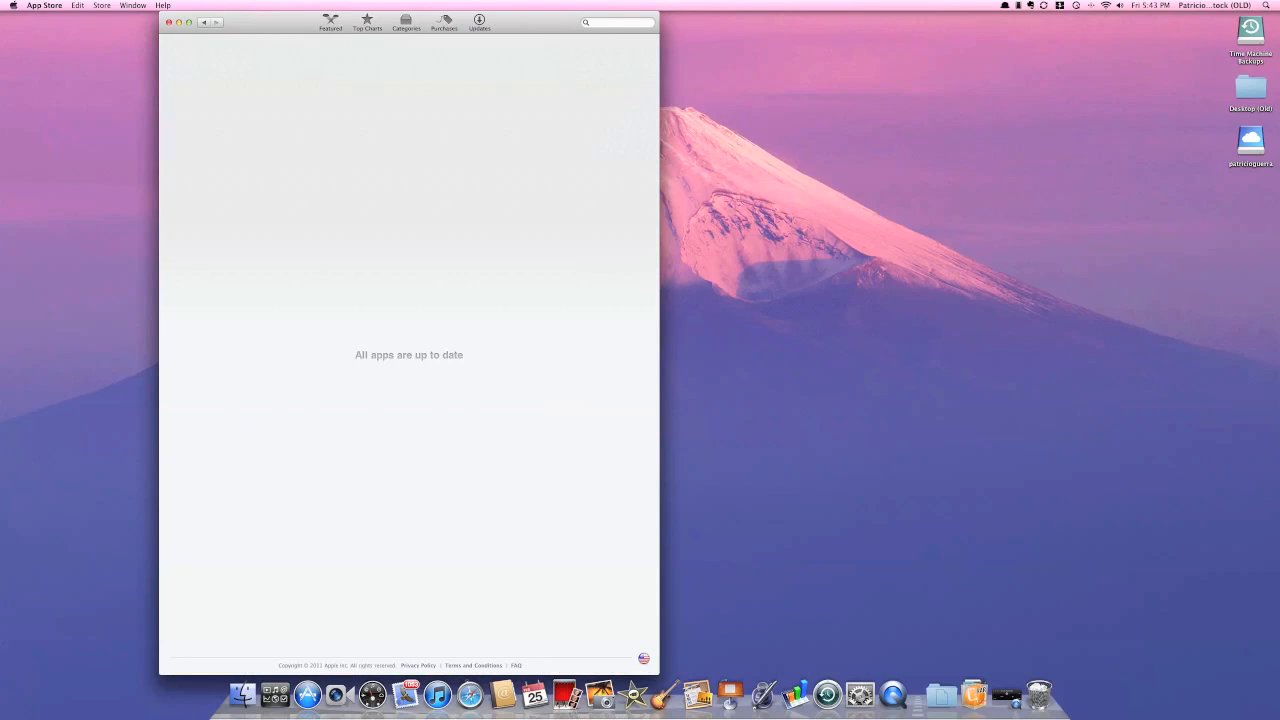
{"action": "left_click", "coordinate": [406, 22]}
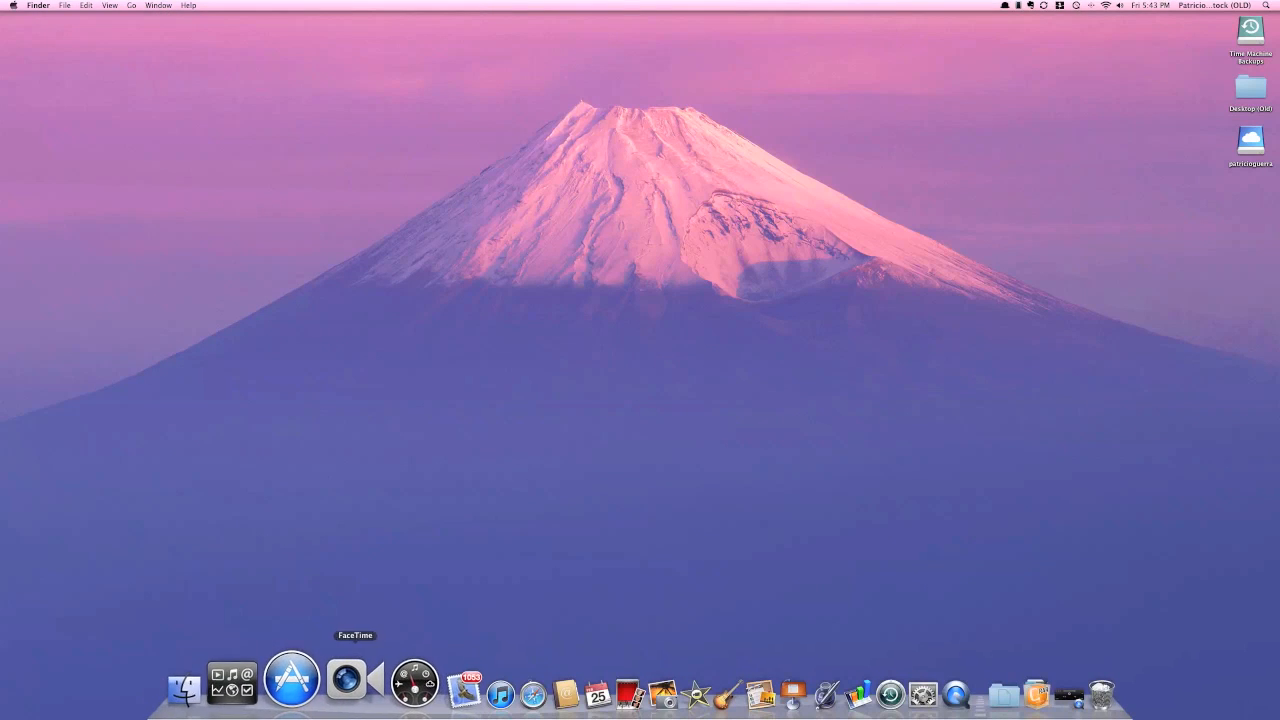
{"action": "mouse_move", "coordinate": [408, 684]}
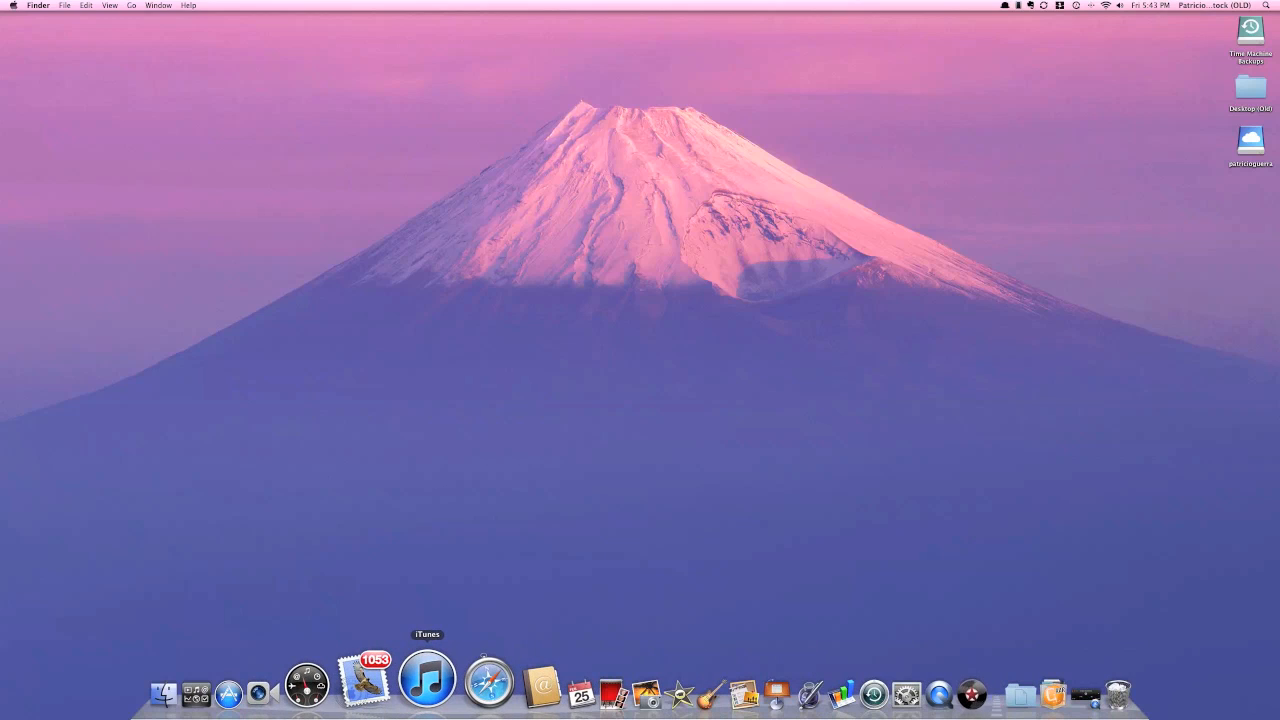
{"action": "left_click", "coordinate": [428, 692]}
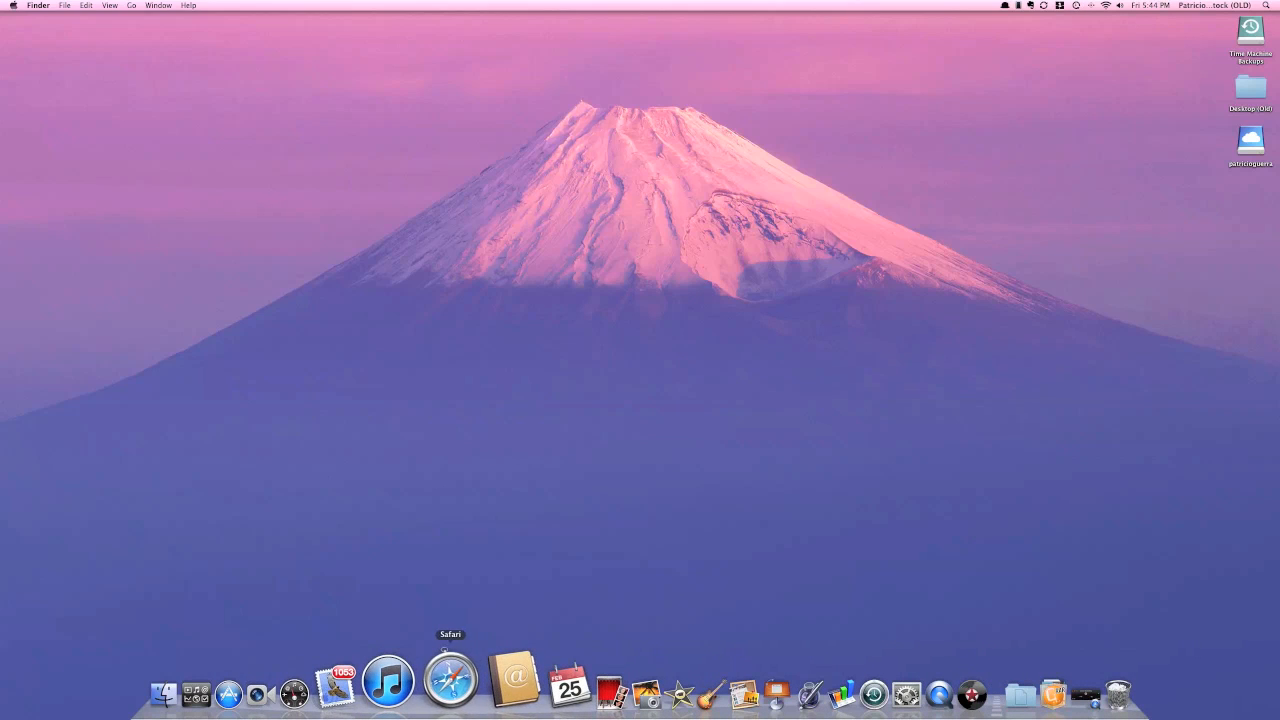
{"action": "left_click", "coordinate": [450, 680]}
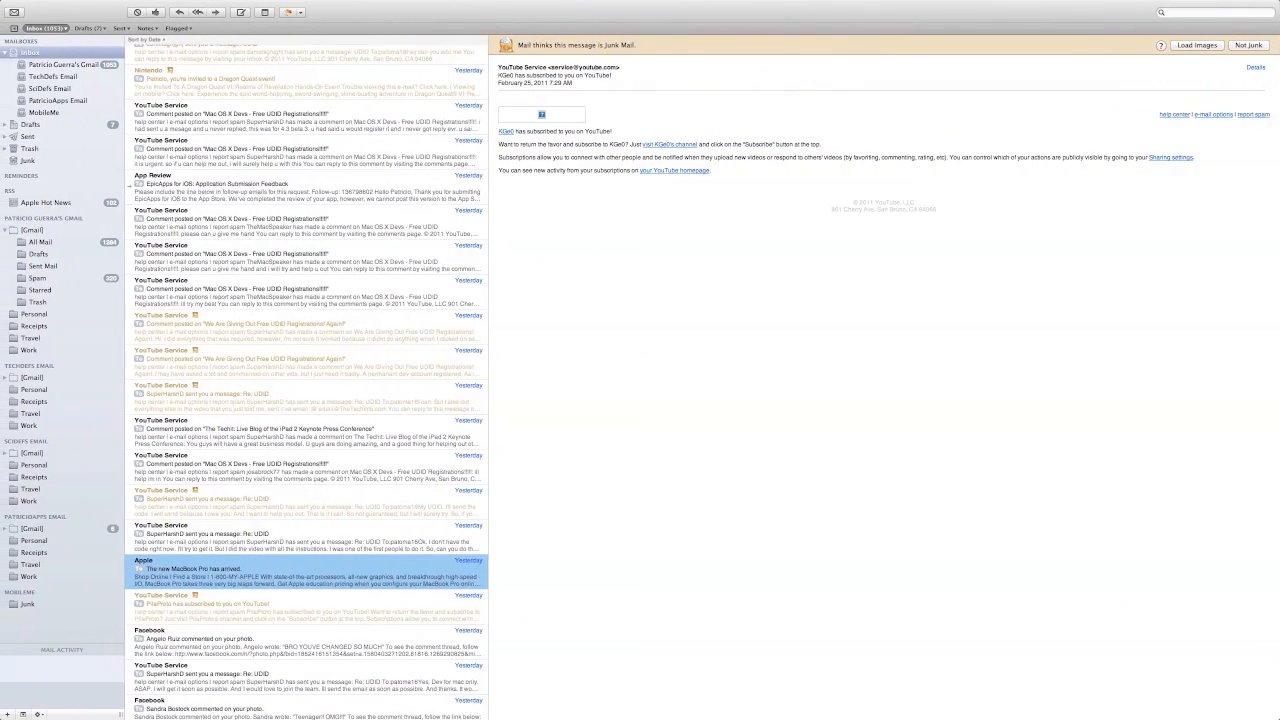
{"action": "scroll", "scroll_direction": "down", "scroll_amount": 3}
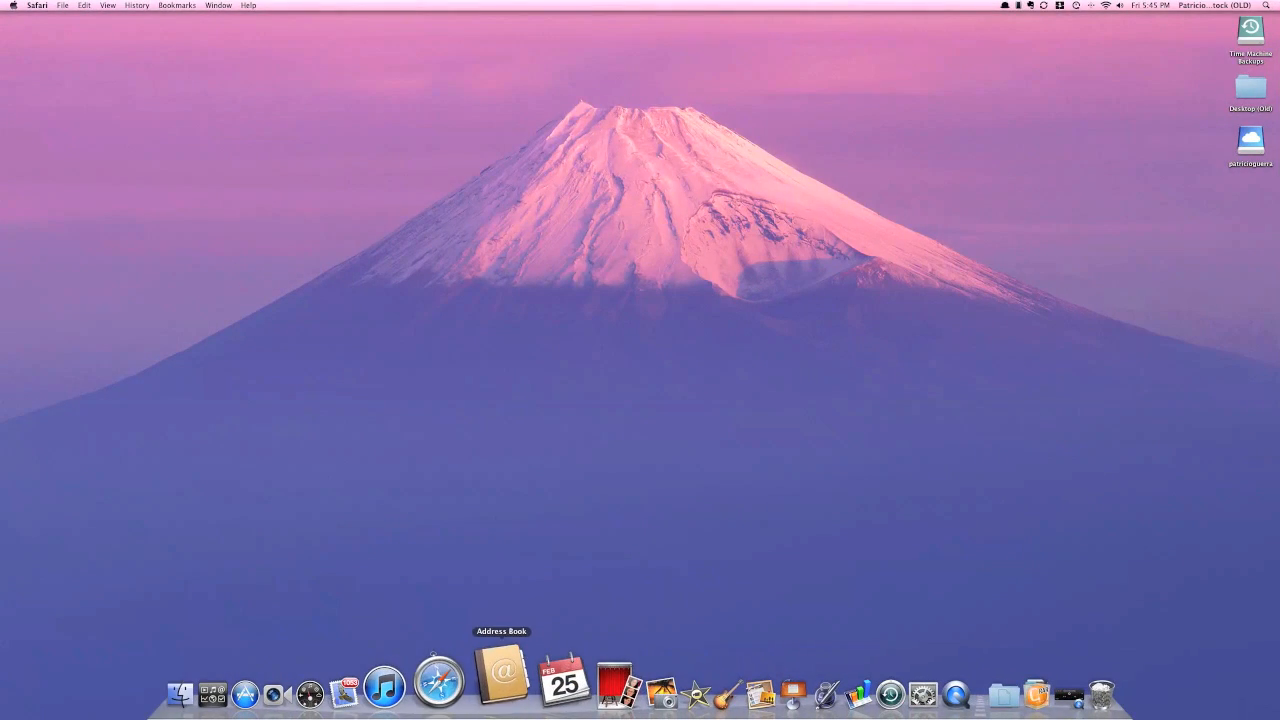
{"action": "left_click", "coordinate": [500, 688]}
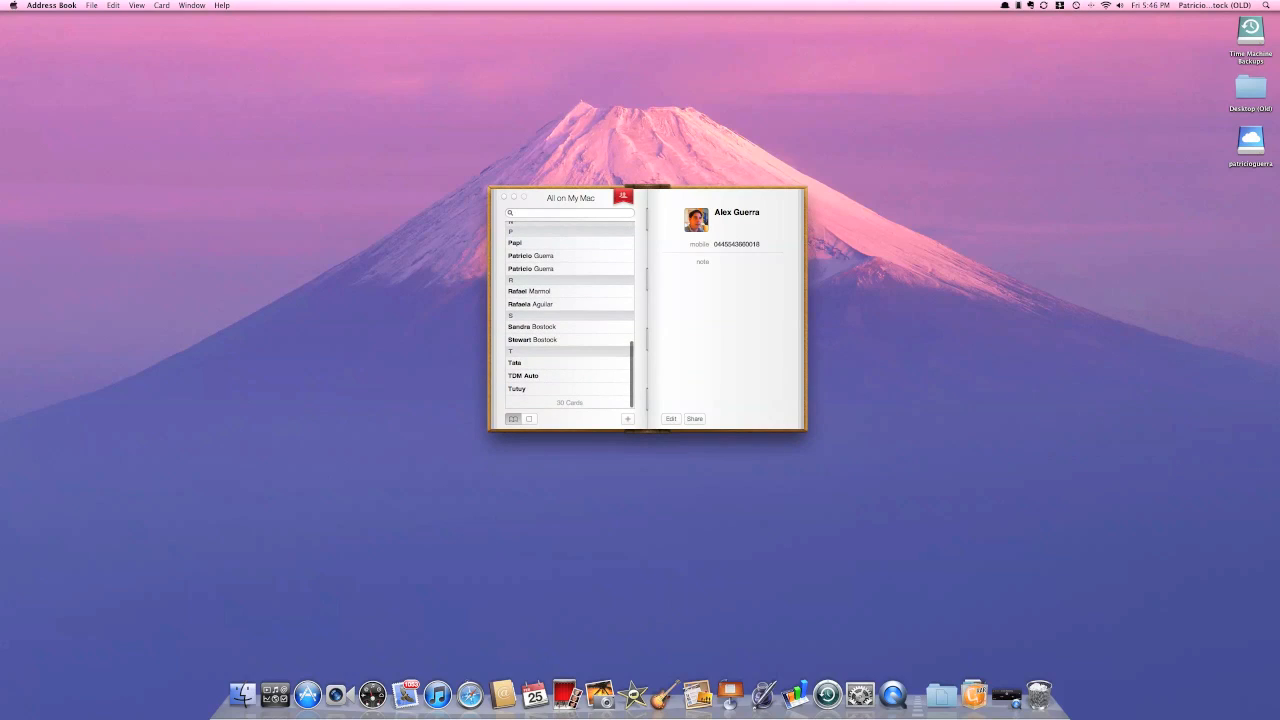
{"action": "left_click", "coordinate": [524, 376]}
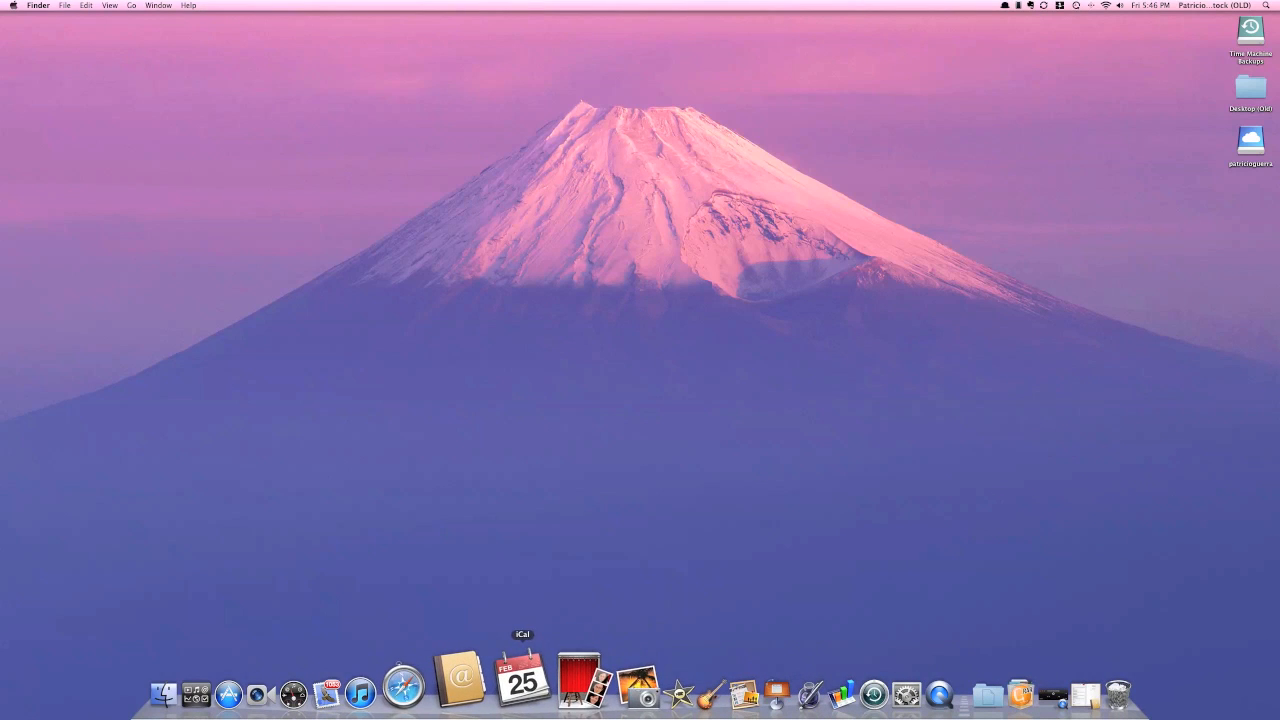
{"action": "left_click", "coordinate": [522, 690]}
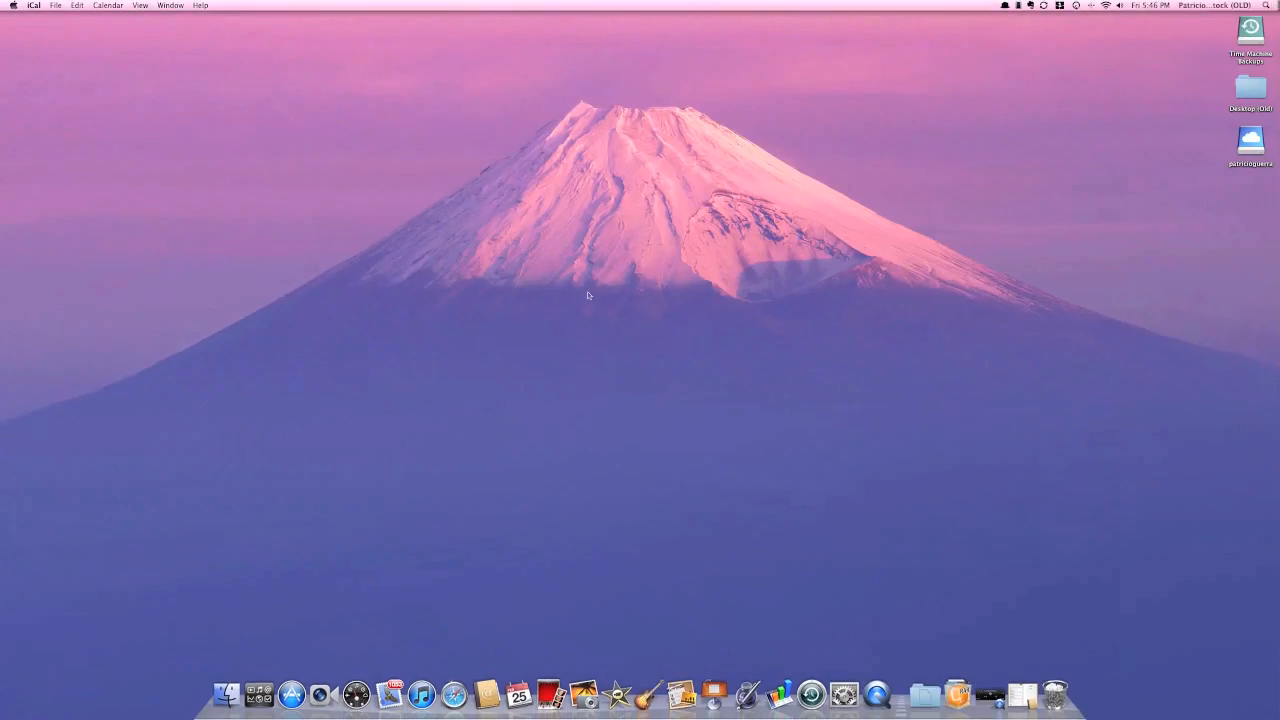
{"action": "left_click", "coordinate": [486, 692]}
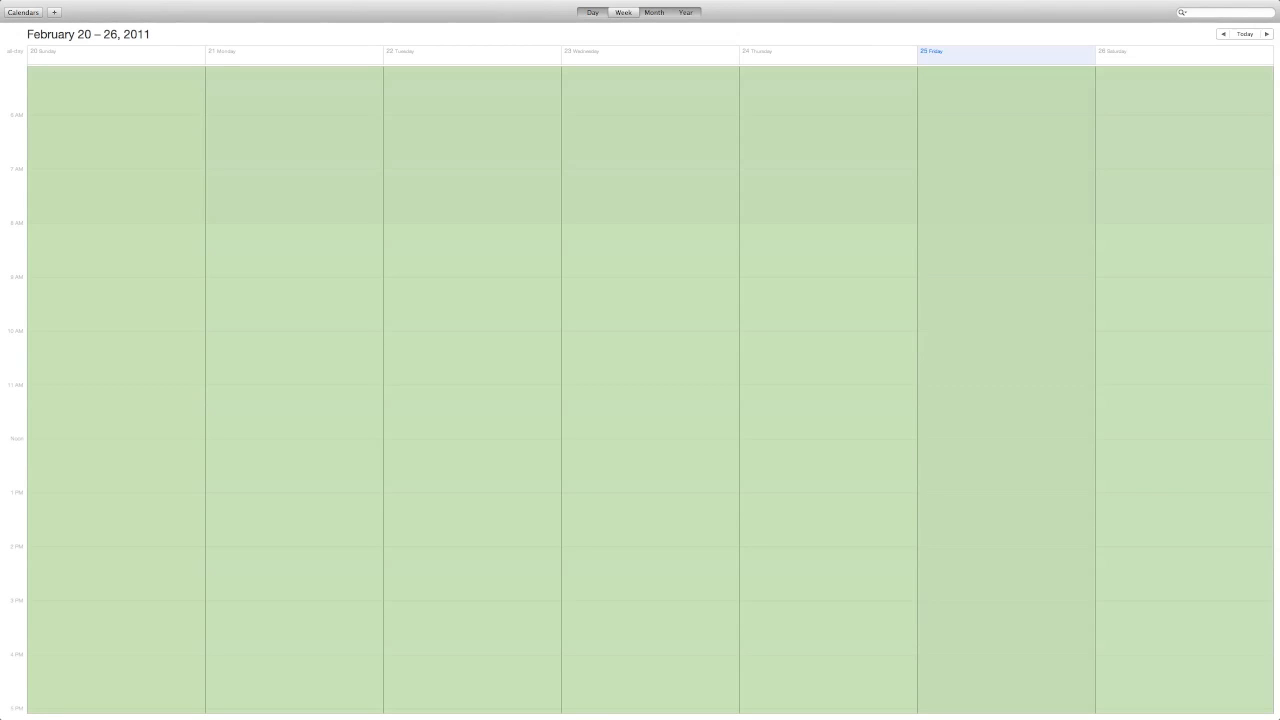
{"action": "left_click", "coordinate": [592, 12]}
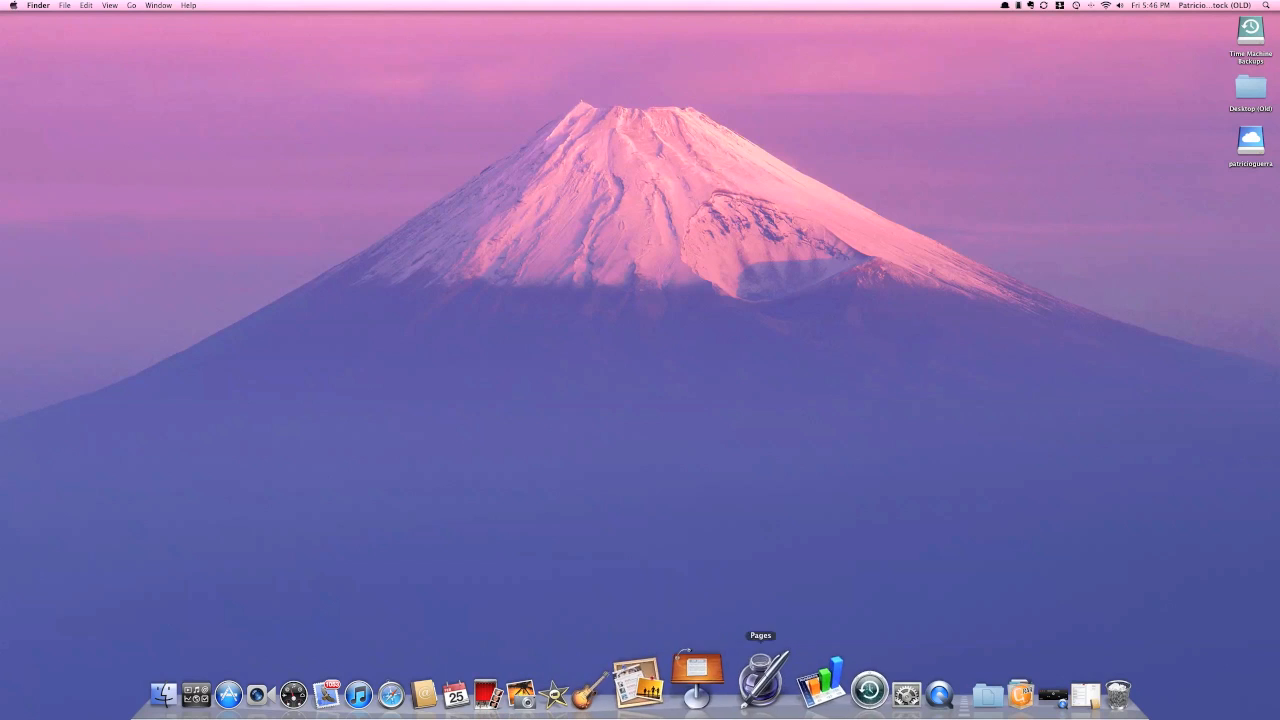
{"action": "mouse_move", "coordinate": [808, 690]}
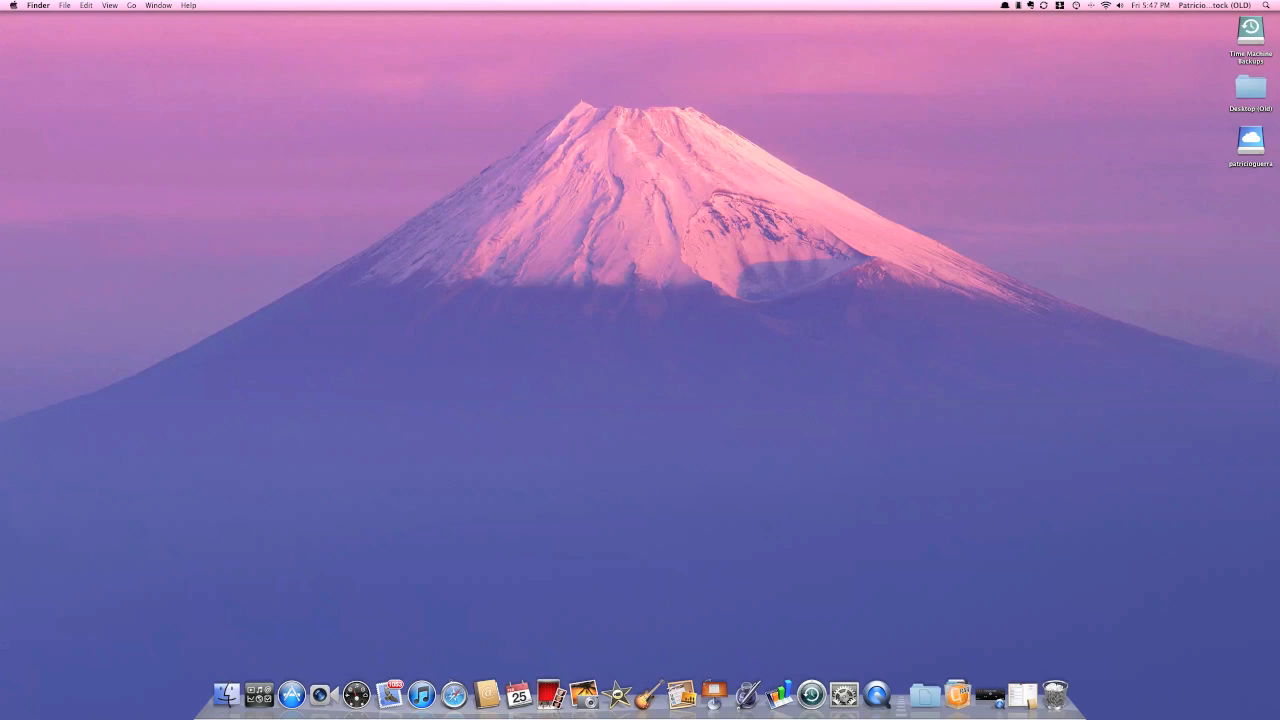
{"action": "mouse_move", "coordinate": [800, 690]}
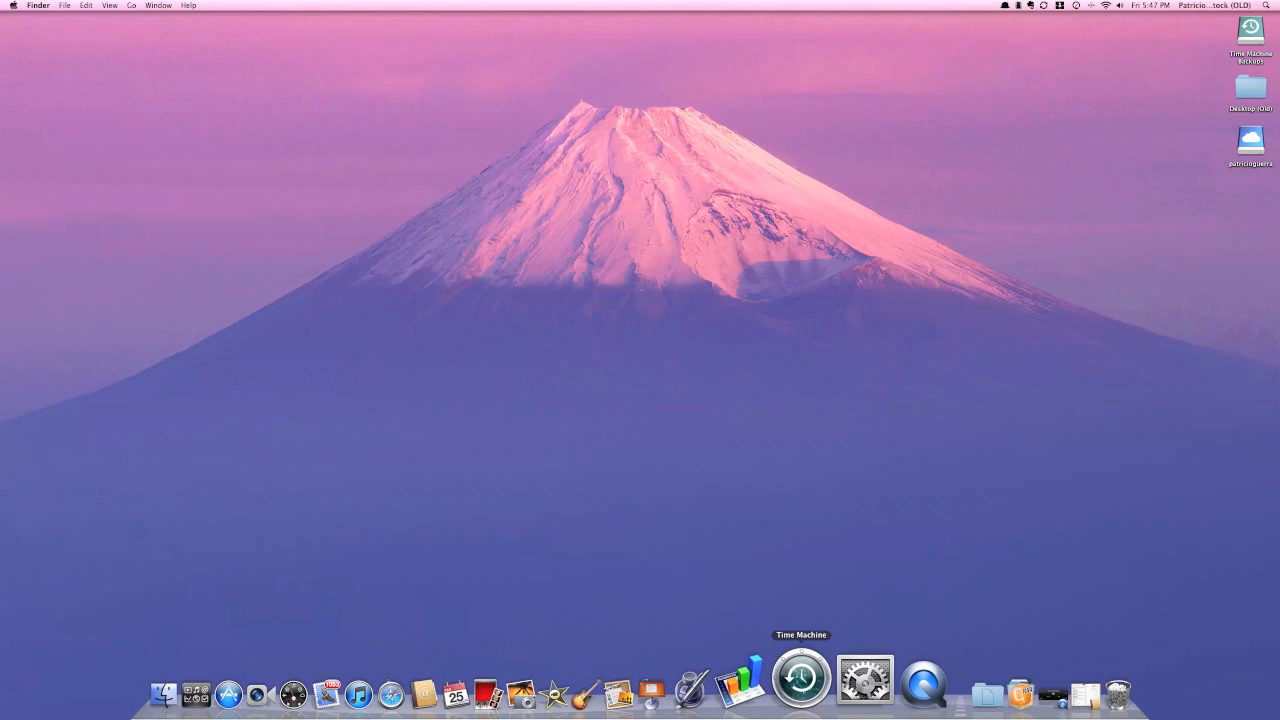
{"action": "right_click", "coordinate": [800, 690]}
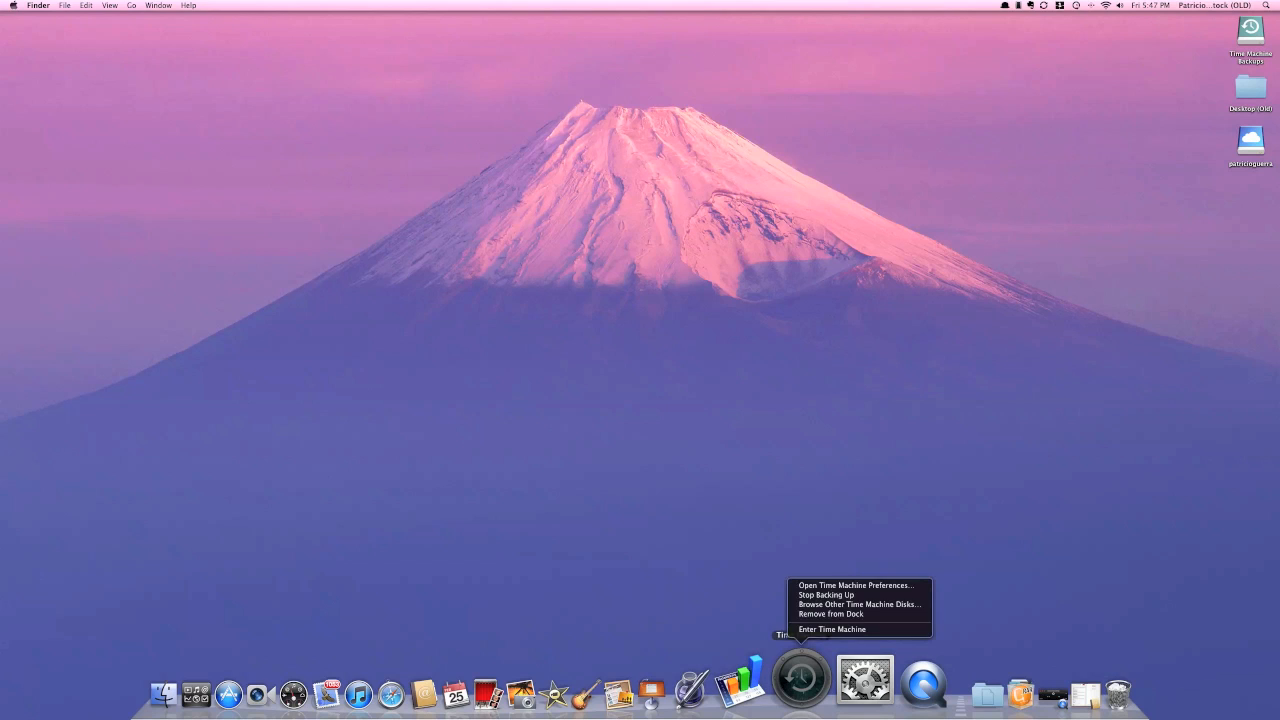
{"action": "mouse_move", "coordinate": [832, 628]}
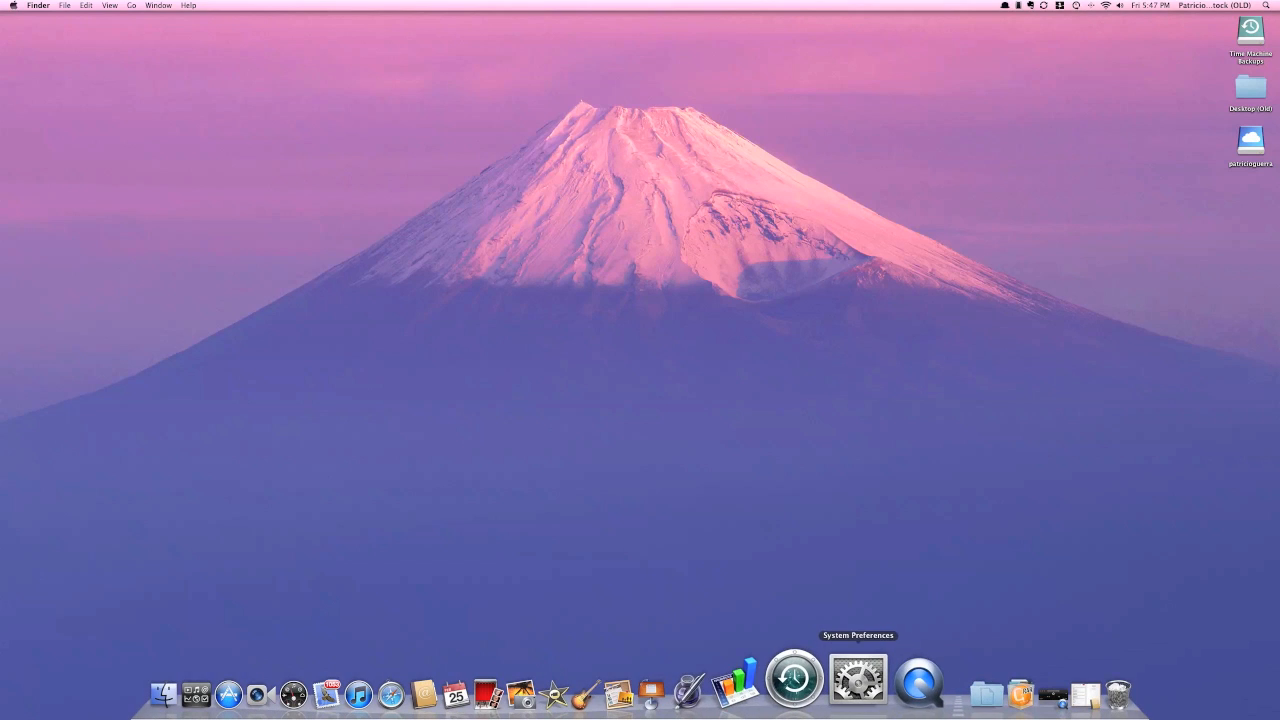
Launch System Preferences from the Dock and enter Desktop & Screen Saver.
{"action": "left_click", "coordinate": [856, 692]}
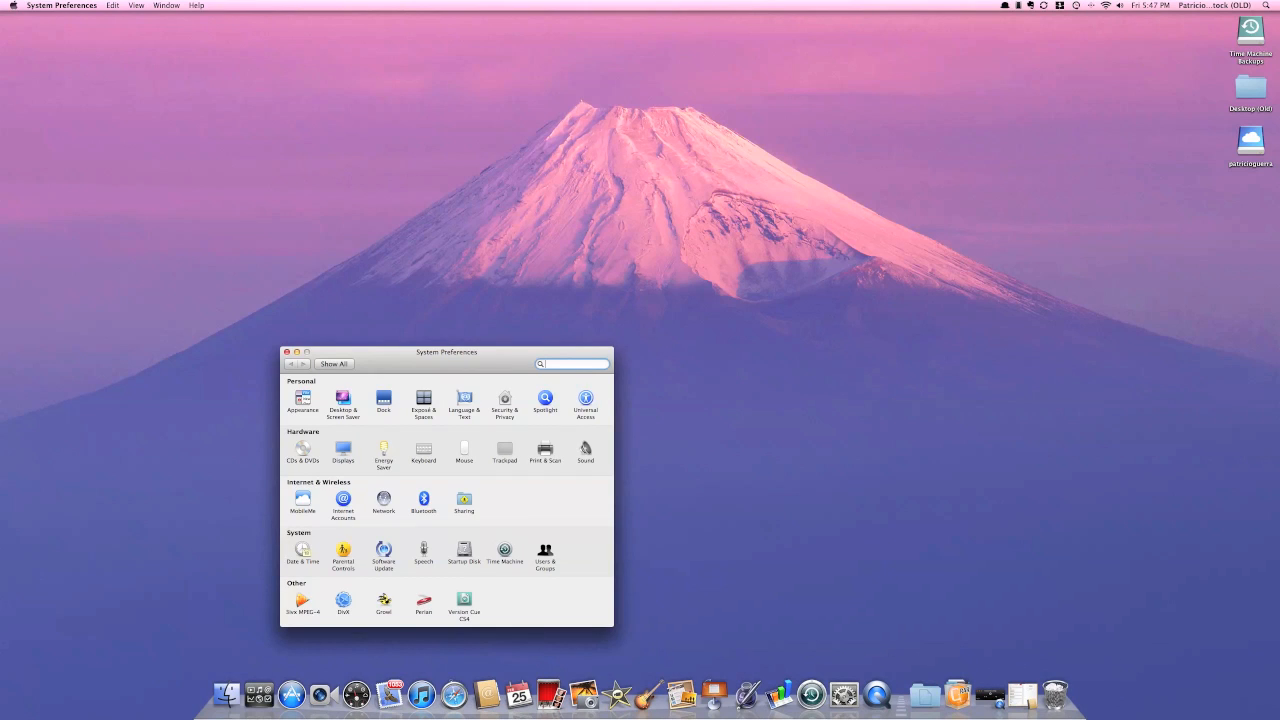
{"action": "left_click_drag", "start_coordinate": [448, 352], "coordinate": [448, 328]}
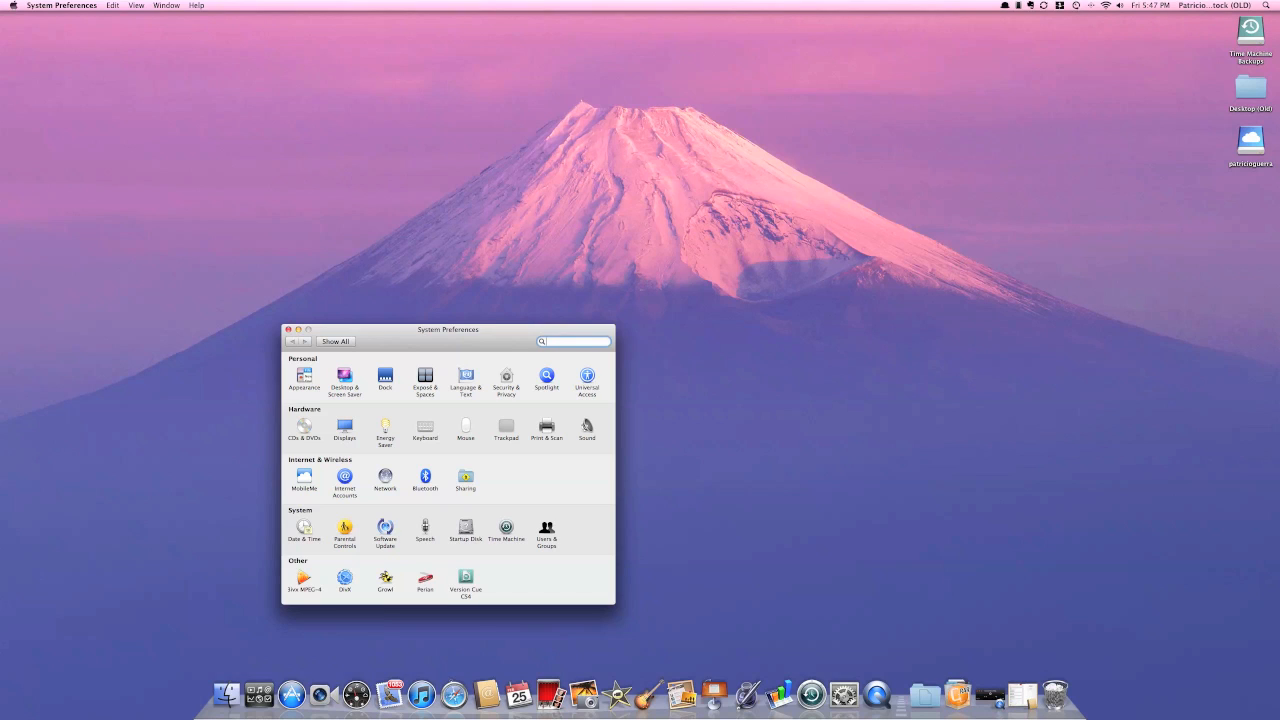
{"action": "left_click", "coordinate": [344, 378]}
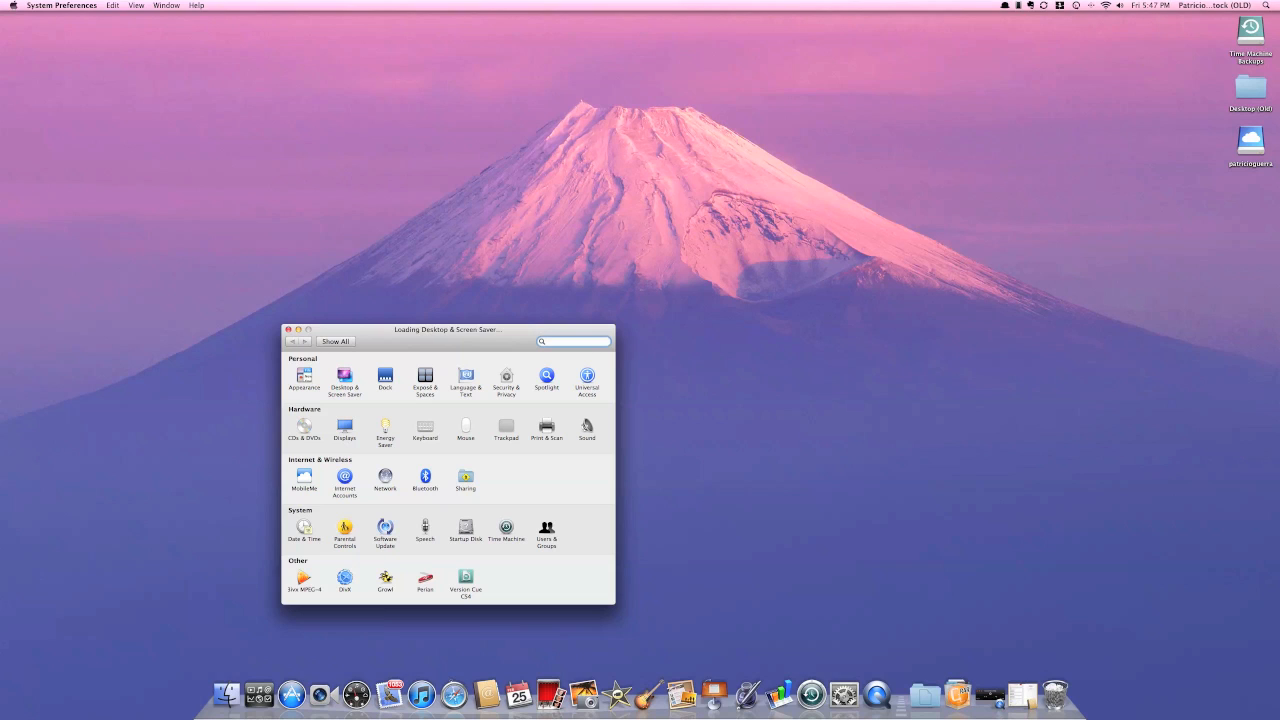
{"action": "left_click", "coordinate": [344, 380]}
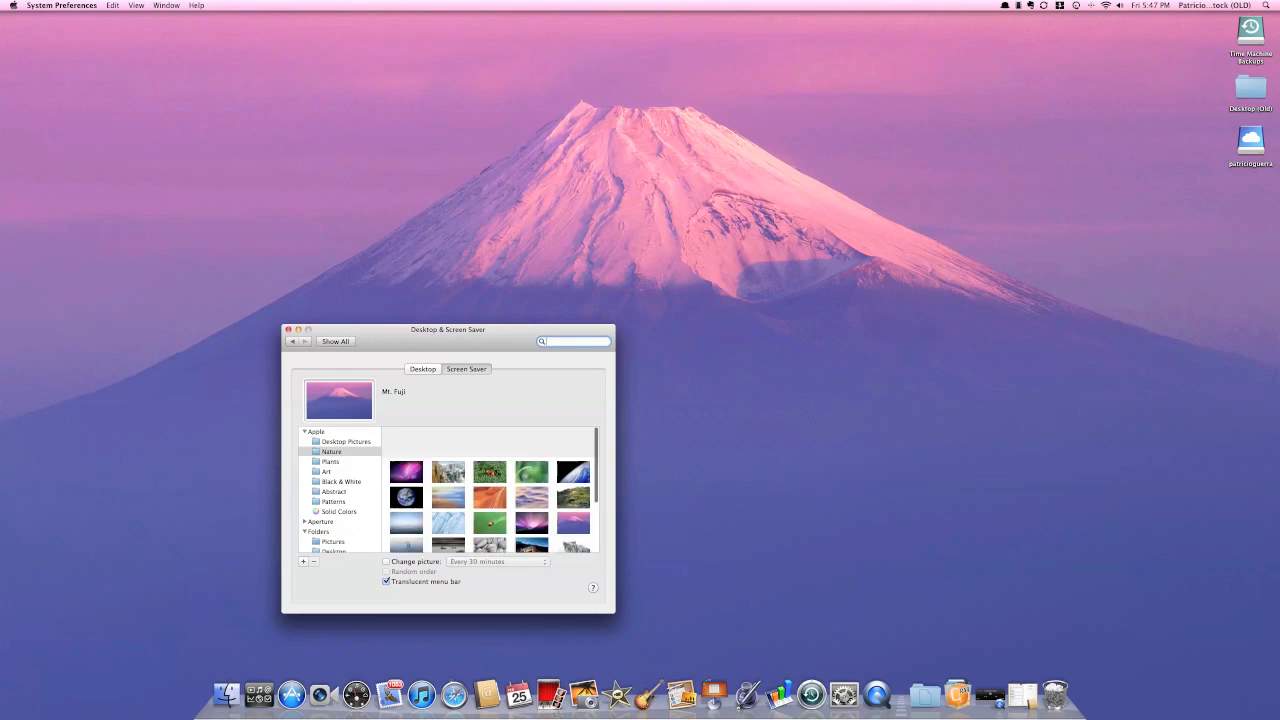
Browse the Nature desktop pictures and the Screen Saver settings, then return to Show All.
{"action": "left_click", "coordinate": [332, 452]}
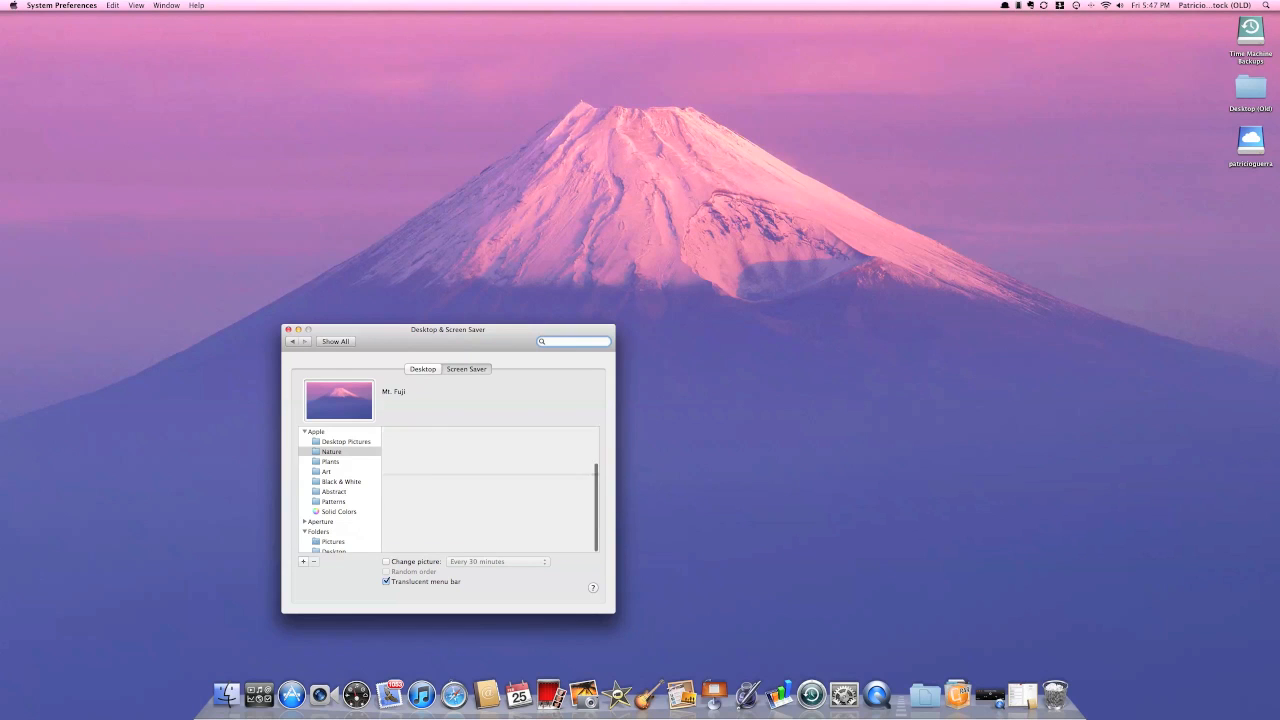
{"action": "left_click", "coordinate": [332, 452]}
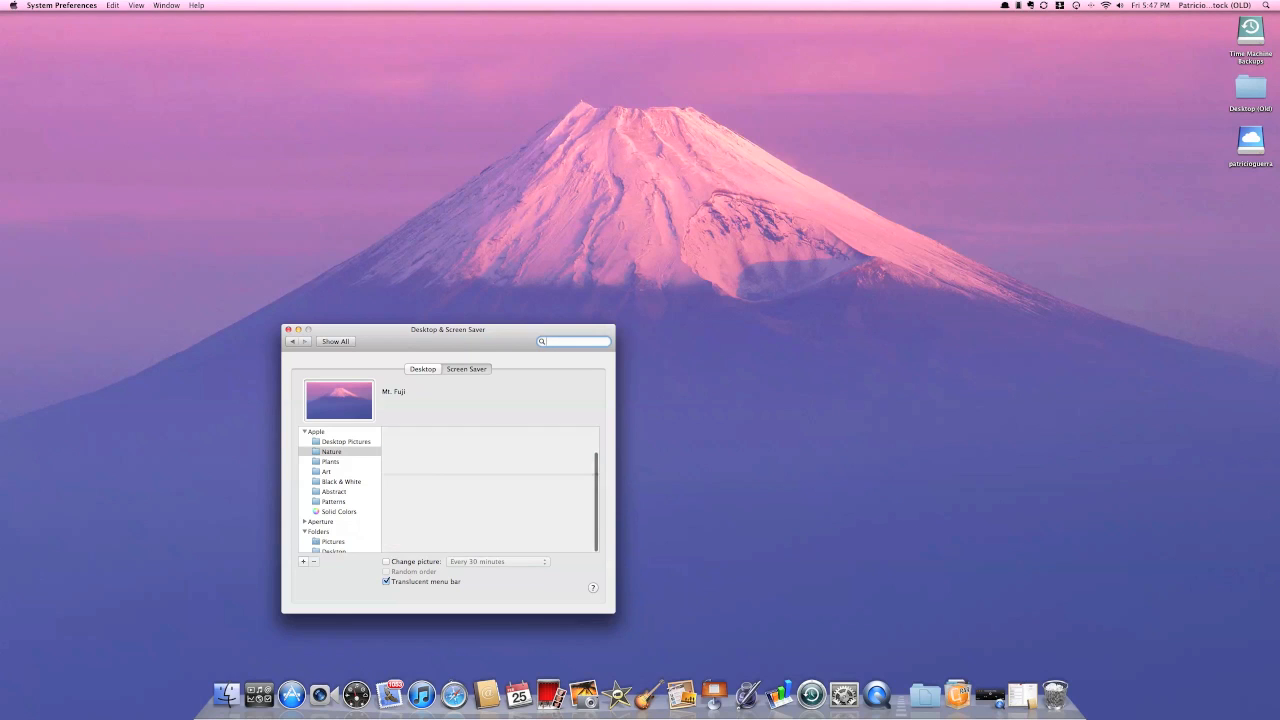
{"action": "left_click", "coordinate": [332, 452]}
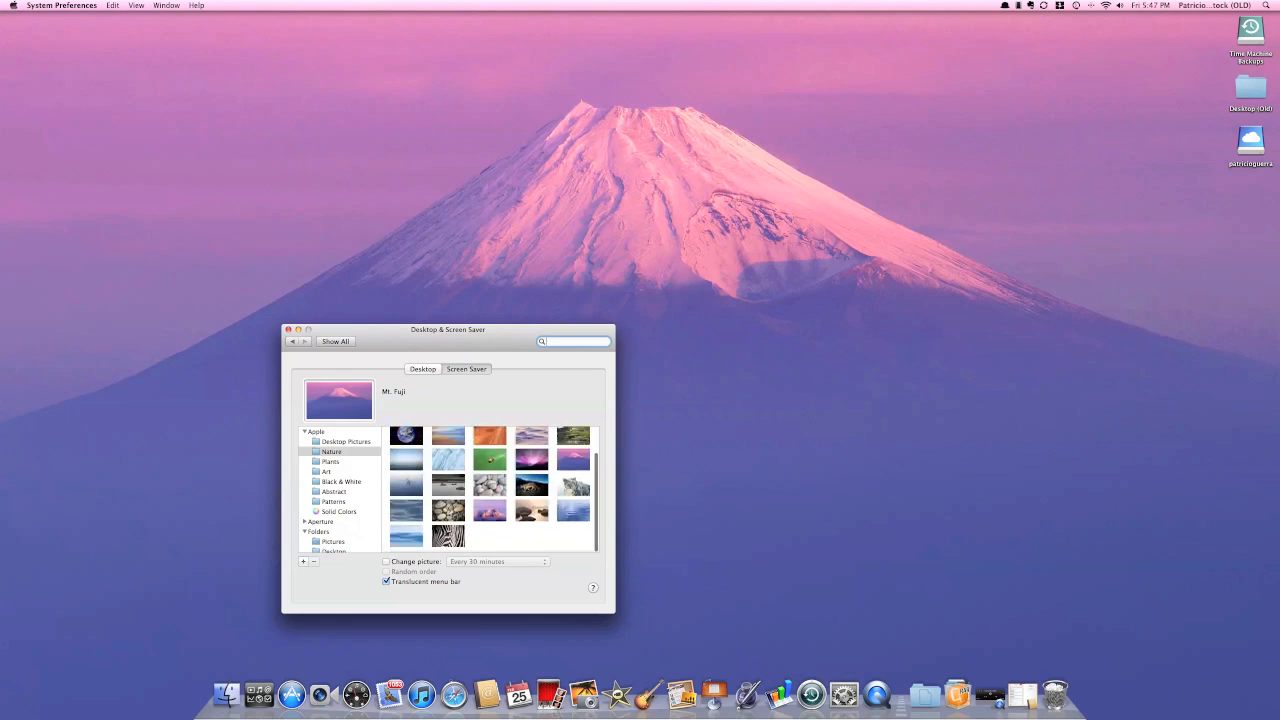
{"action": "scroll", "scroll_direction": "down", "scroll_amount": 3}
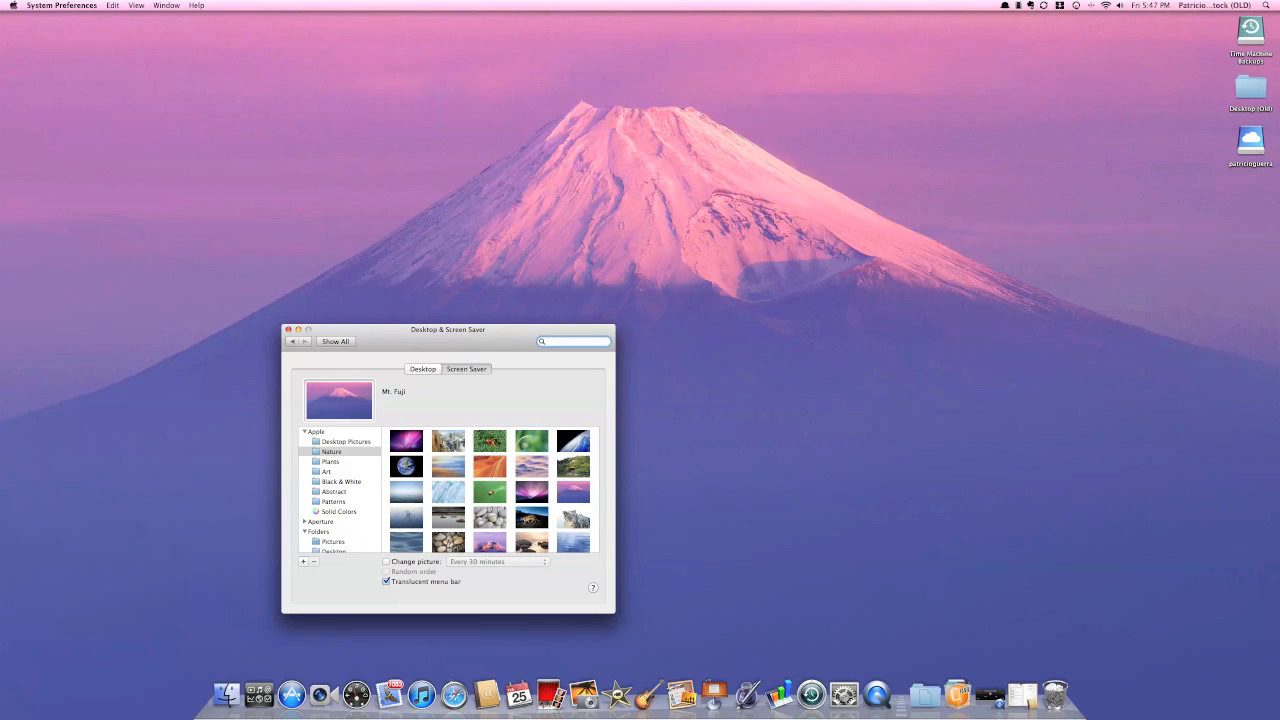
{"action": "left_click", "coordinate": [466, 368]}
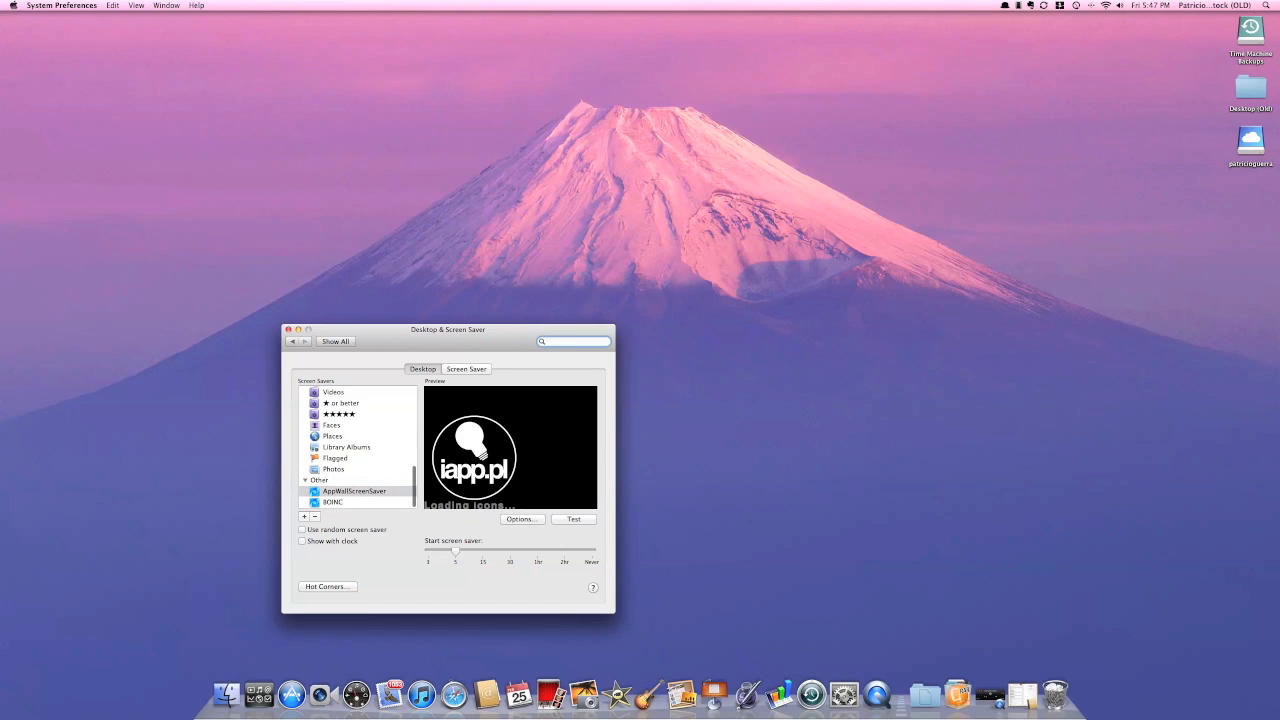
{"action": "left_click", "coordinate": [336, 340]}
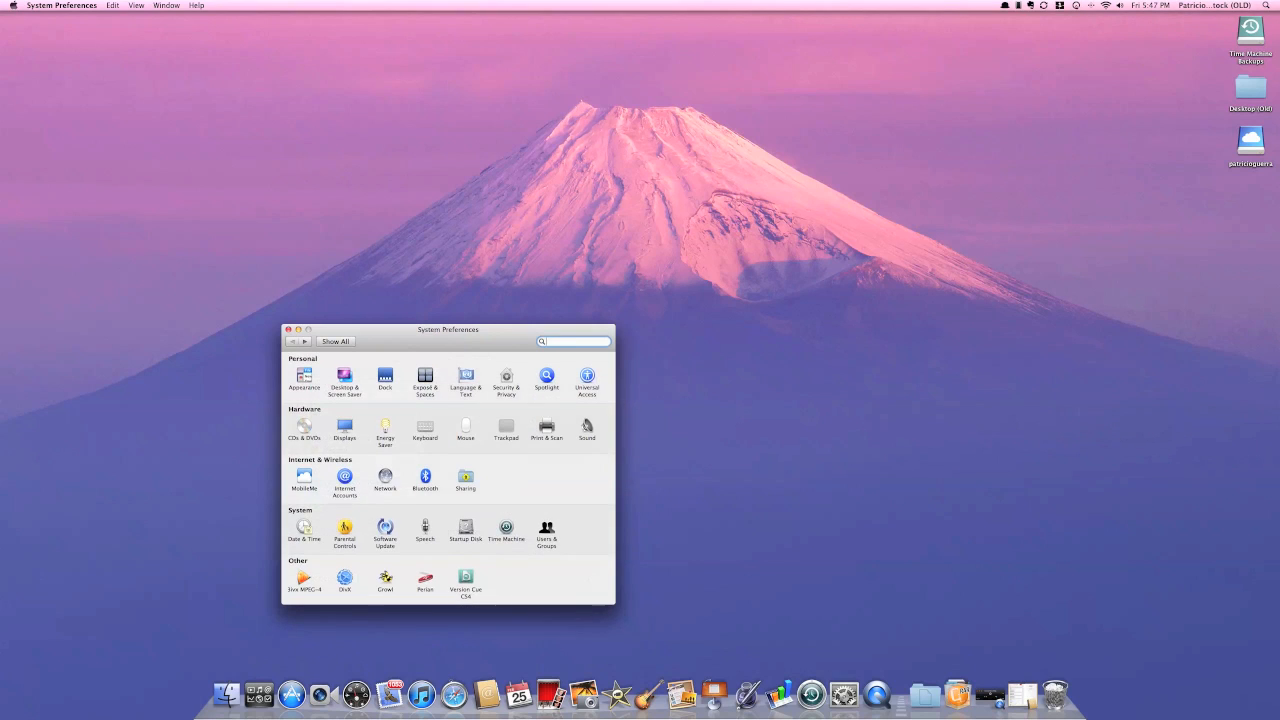
Enter the Mouse pane and bring up the Screen Zoom options sheet.
{"action": "left_click", "coordinate": [464, 428]}
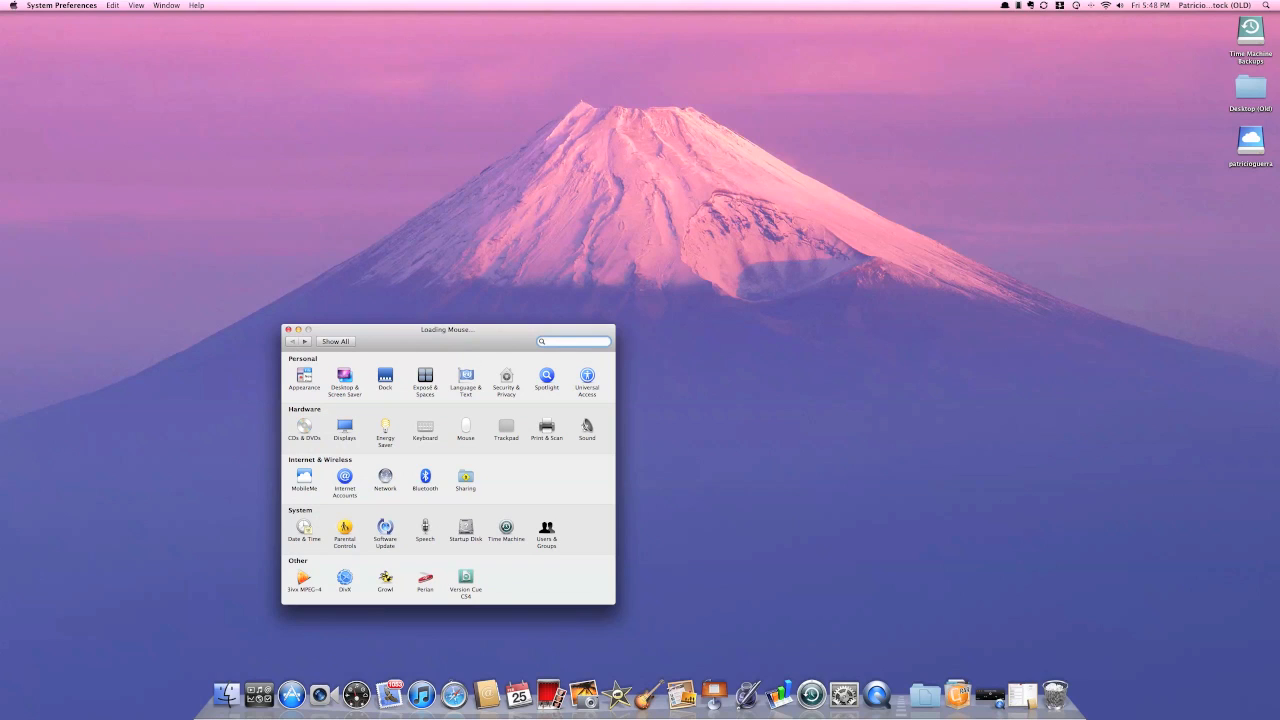
{"action": "left_click", "coordinate": [464, 424]}
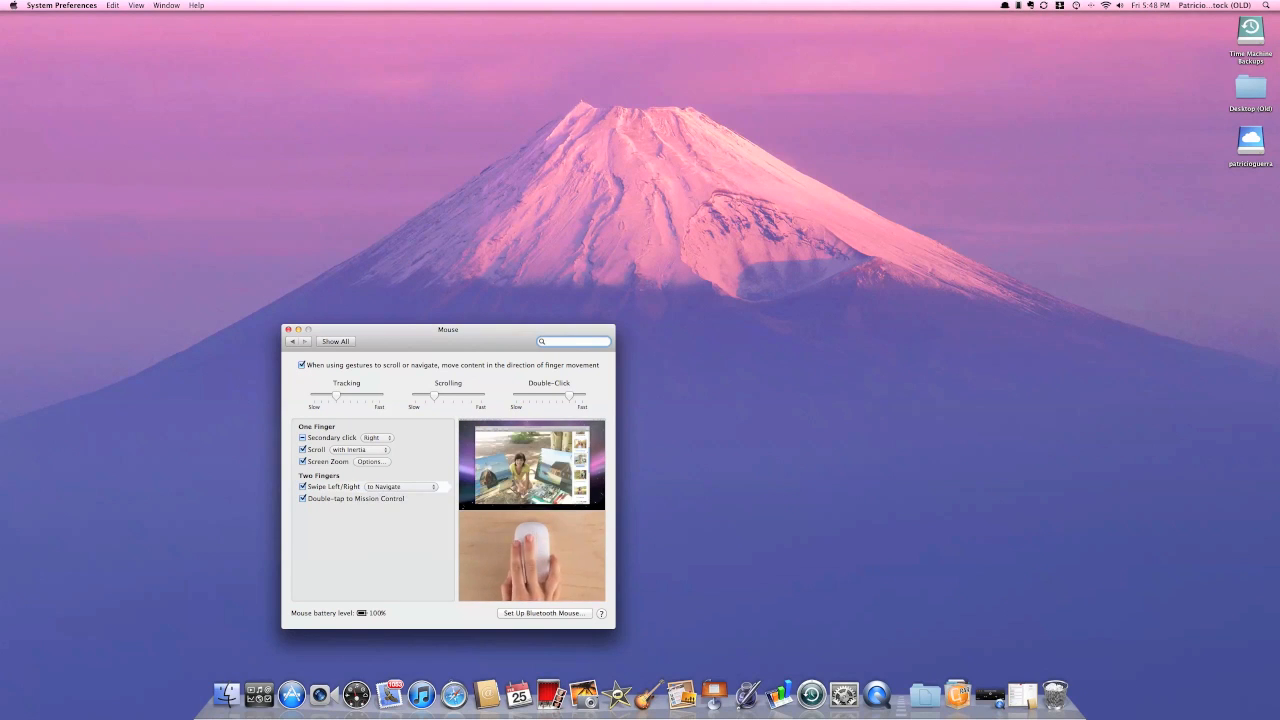
{"action": "left_click", "coordinate": [372, 460]}
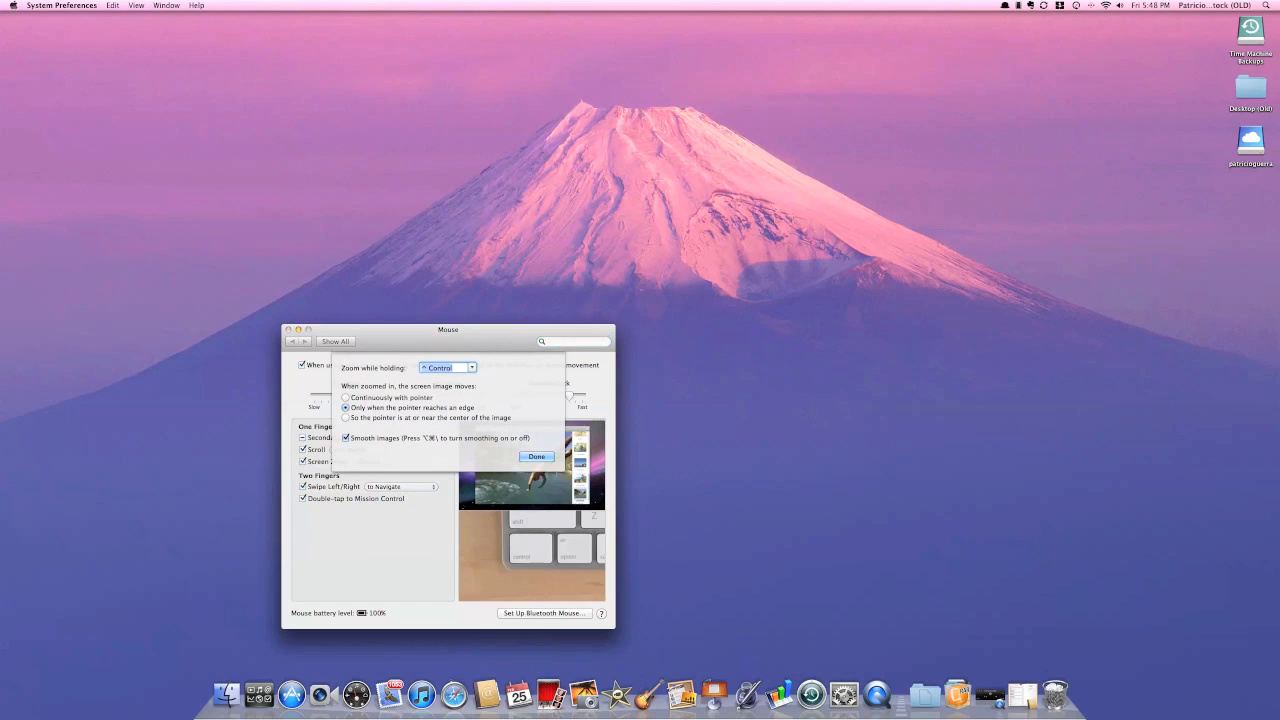
Try the zoom-follow modes, keep continuous following, confirm with Done and return to Show All.
{"action": "left_click", "coordinate": [344, 398]}
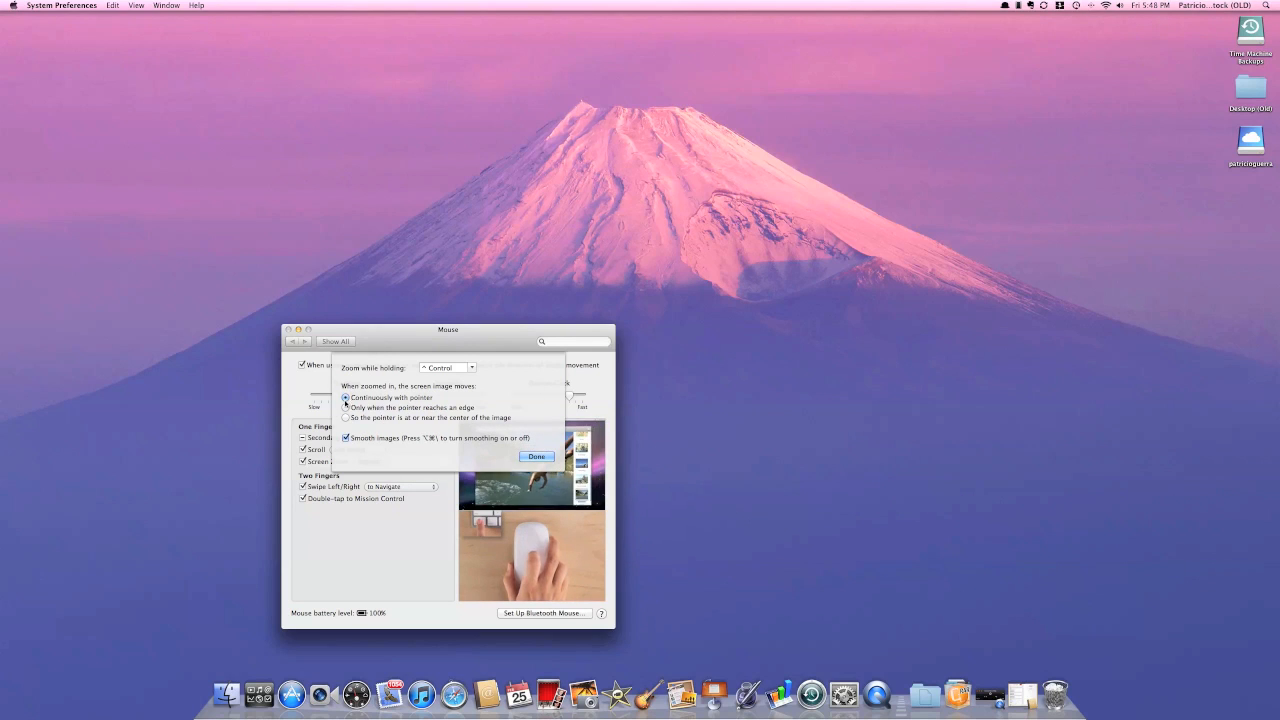
{"action": "left_click", "coordinate": [346, 418]}
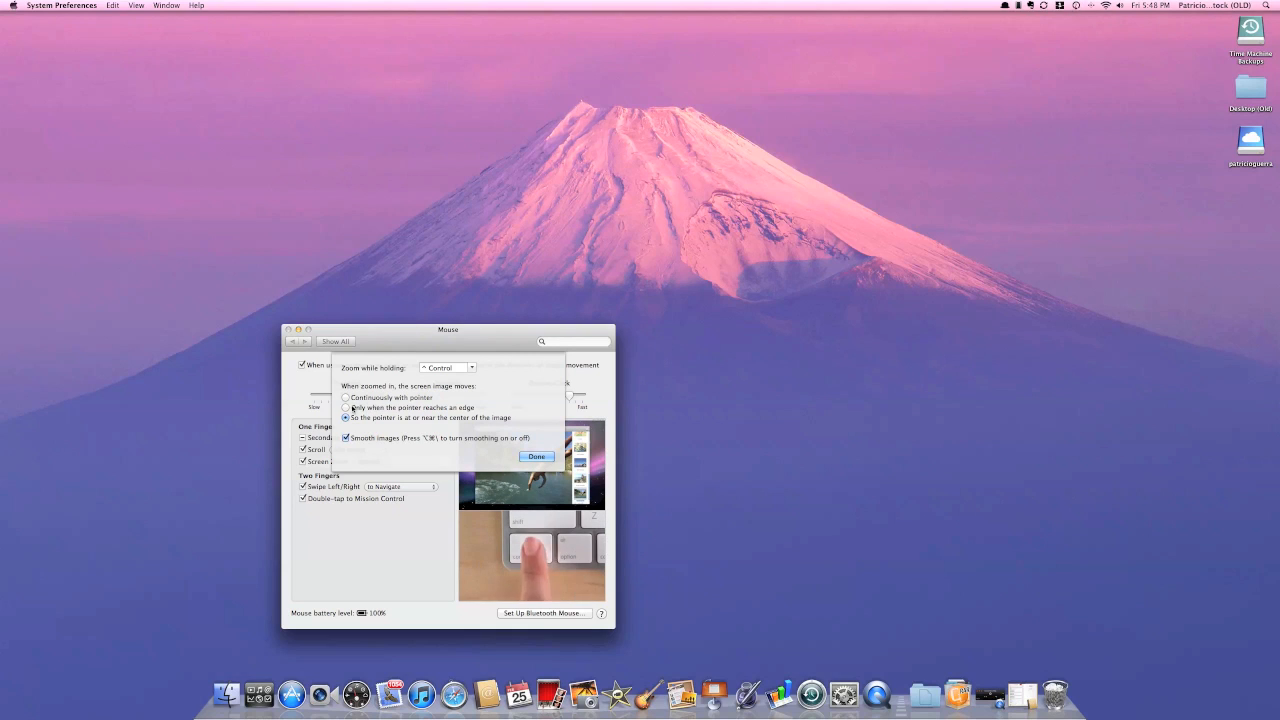
{"action": "left_click", "coordinate": [344, 408]}
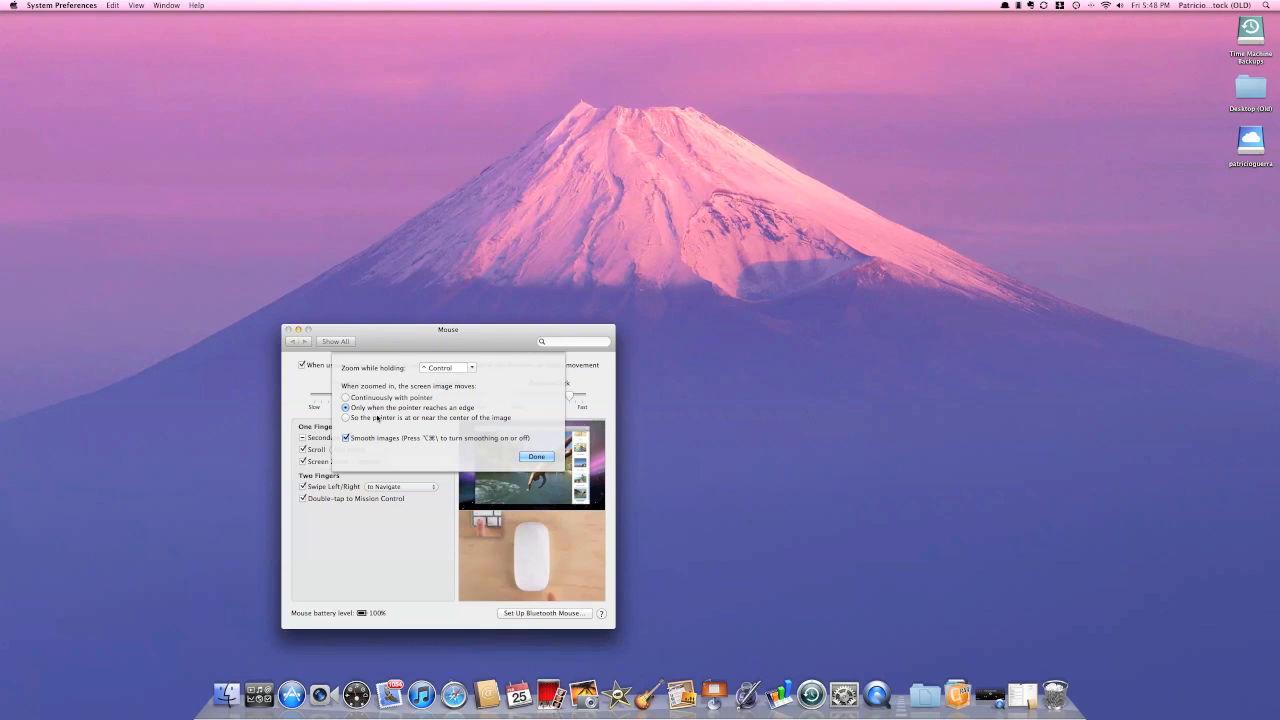
{"action": "left_click", "coordinate": [344, 398]}
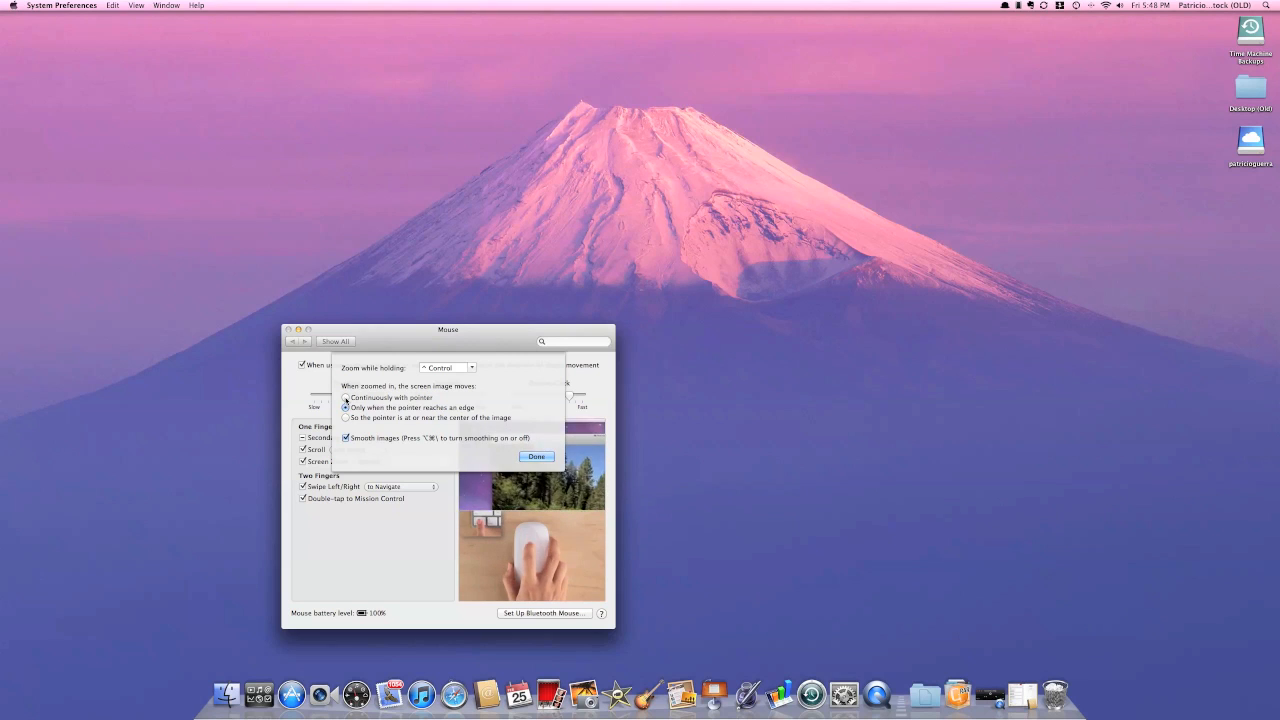
{"action": "left_click", "coordinate": [346, 398]}
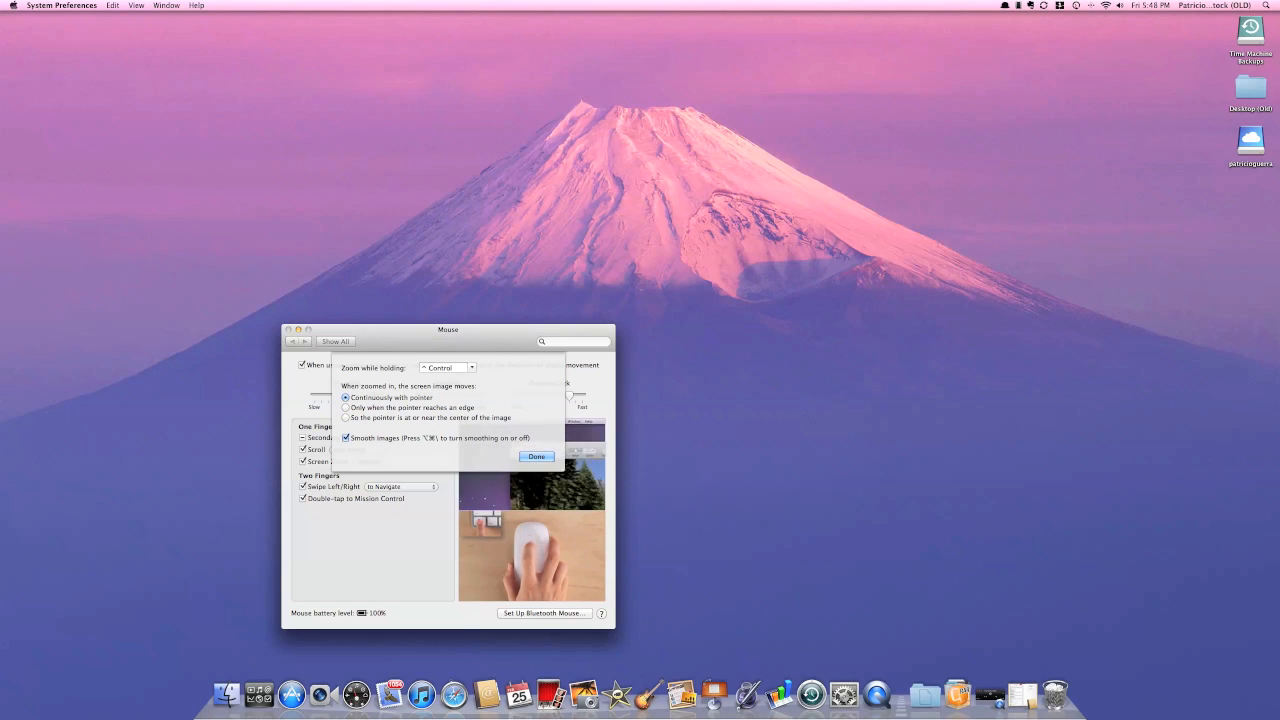
{"action": "left_click", "coordinate": [536, 456]}
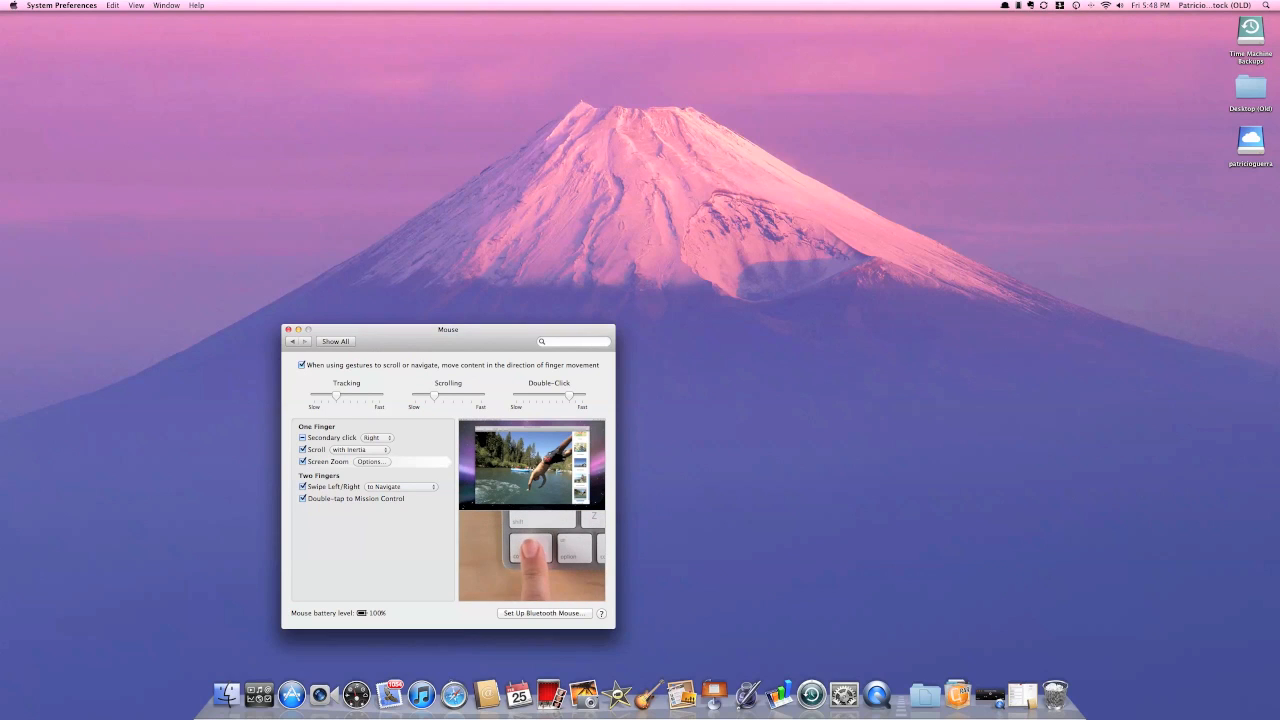
{"action": "left_click", "coordinate": [334, 340]}
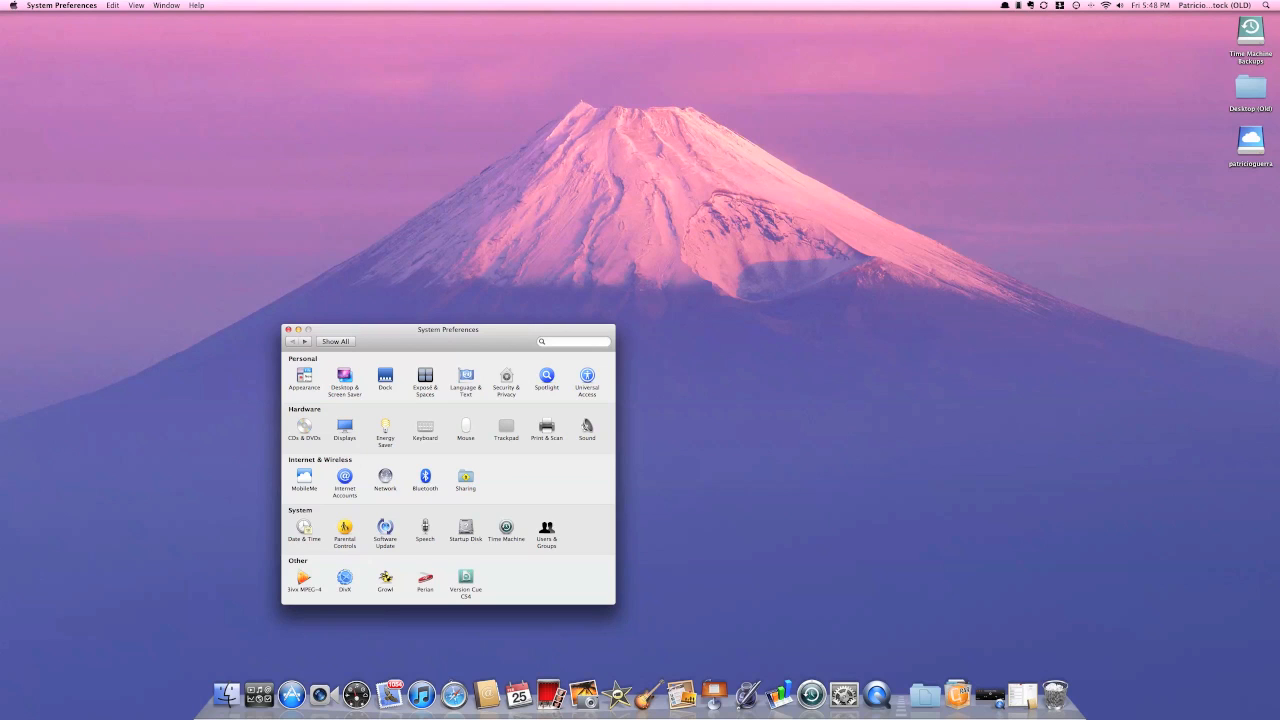
Set two-finger Swipe Left/Right to Mission Control in Mouse, then go on to the Time Machine pane.
{"action": "left_click", "coordinate": [464, 424]}
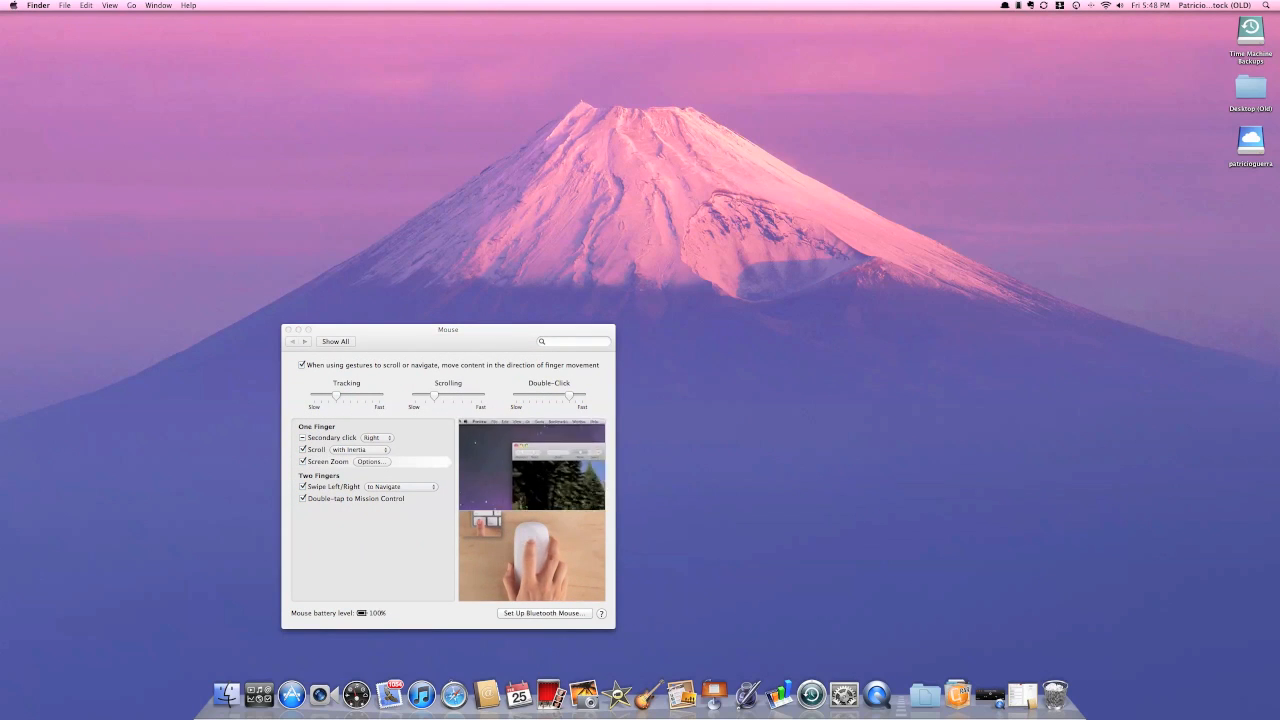
{"action": "left_click", "coordinate": [400, 486]}
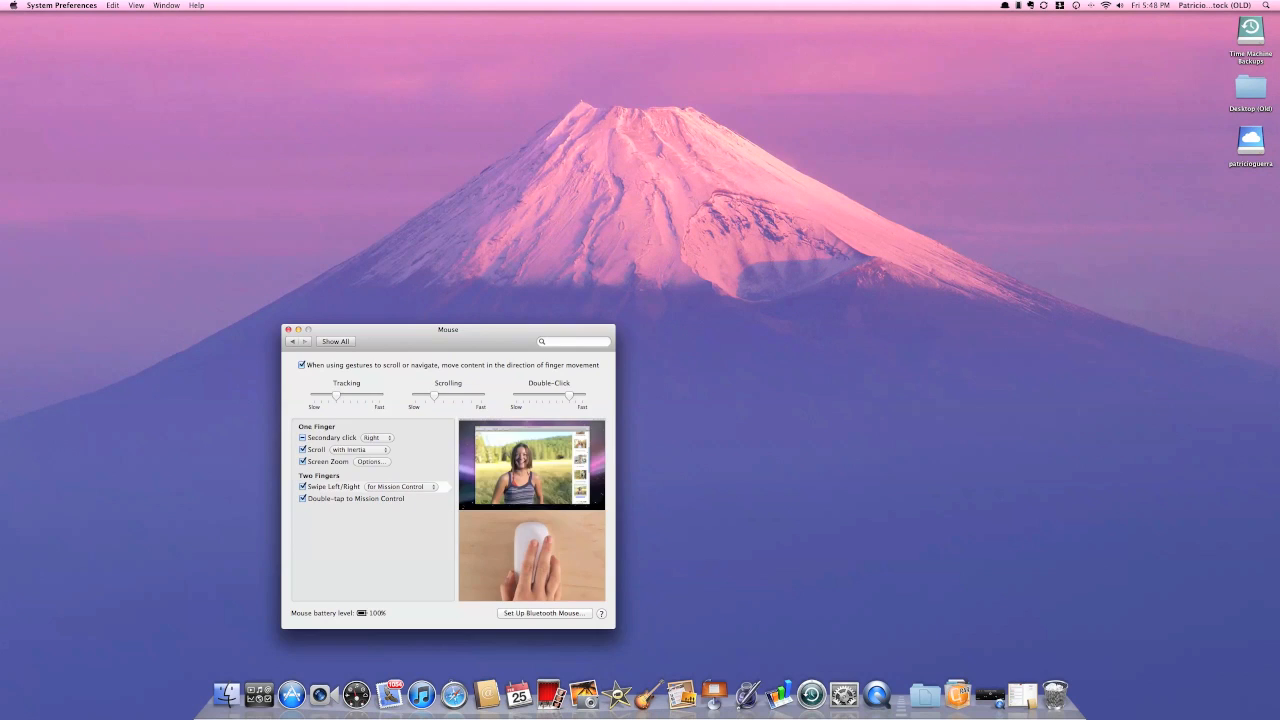
{"action": "left_click", "coordinate": [336, 340]}
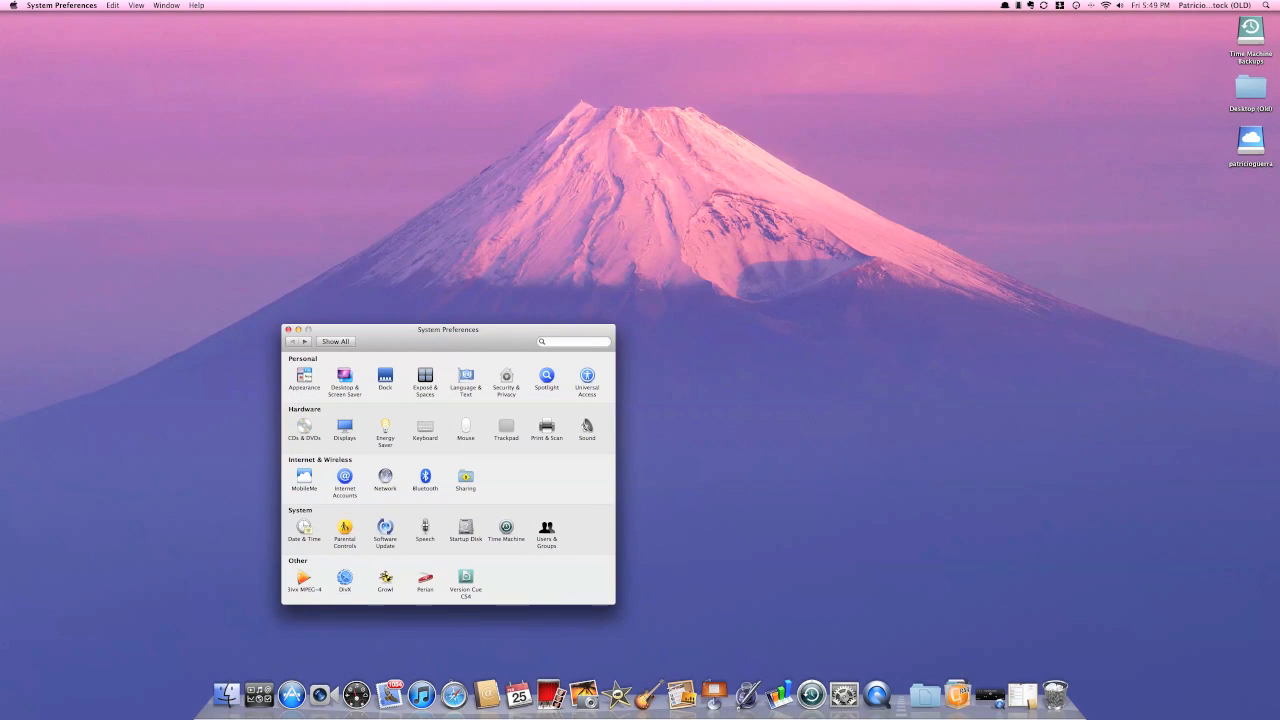
{"action": "left_click", "coordinate": [506, 528]}
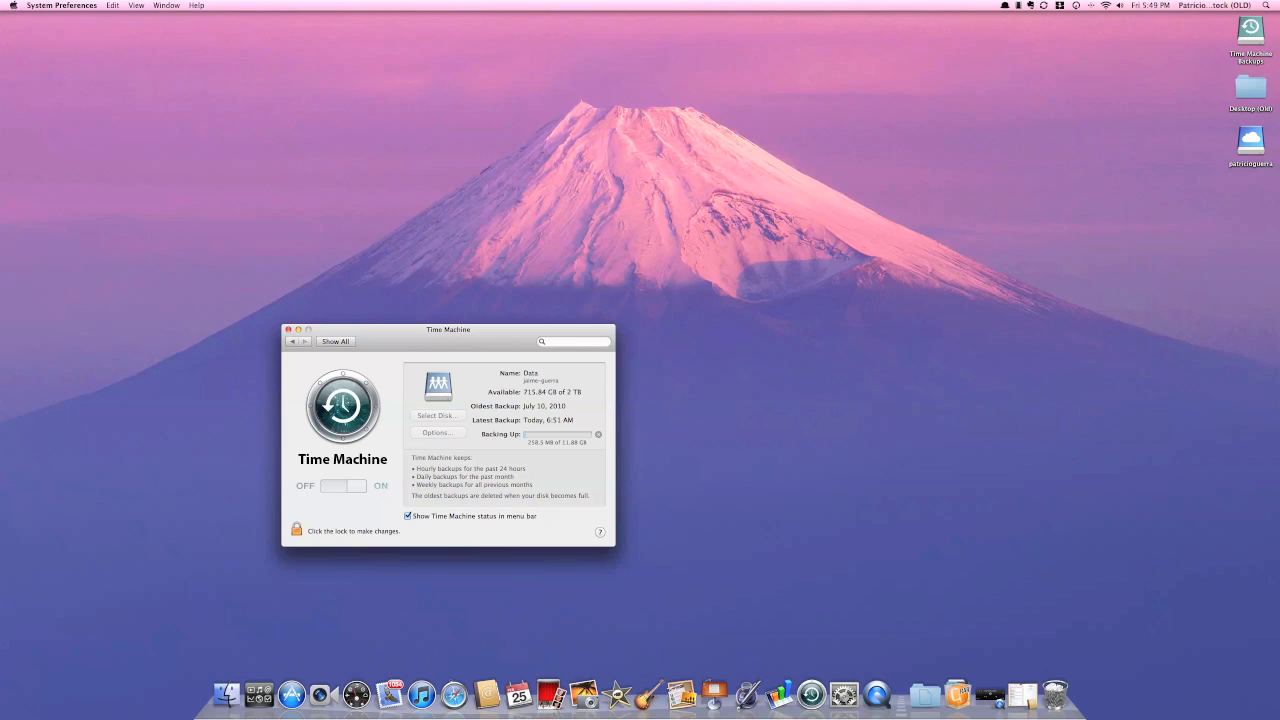
Return to all preference panes and open the Exposé & Spaces settings.
{"action": "left_click", "coordinate": [336, 340]}
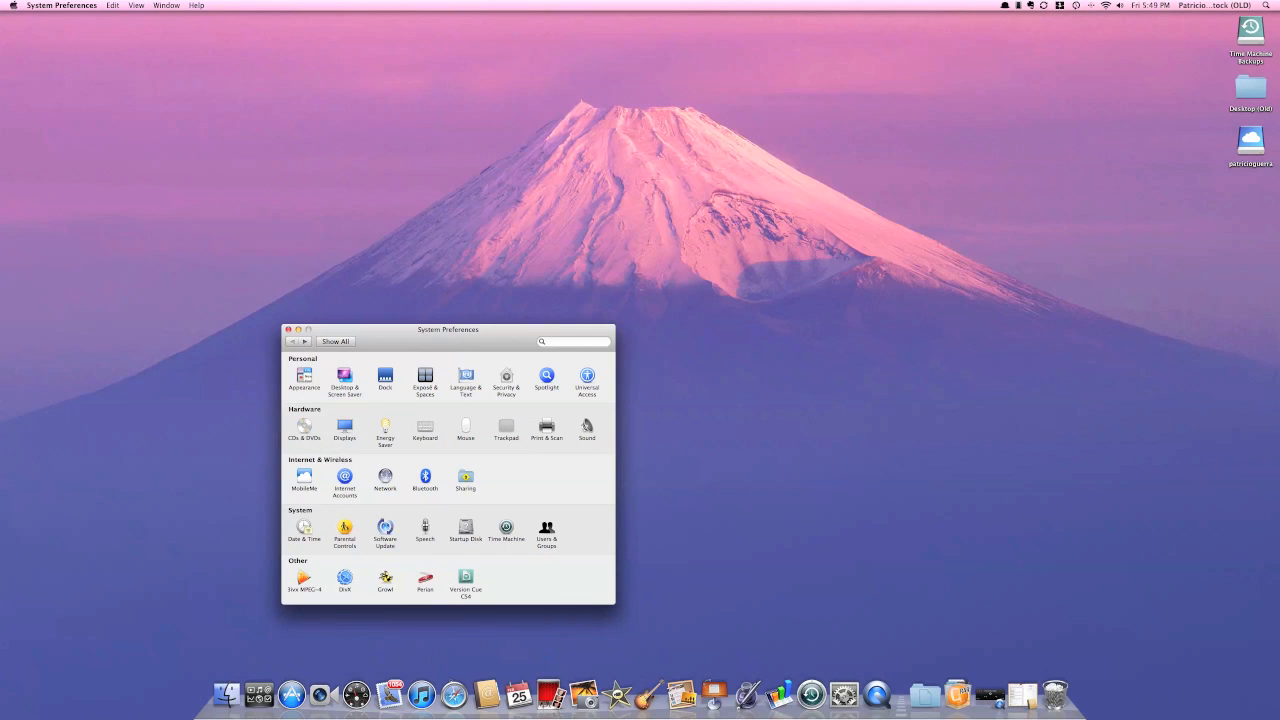
{"action": "left_click", "coordinate": [424, 380]}
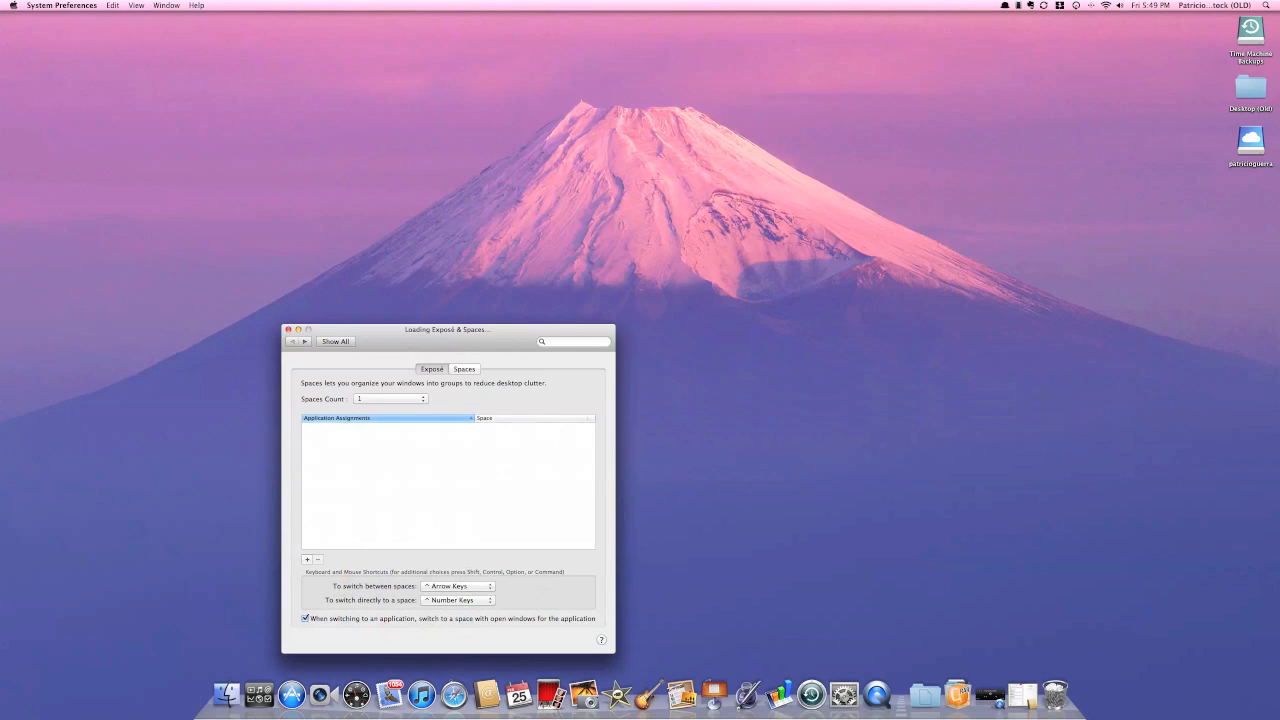
View the Exposé screen-corner settings, then quit System Preferences.
{"action": "left_click", "coordinate": [432, 368]}
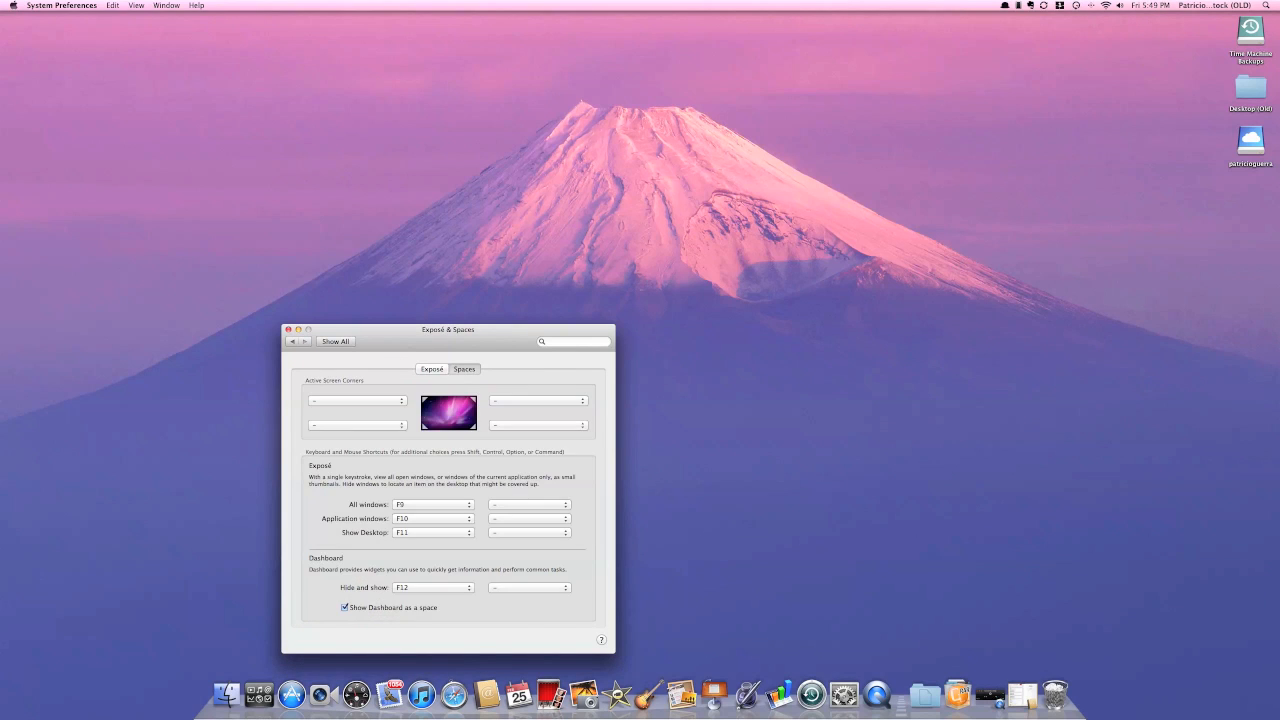
{"action": "left_click", "coordinate": [336, 340]}
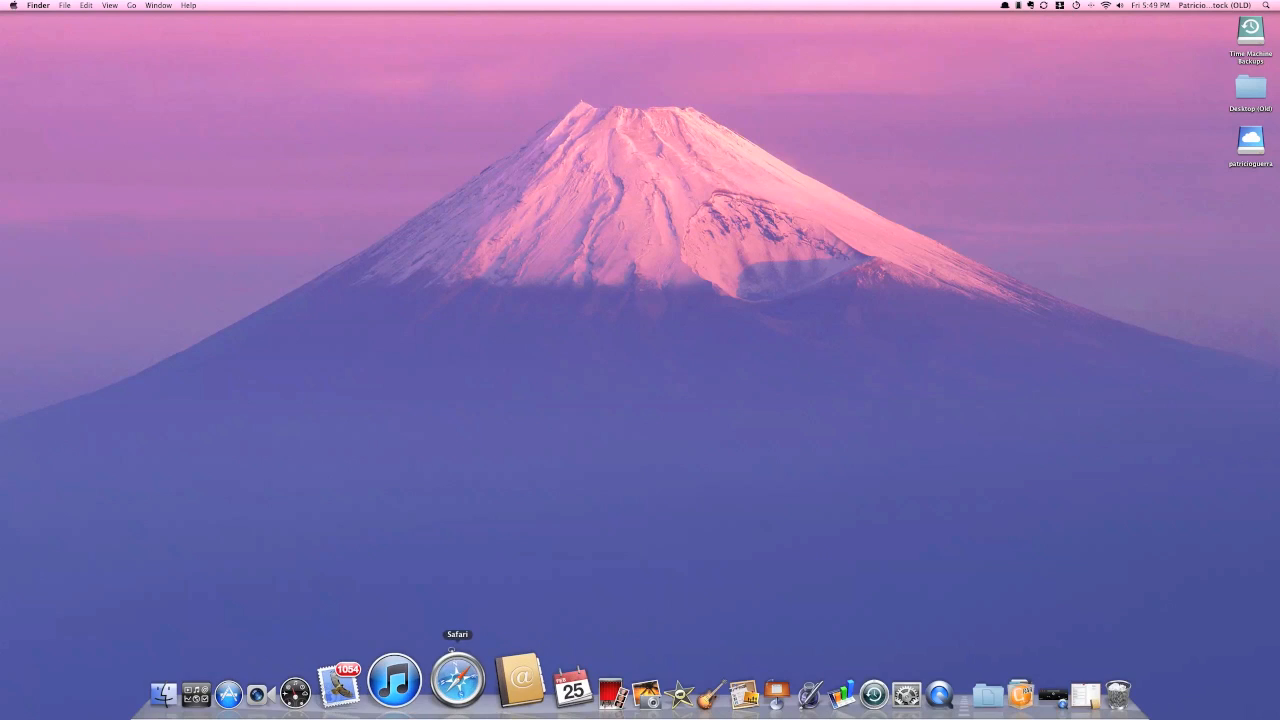
Launch Safari from the Dock and scroll down TheTechIt home page.
{"action": "left_click", "coordinate": [456, 680]}
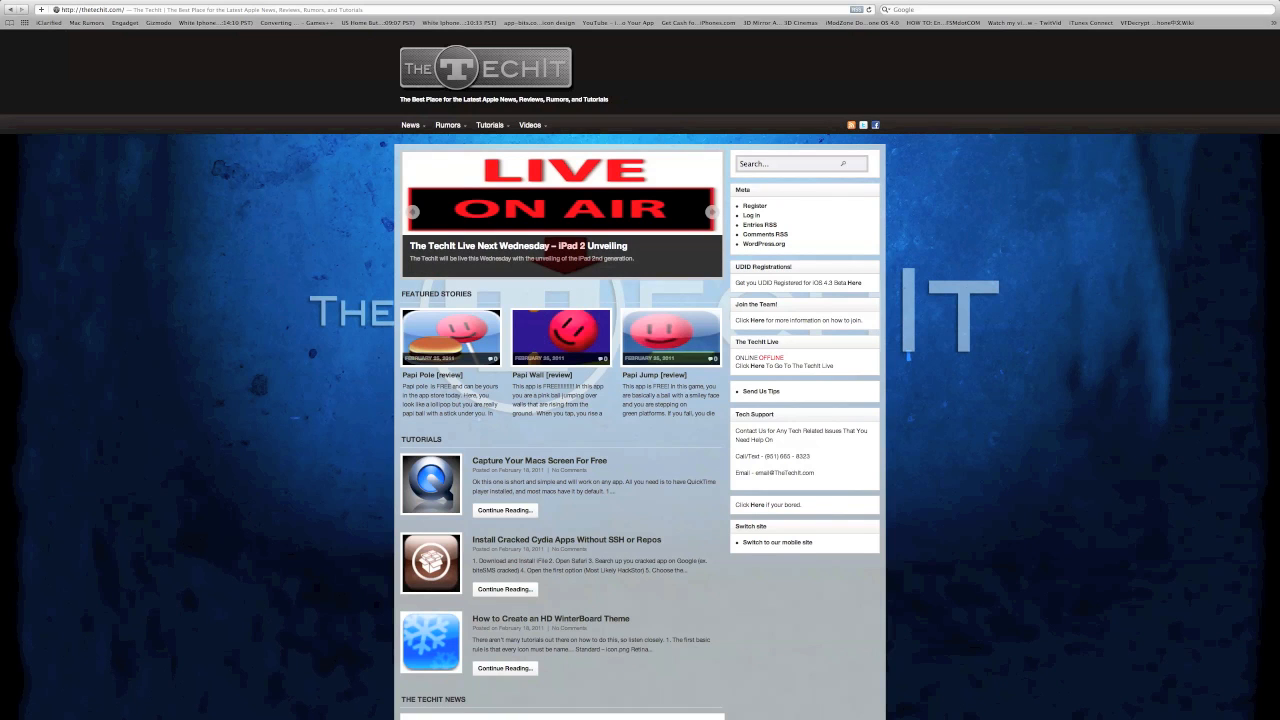
{"action": "scroll", "scroll_direction": "down", "scroll_amount": 3}
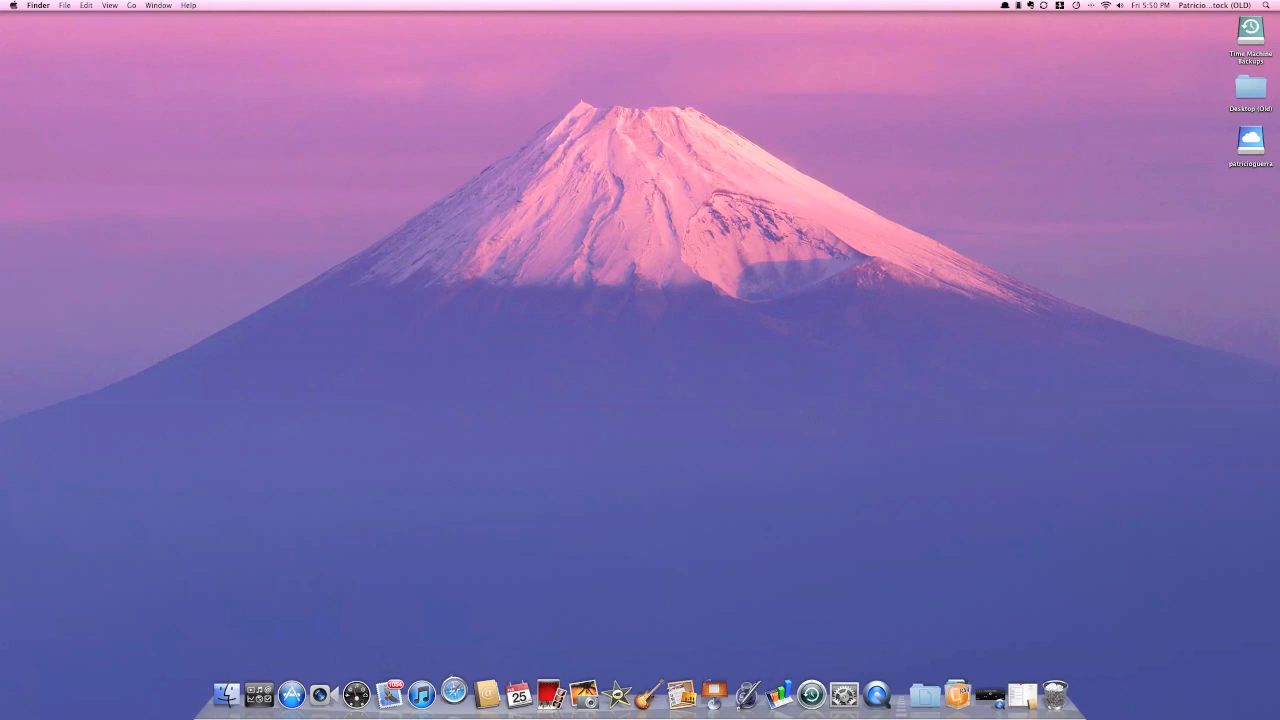
{"action": "left_click", "coordinate": [454, 692]}
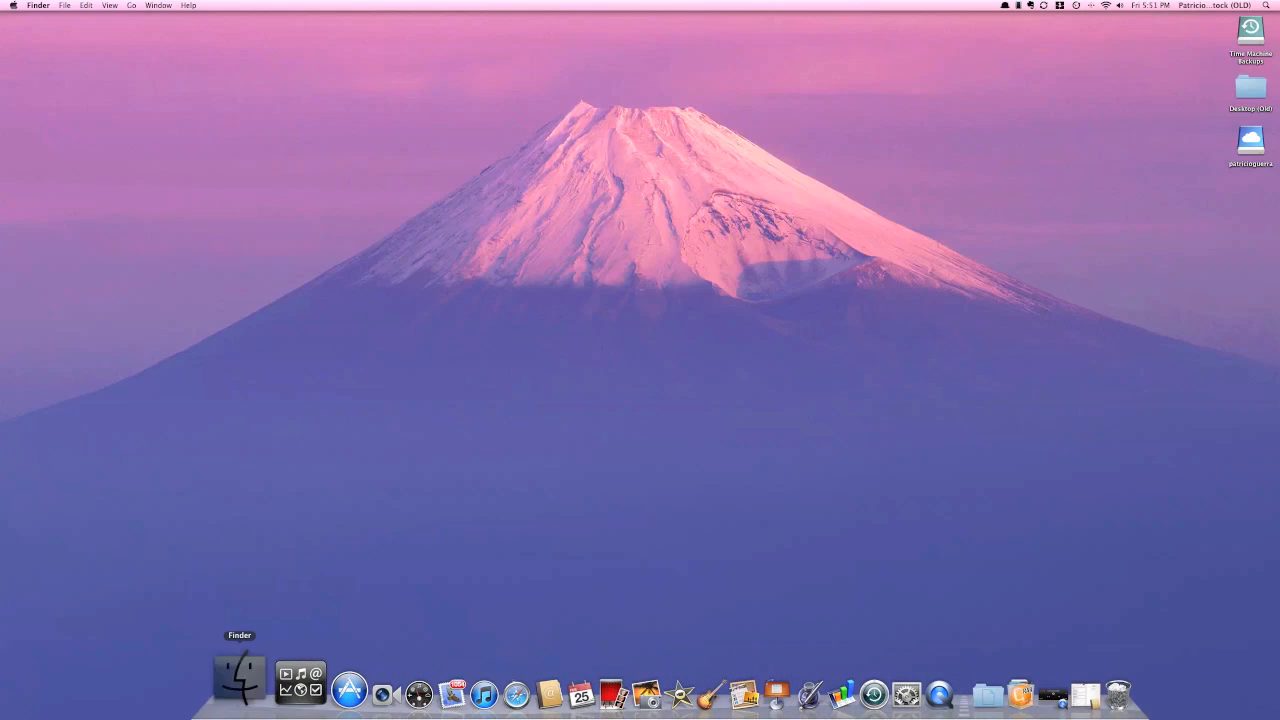
{"action": "left_click", "coordinate": [240, 684]}
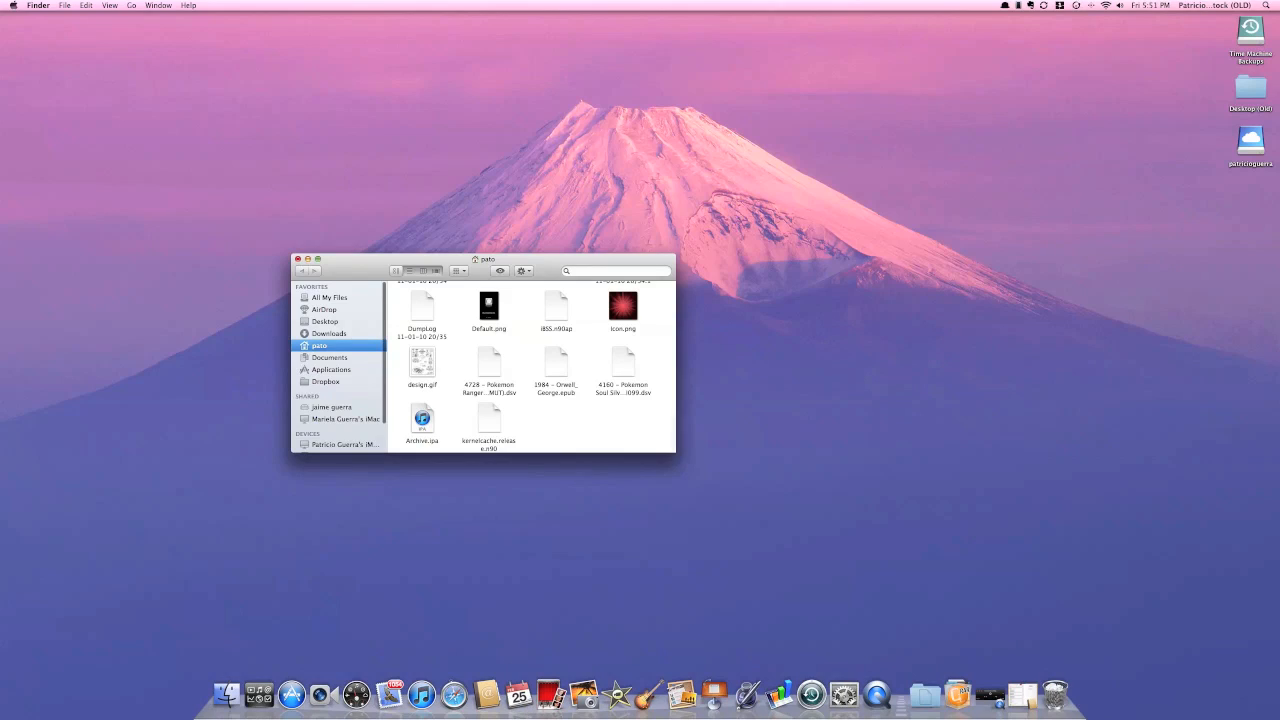
{"action": "left_click", "coordinate": [298, 260]}
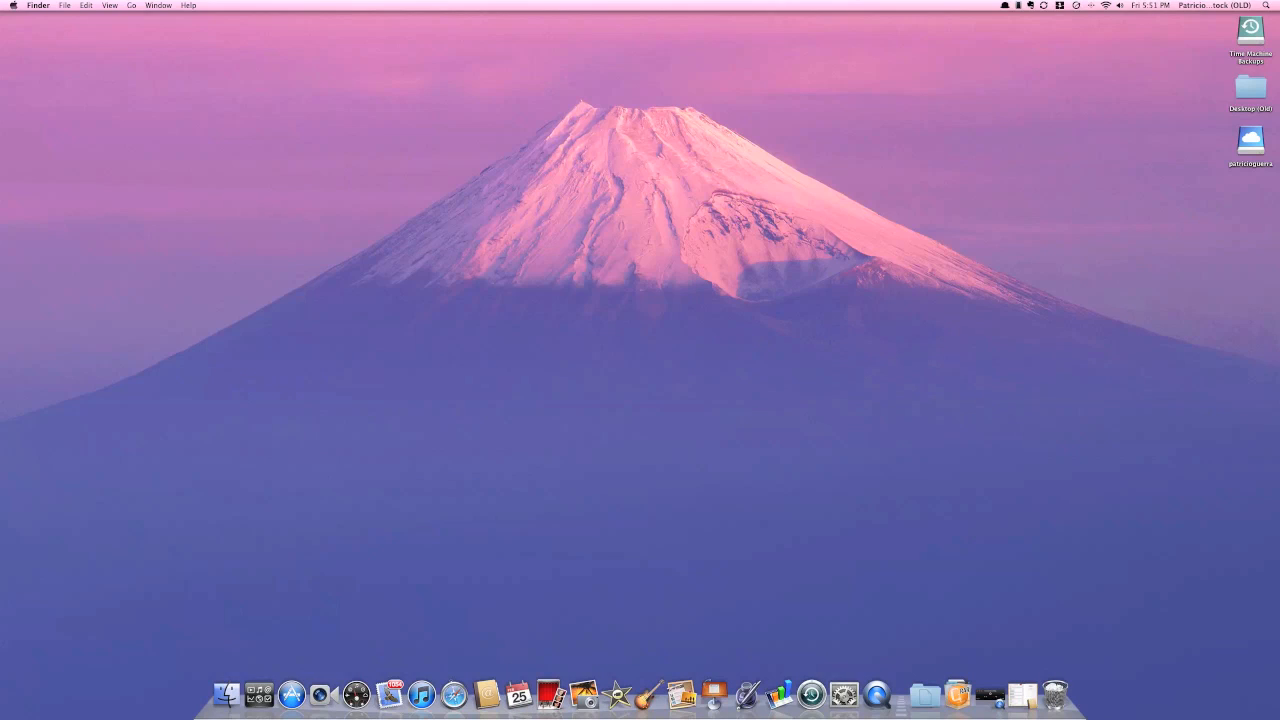